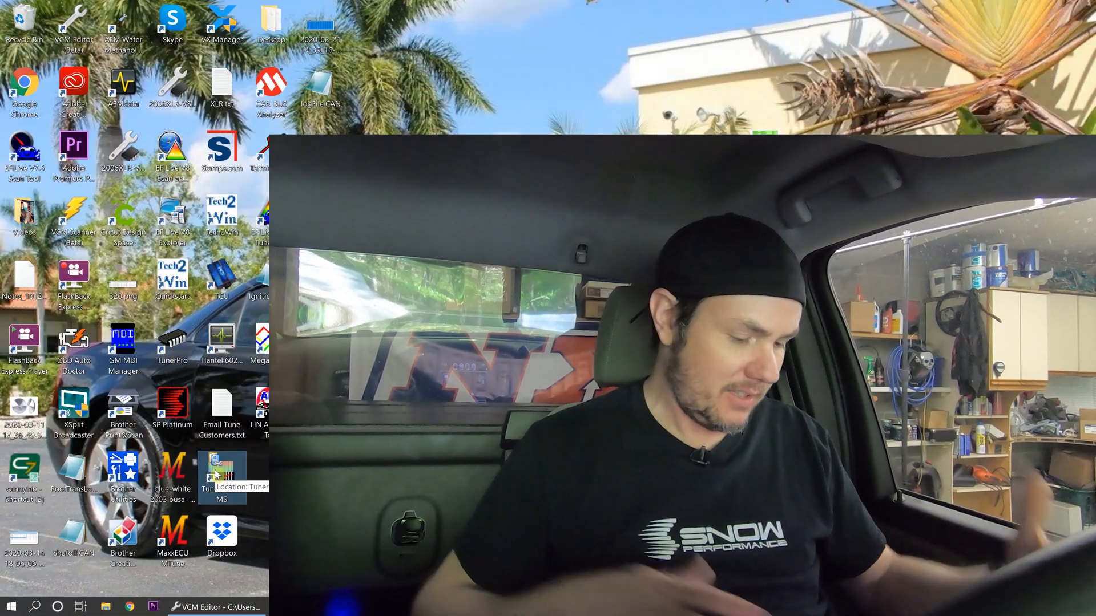
Launch TunerStudio MS from its desktop shortcut.
double_click(222, 475)
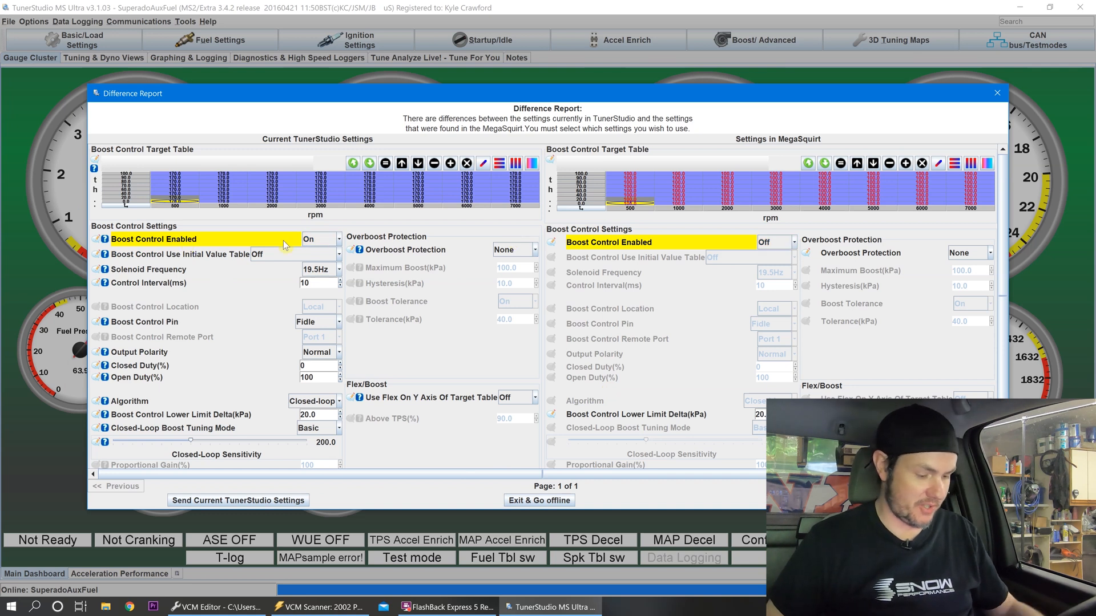
mouse_move(314, 367)
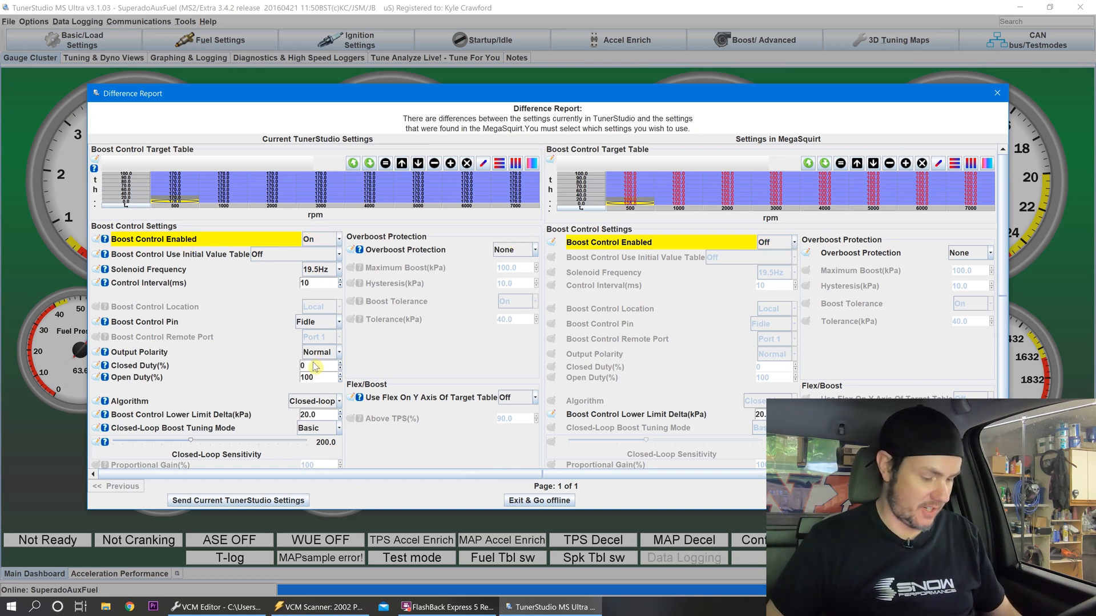
mouse_move(279, 465)
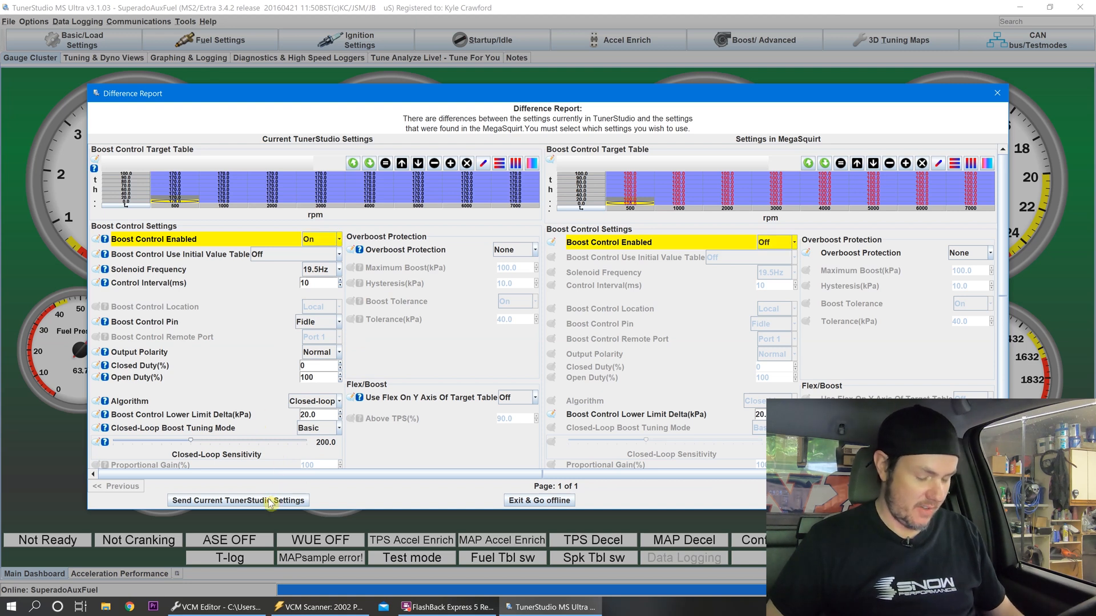
Send the project's current settings, with boost control enabled, to the MegaSquirt.
left_click(237, 500)
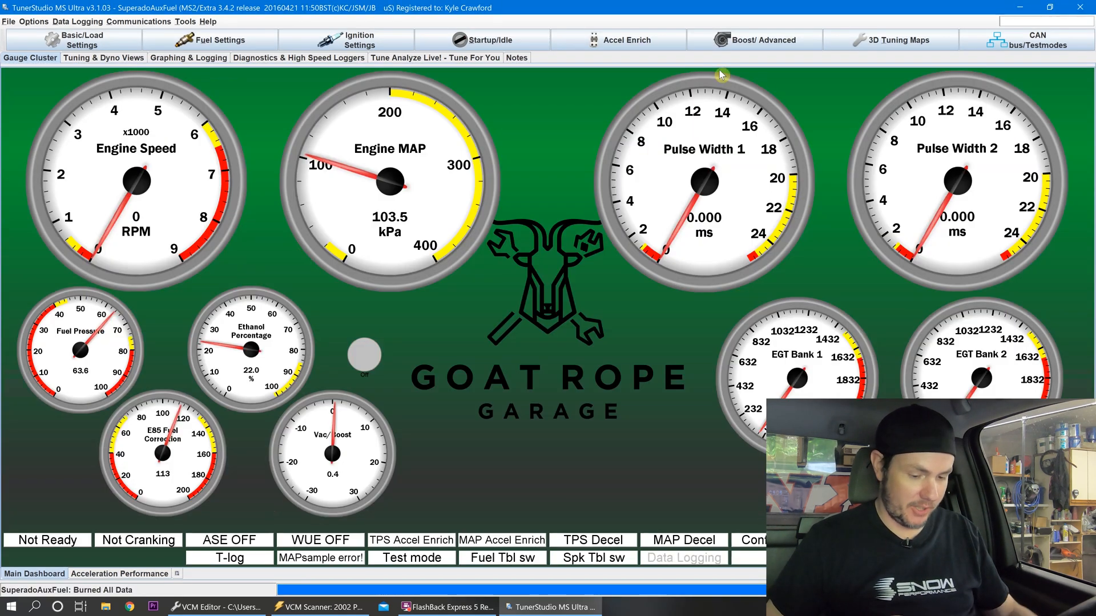
left_click(755, 39)
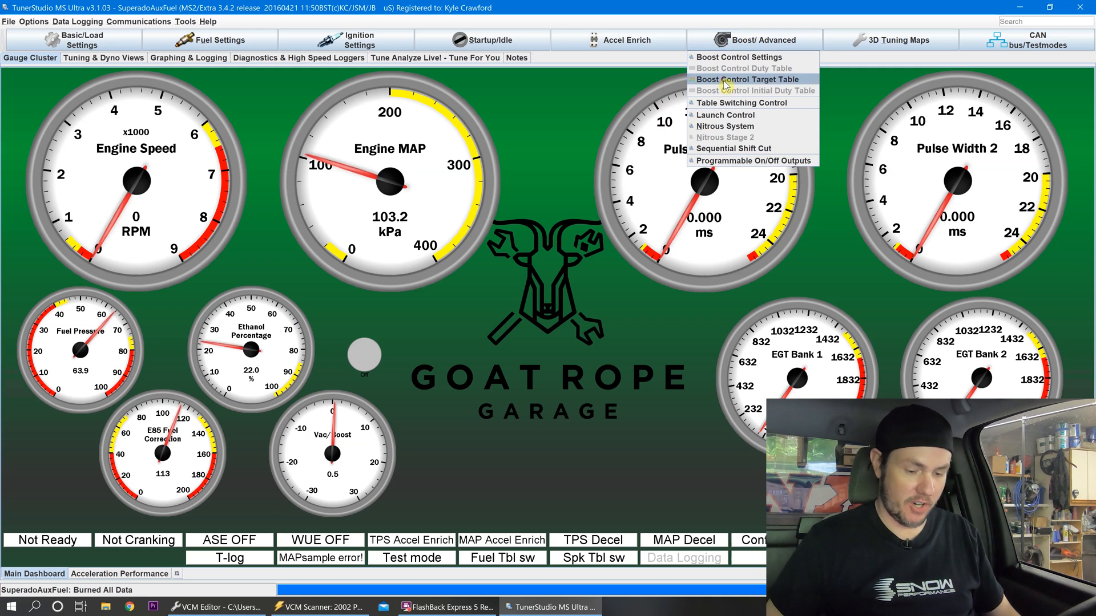
left_click(744, 79)
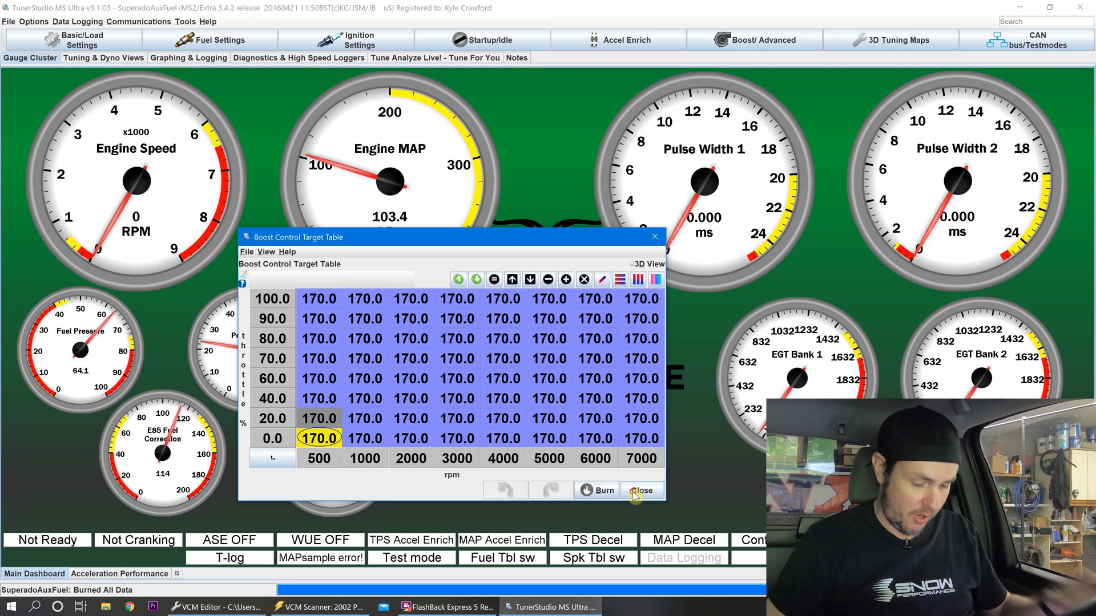
left_click(640, 490)
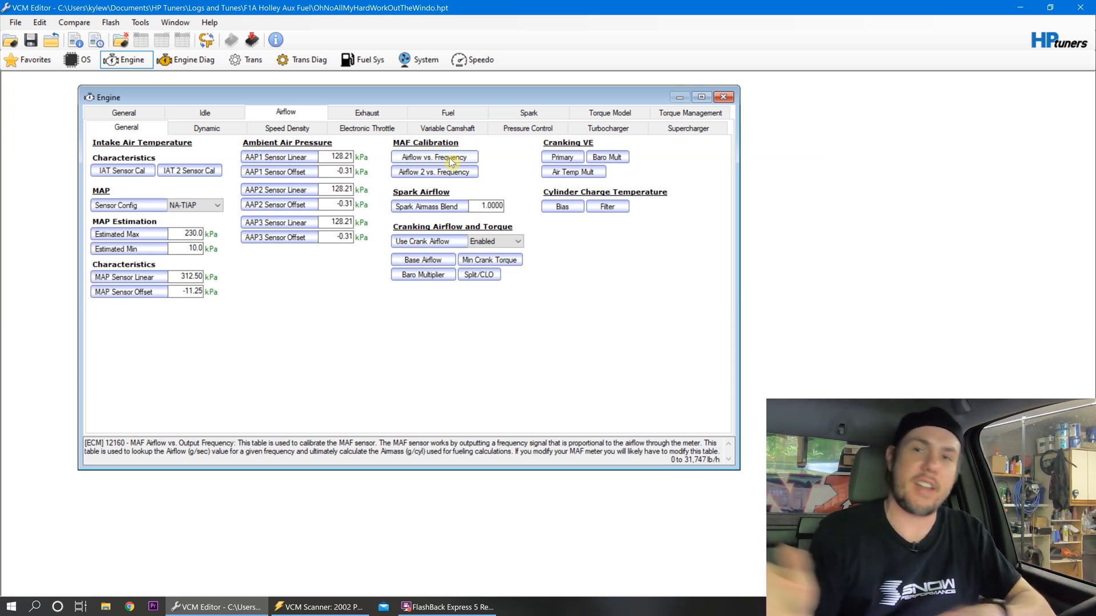
Load 1447969829.hpt as the comparison tune.
left_click(73, 22)
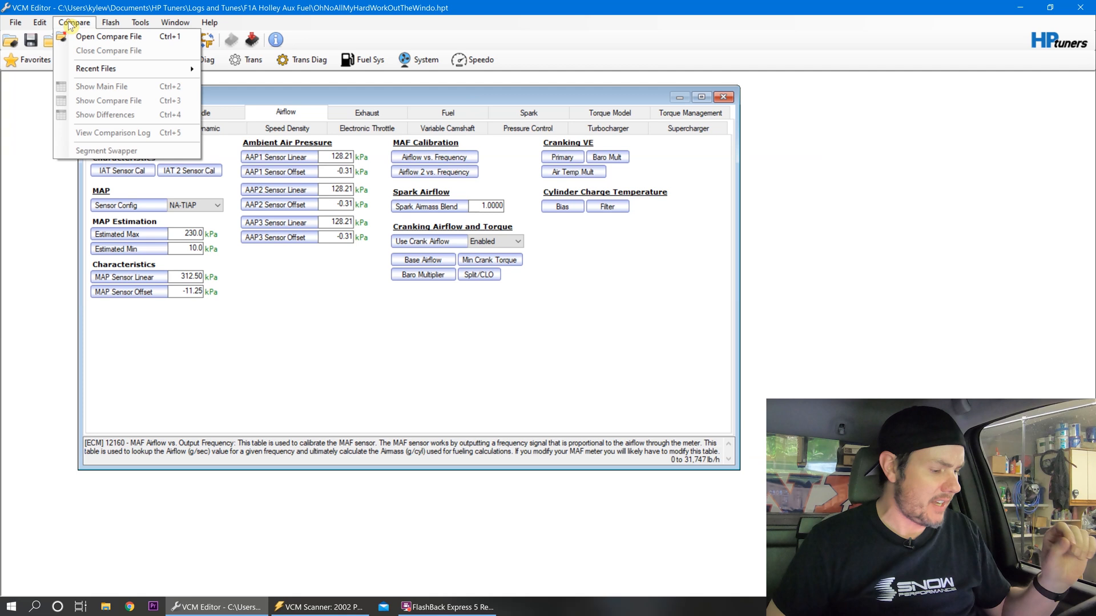
left_click(109, 37)
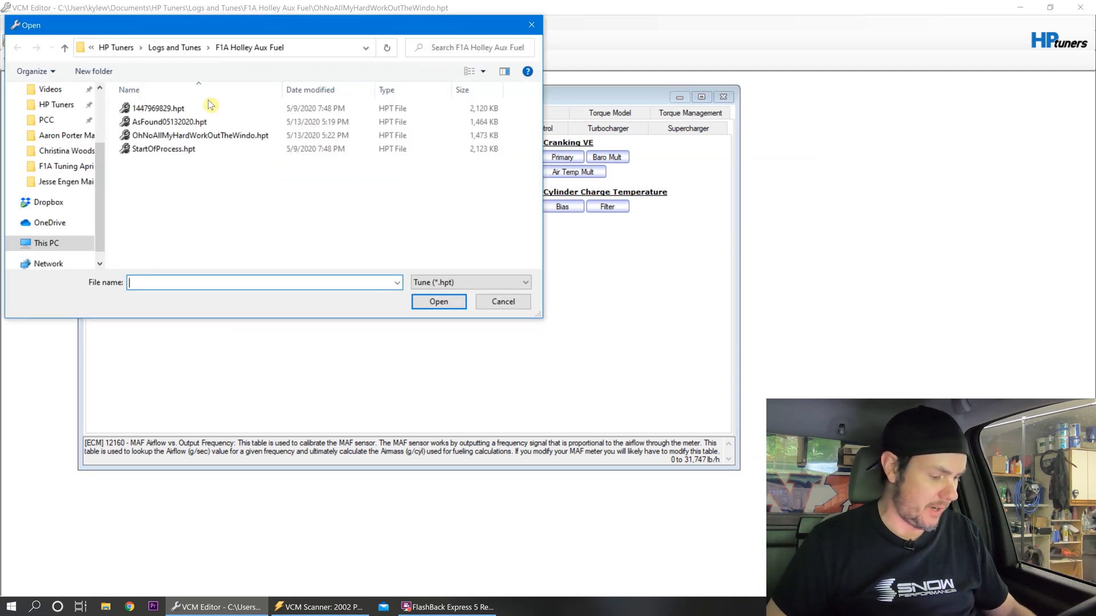
double_click(158, 108)
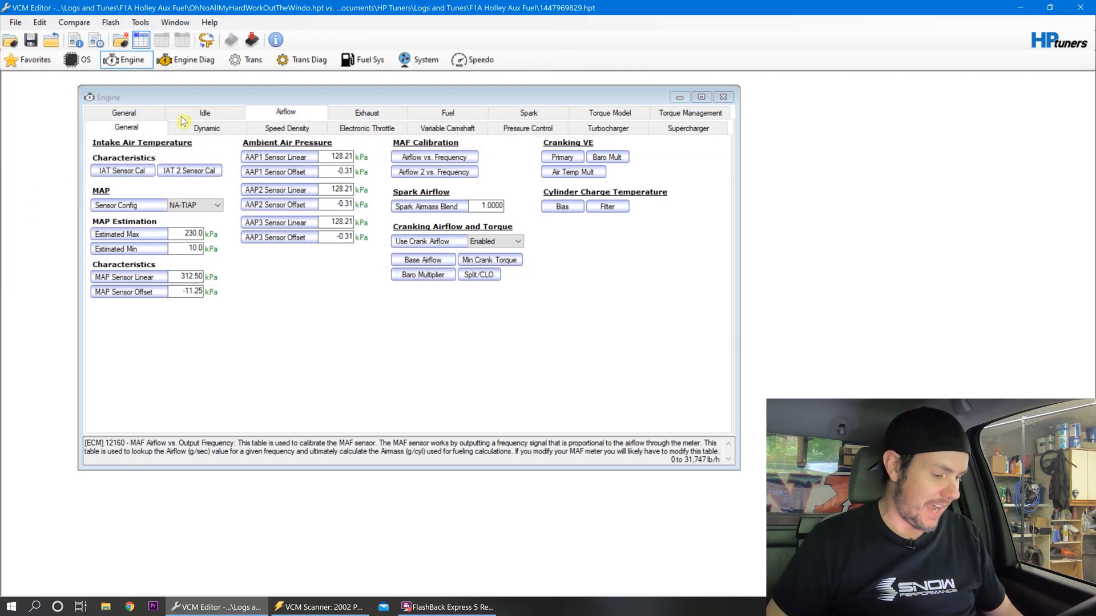
Review the IAT Sensor Cal curve differences between the two tunes.
left_click(122, 170)
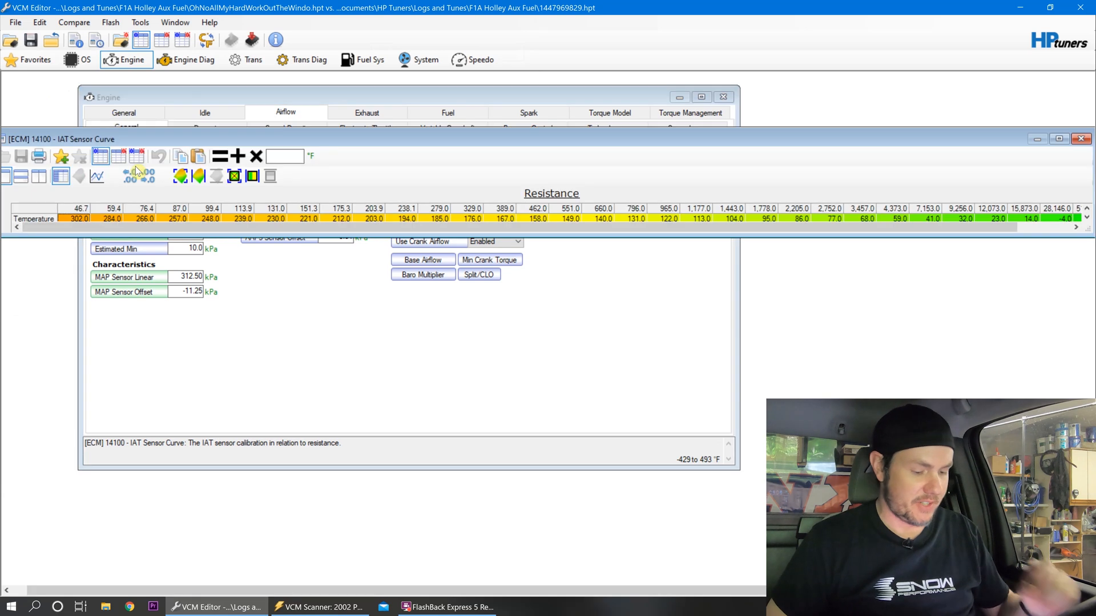
mouse_move(118, 162)
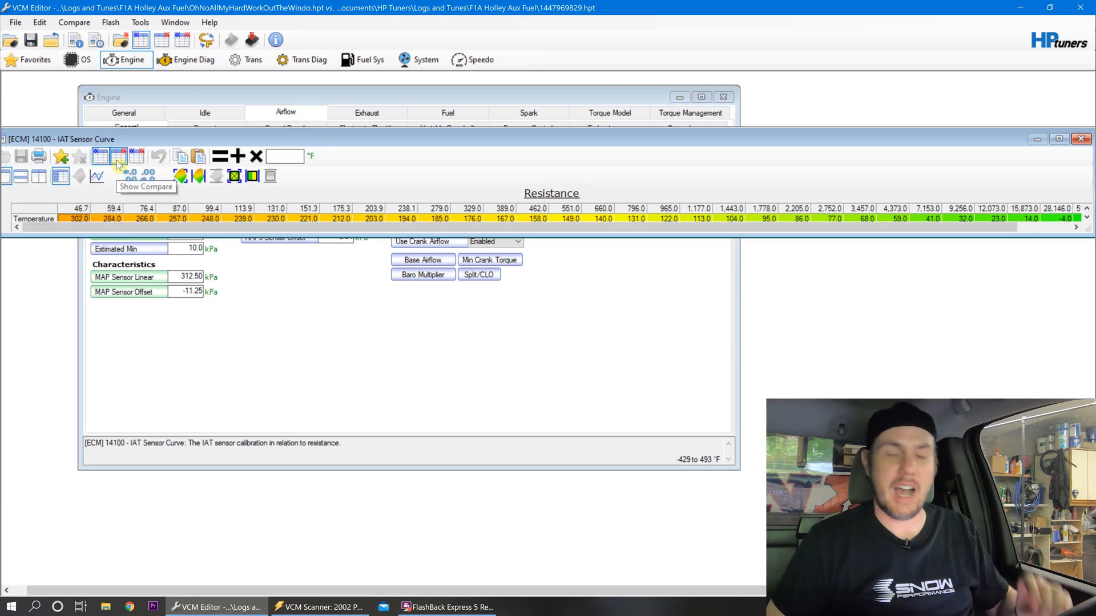
left_click(138, 156)
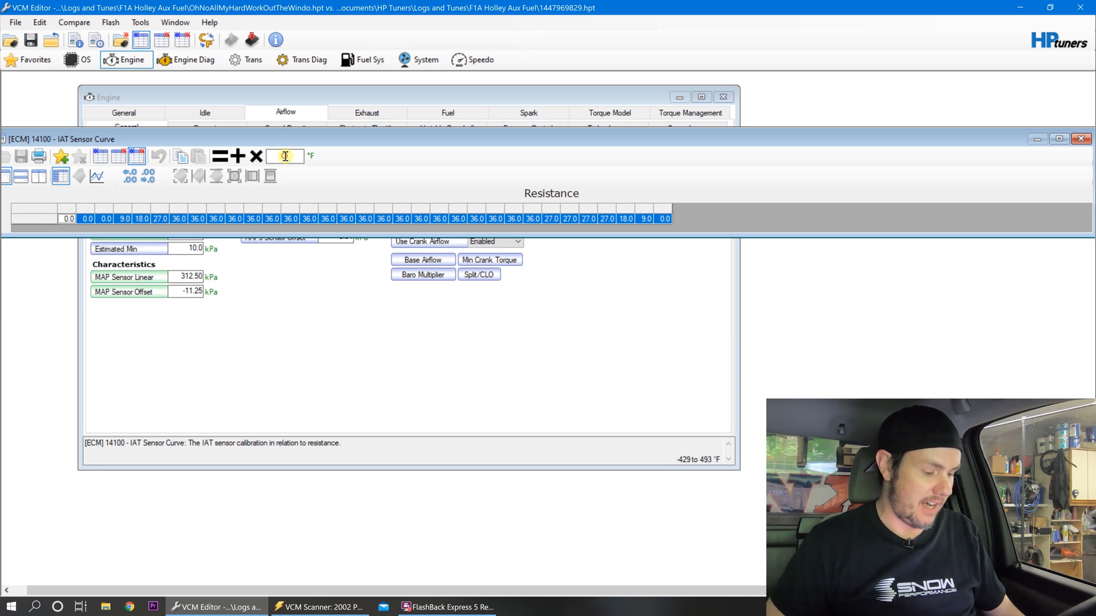
left_click(221, 156)
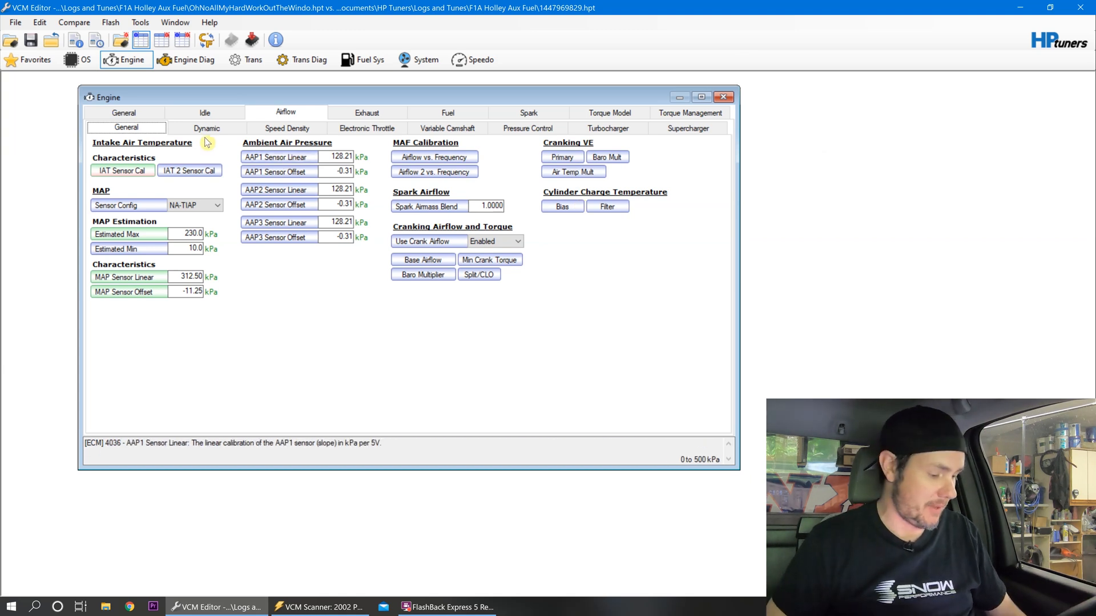
Set dynamic airflow High RPM Disable to 10 and Re-enable to 9, then move to Fuel.
left_click(207, 128)
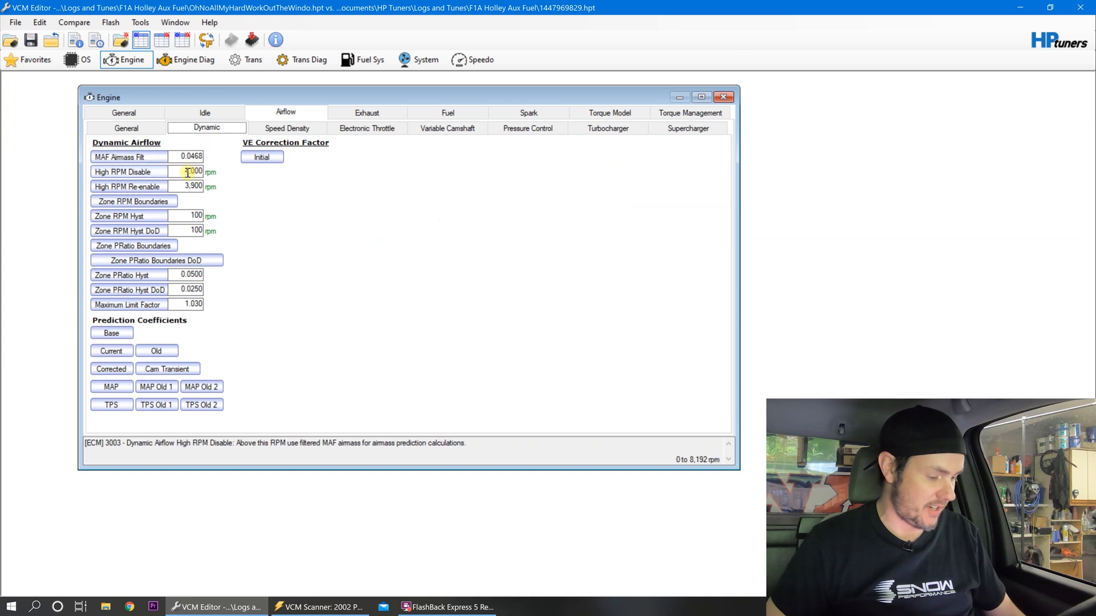
type("10")
left_click(185, 186)
type("0")
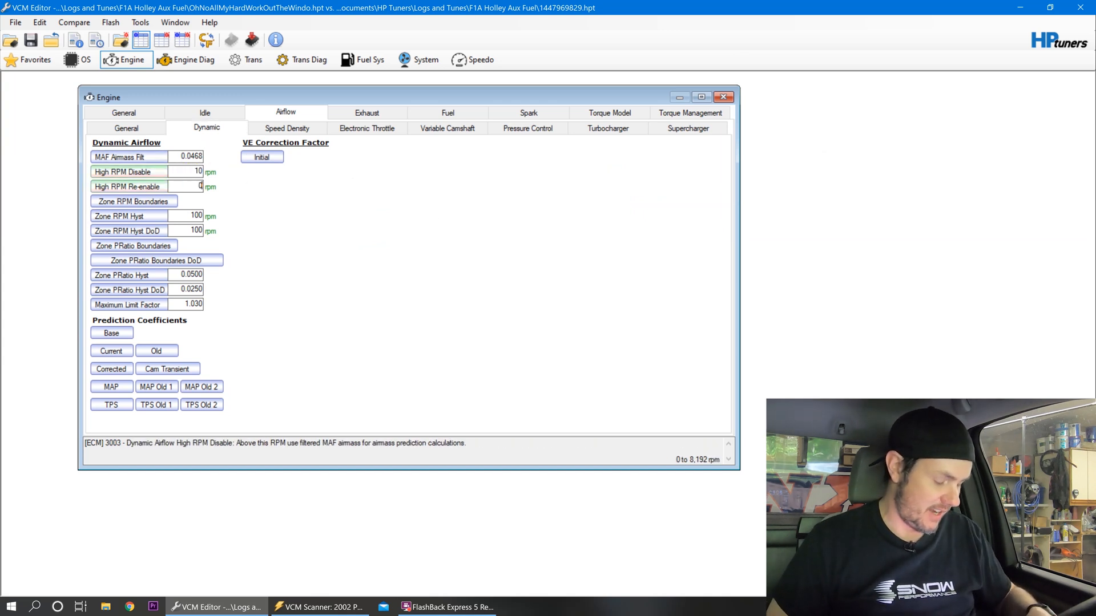
type("9")
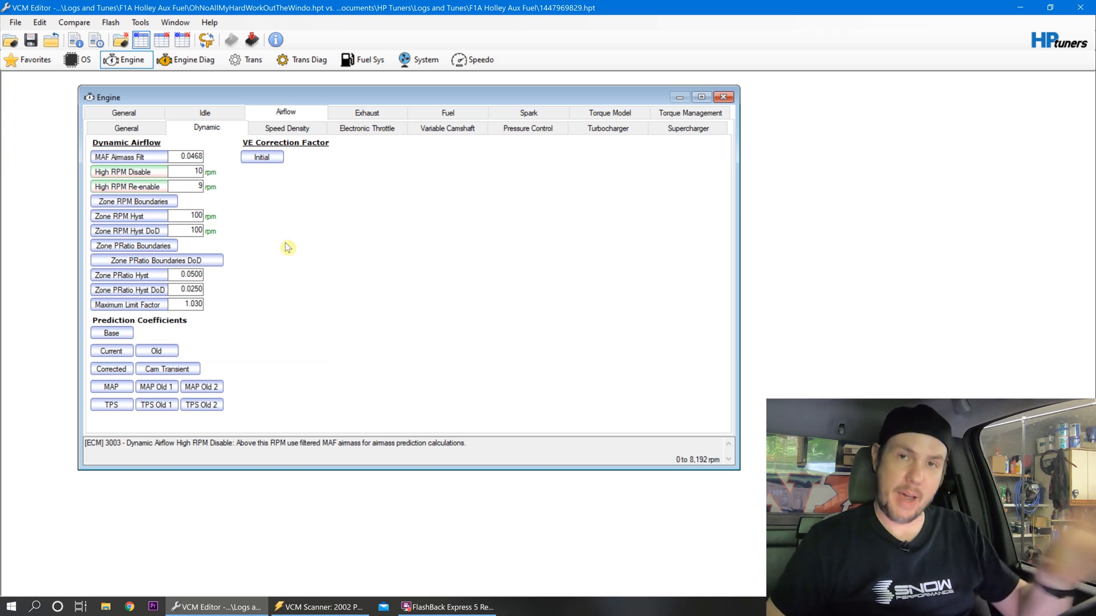
mouse_move(287, 128)
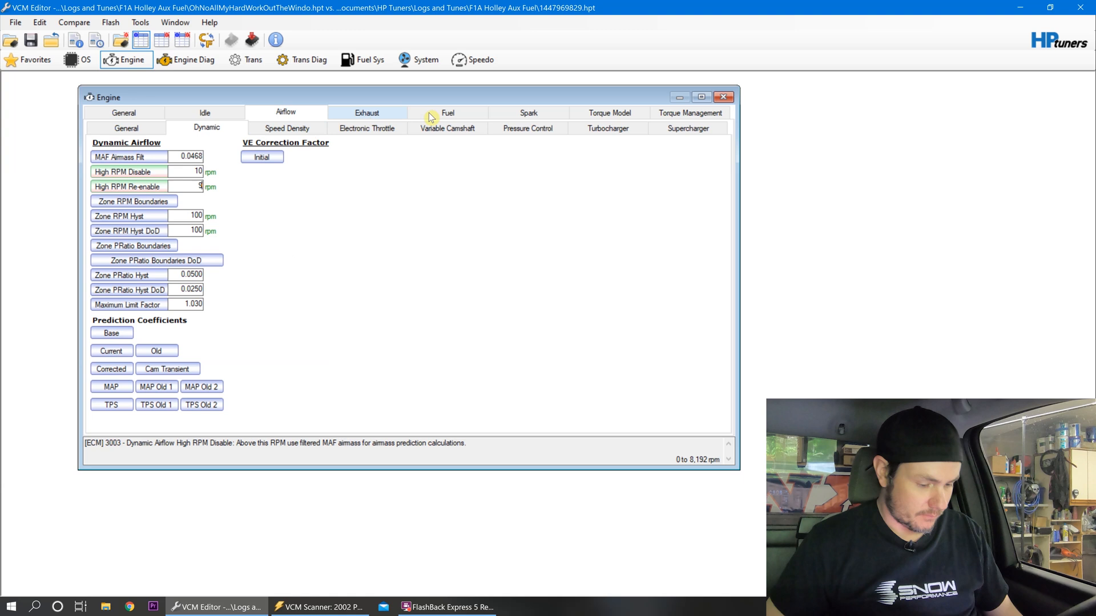
left_click(447, 113)
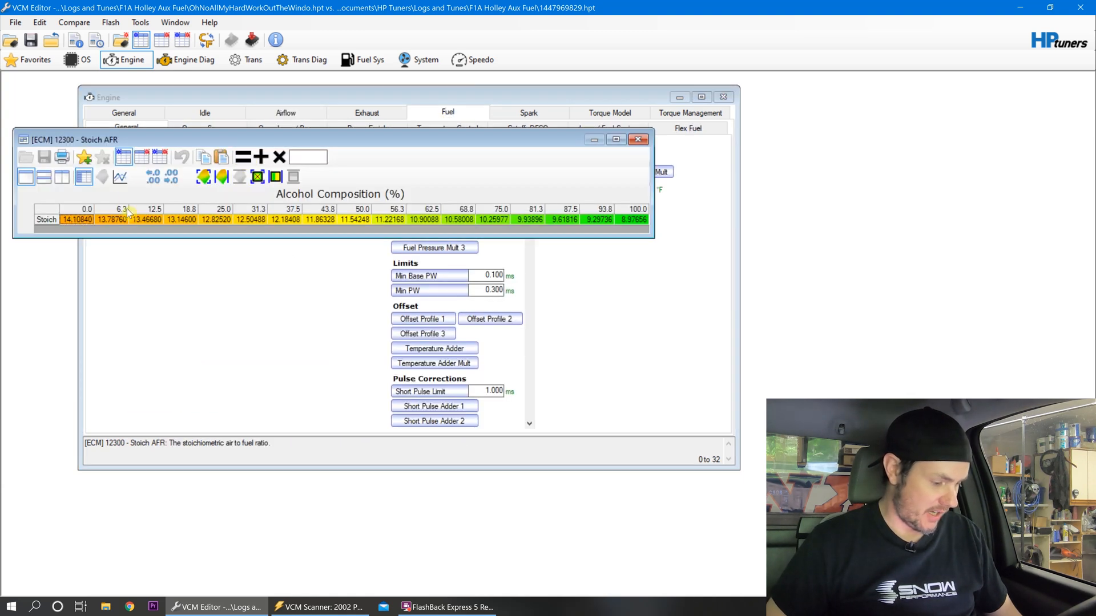
mouse_move(124, 160)
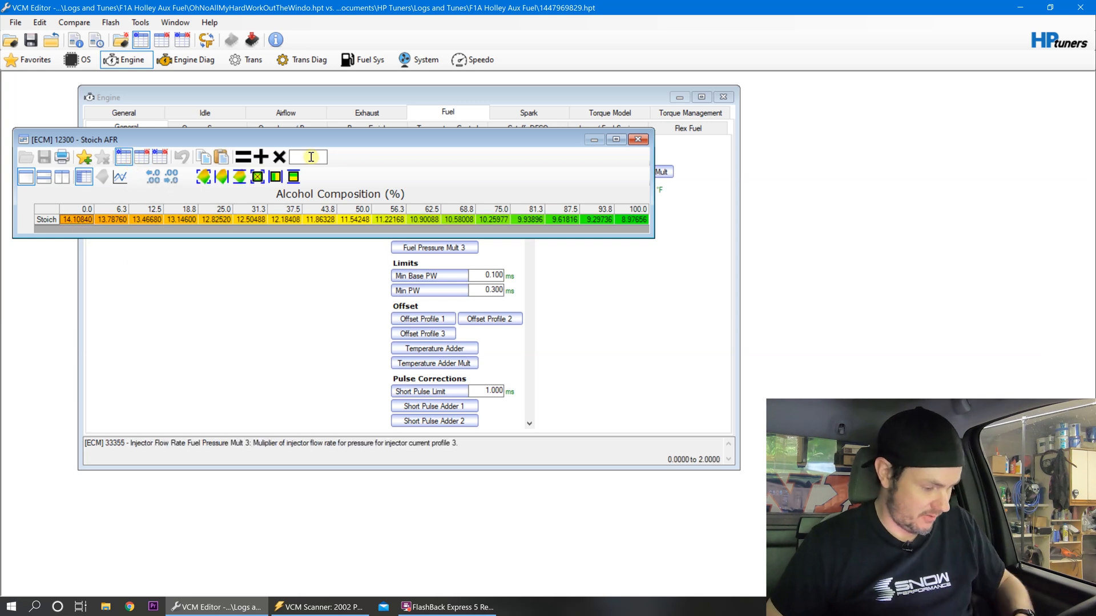
Set the Stoich AFR at 0% alcohol to 14.7 and close the table.
type("14.7")
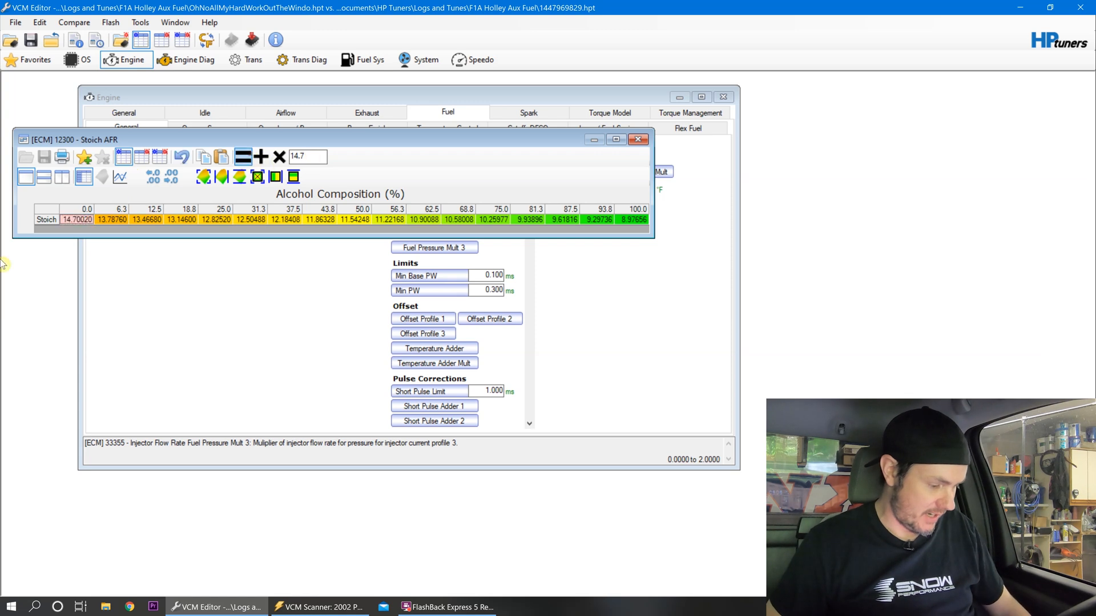
left_click(275, 176)
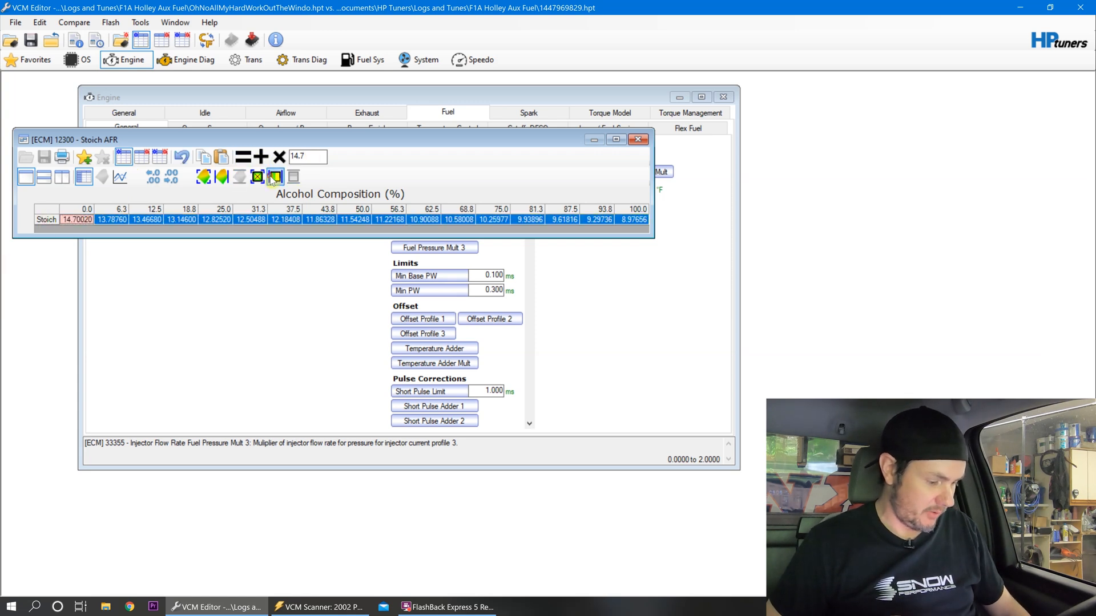
left_click(637, 139)
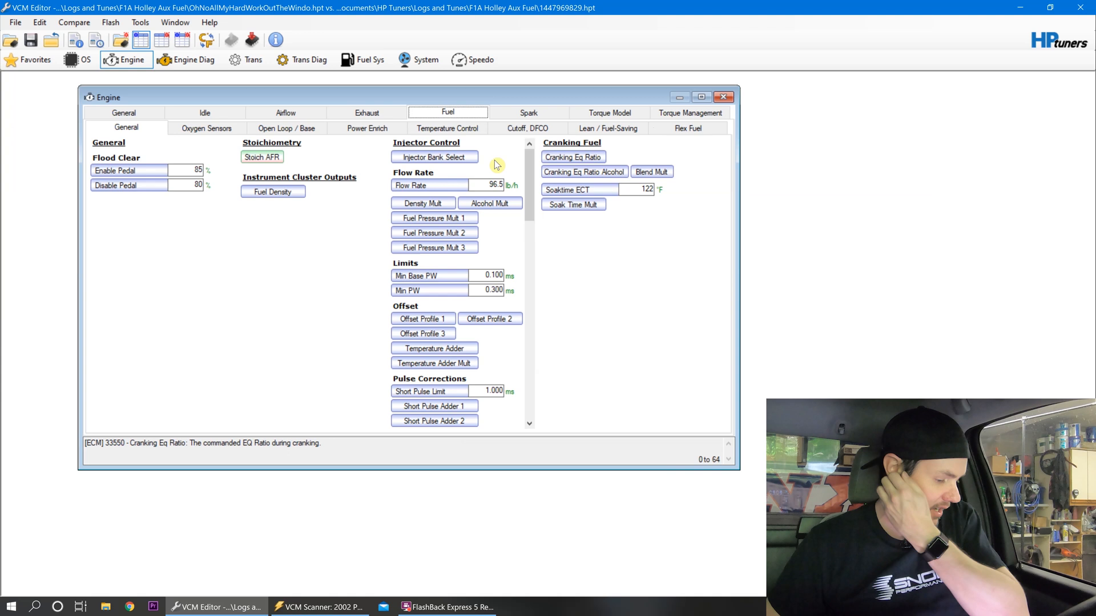
Set long-term fuel trim Min ECT to 400 °F under Oxygen Sensors, disabling trim learning.
left_click(206, 128)
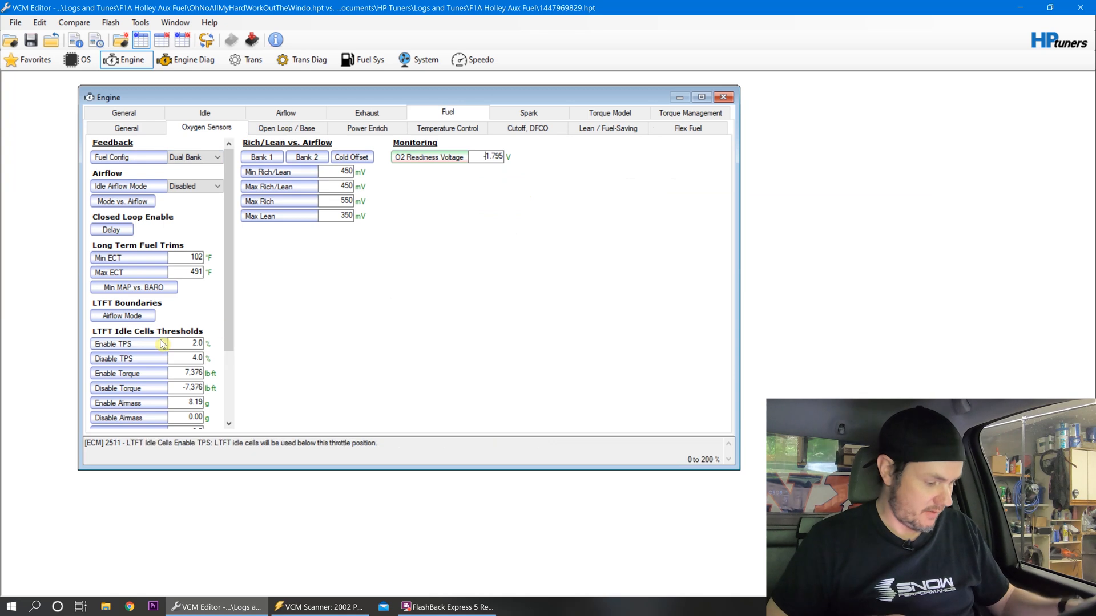
left_click(129, 256)
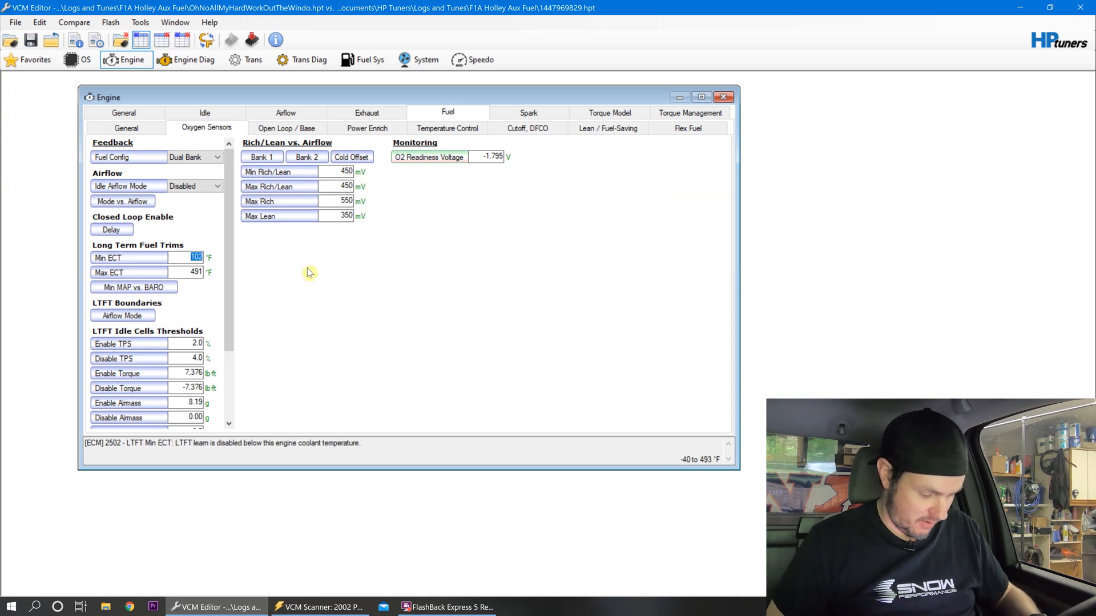
mouse_move(131, 259)
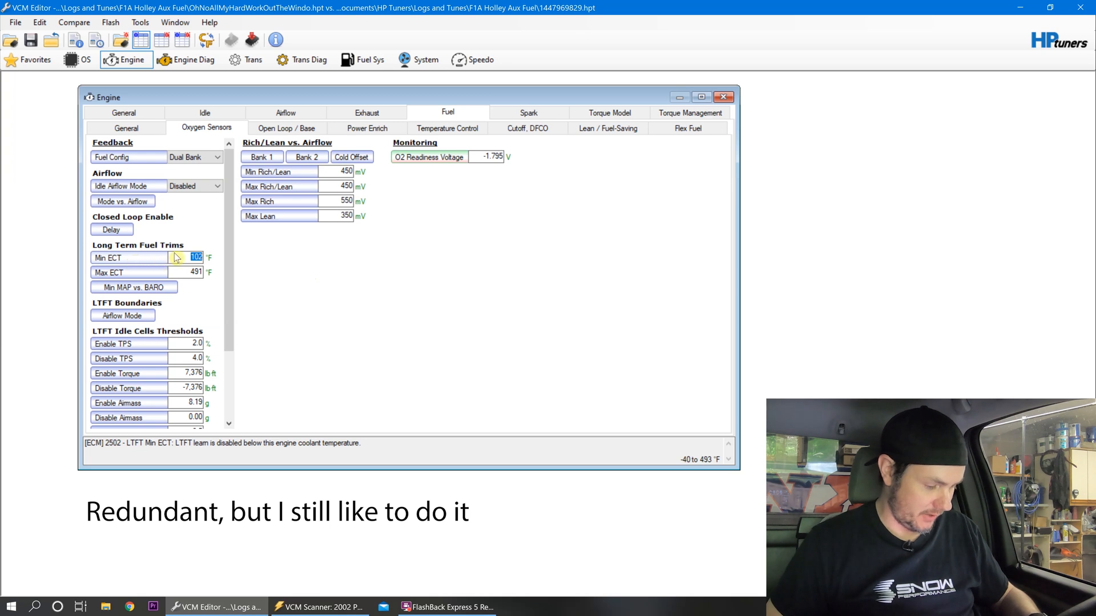
type("400")
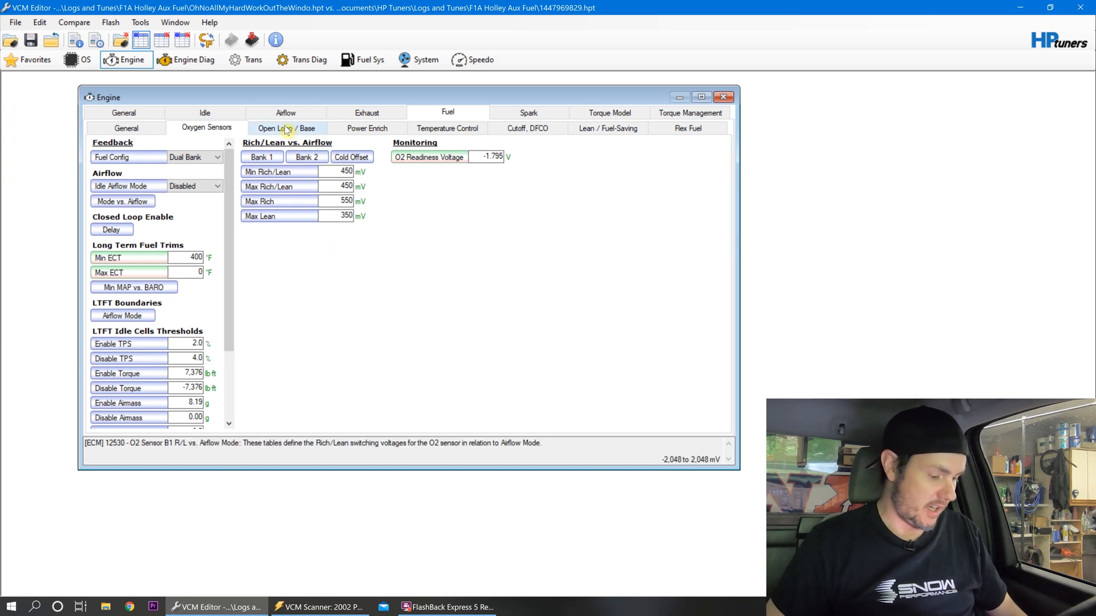
Review open loop and power enrichment EQ ratio settings, ending on Temperature Control.
left_click(287, 128)
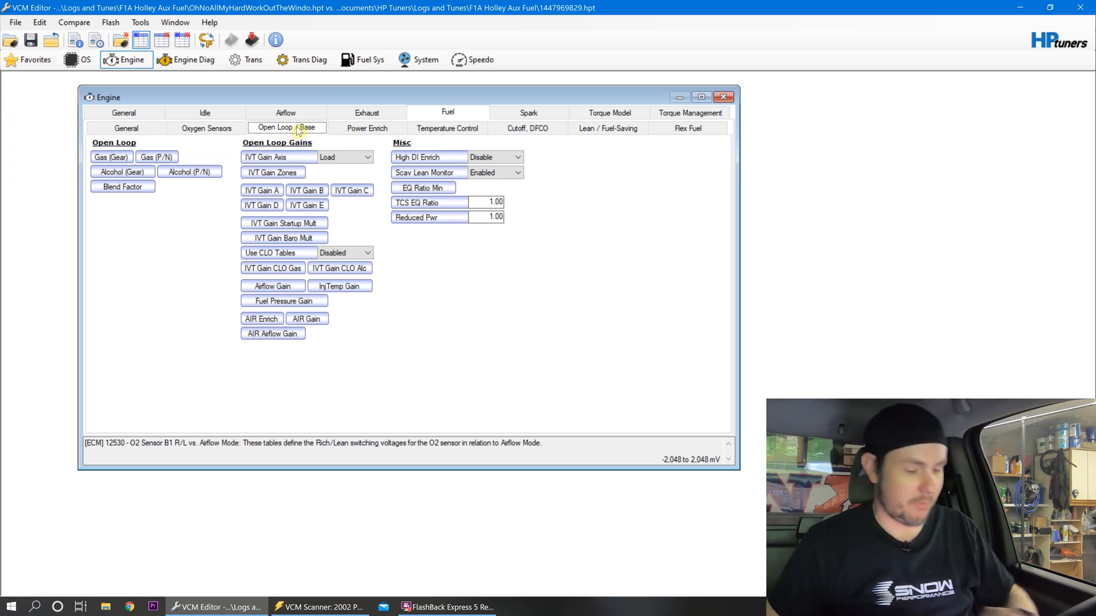
left_click(367, 128)
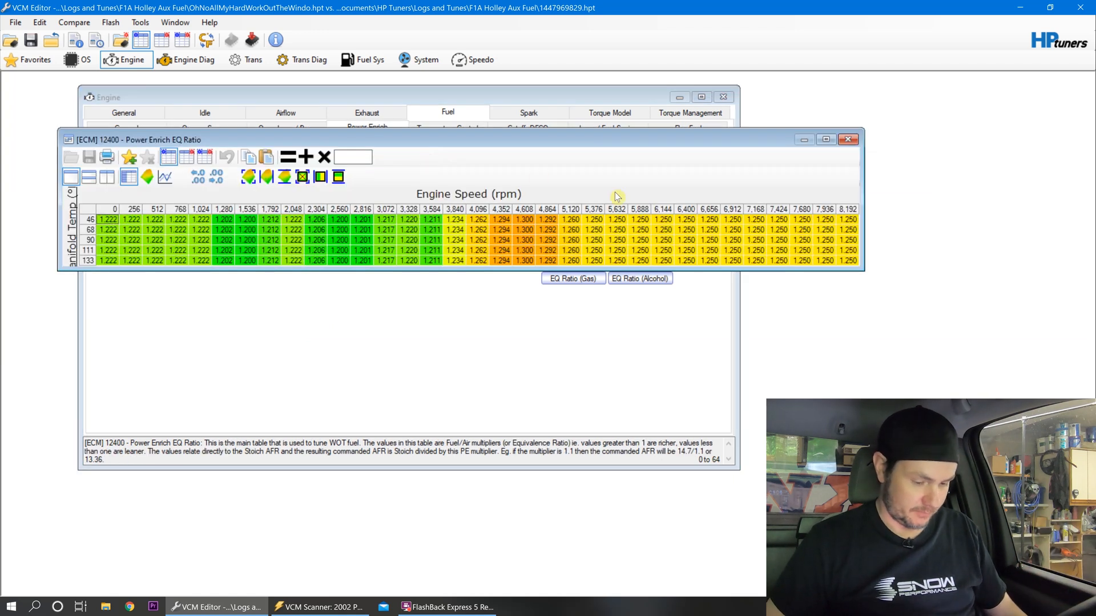
mouse_move(642, 208)
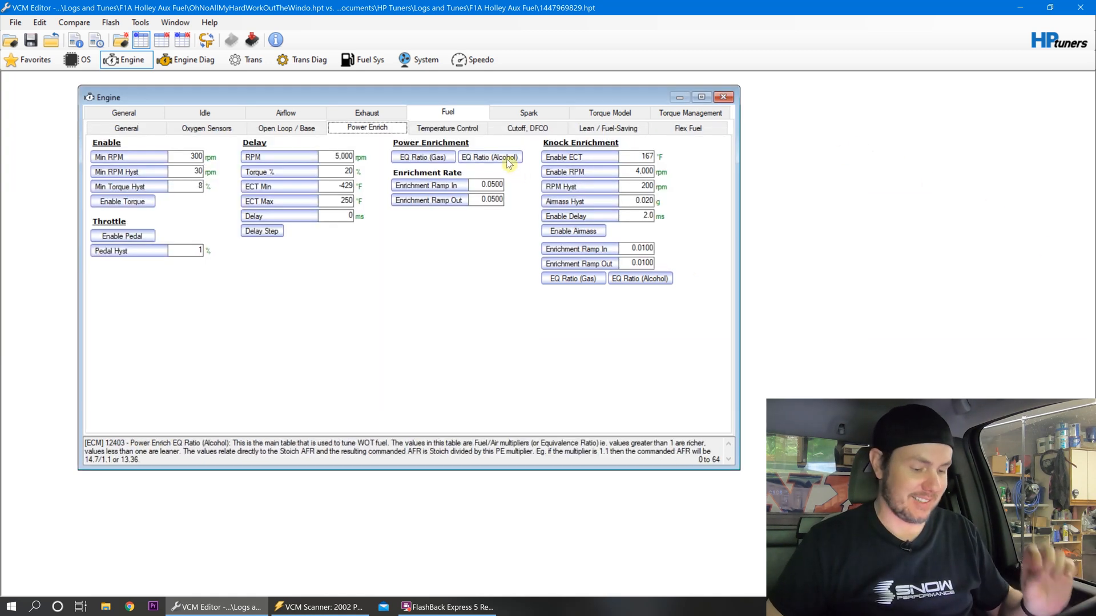
left_click(448, 128)
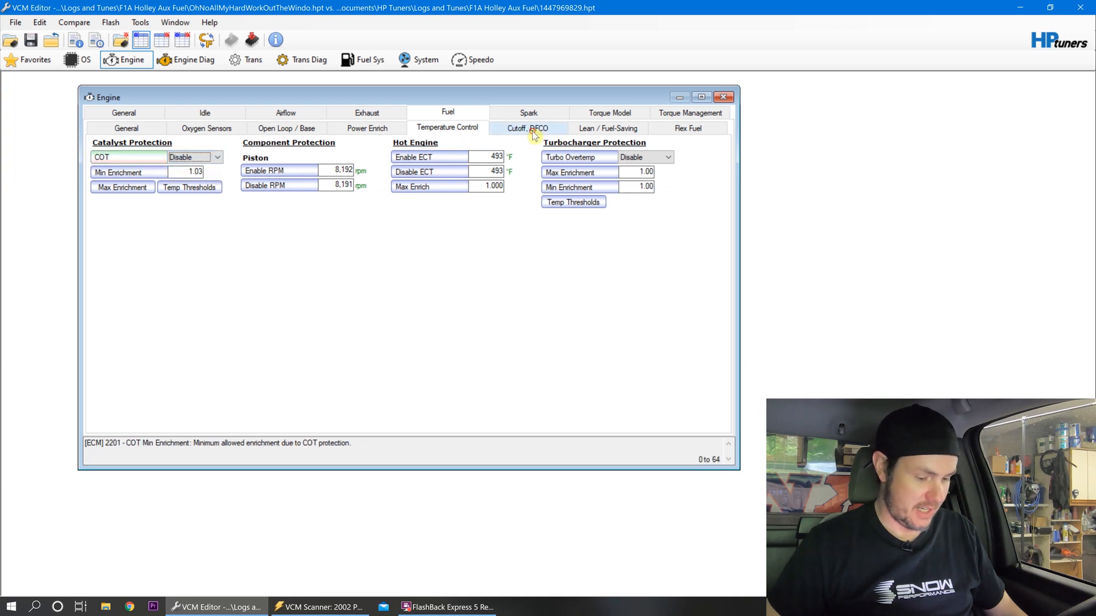
Set the DFCO Disable RPM to 7999.
left_click(528, 128)
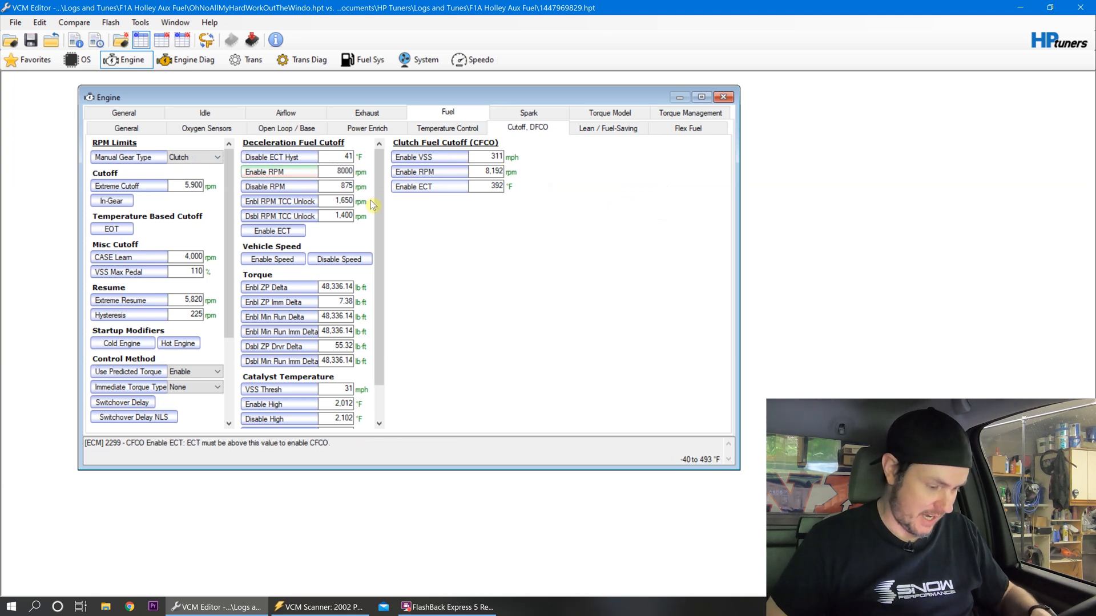
left_click(342, 186)
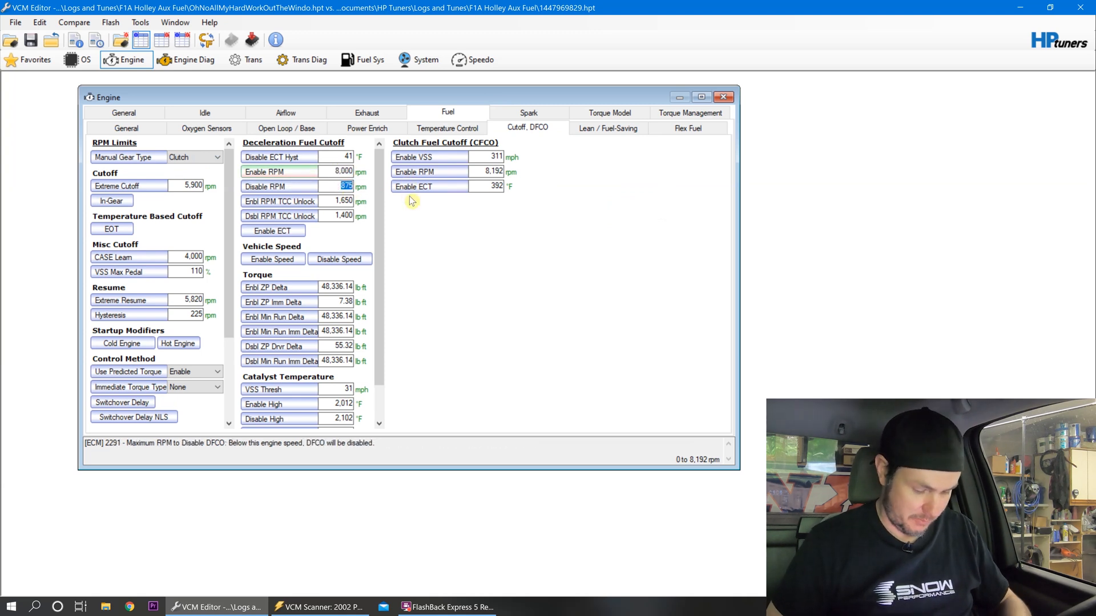
type("7999")
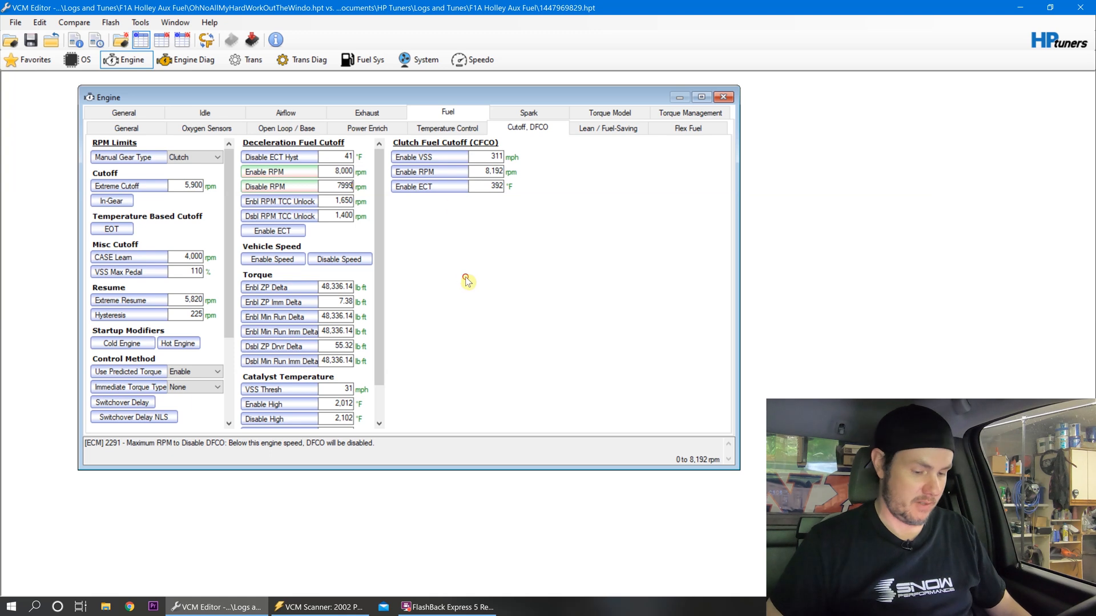
Browse the Lean / Fuel-Saving and General fuel settings, ending on Idle.
left_click(607, 128)
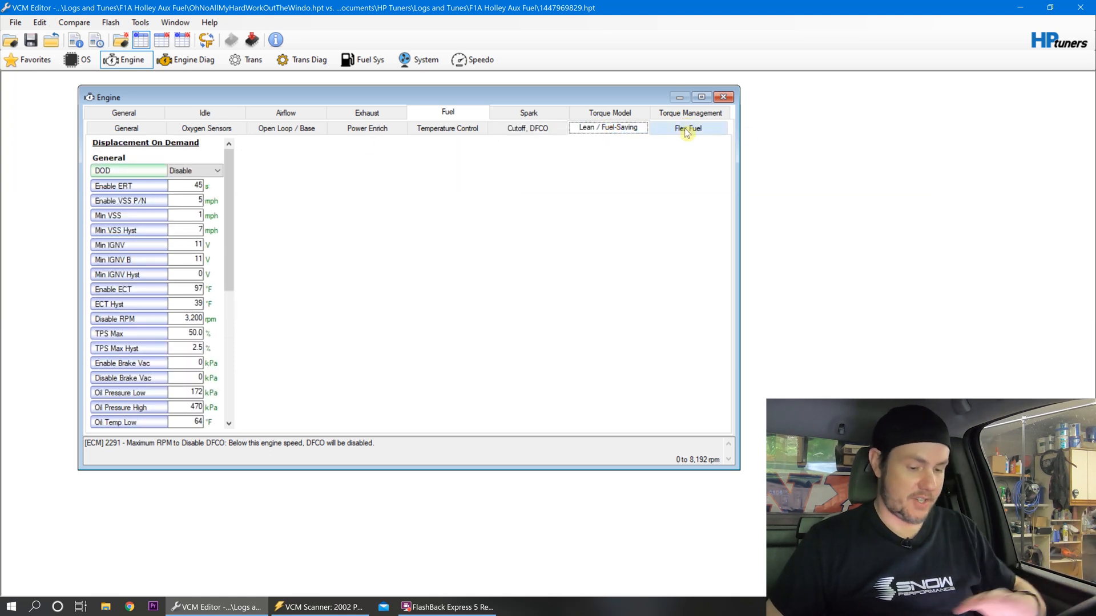
left_click(687, 128)
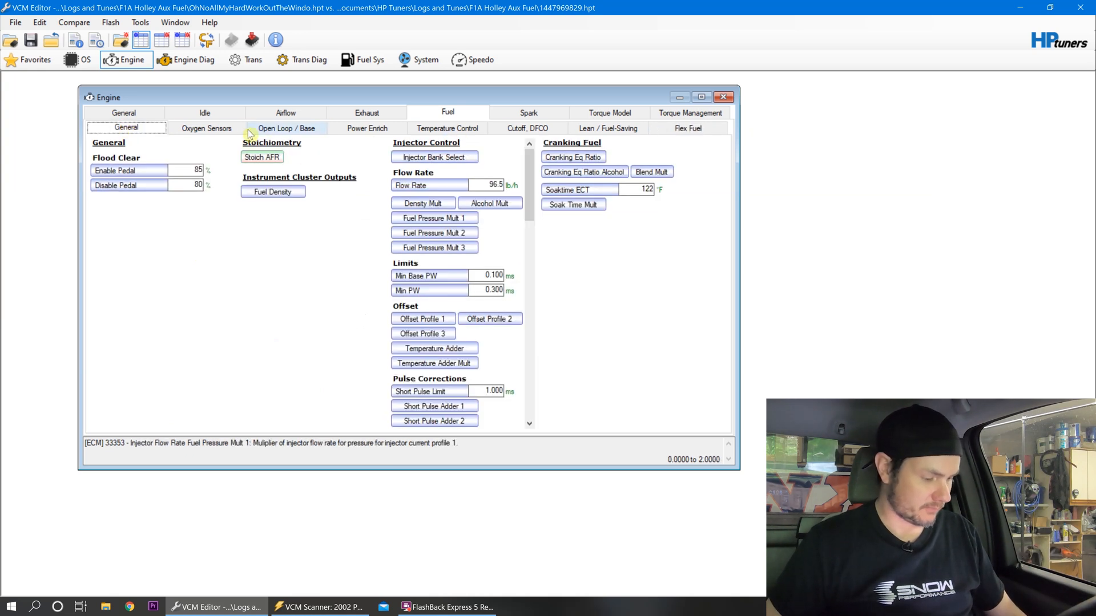
left_click(204, 113)
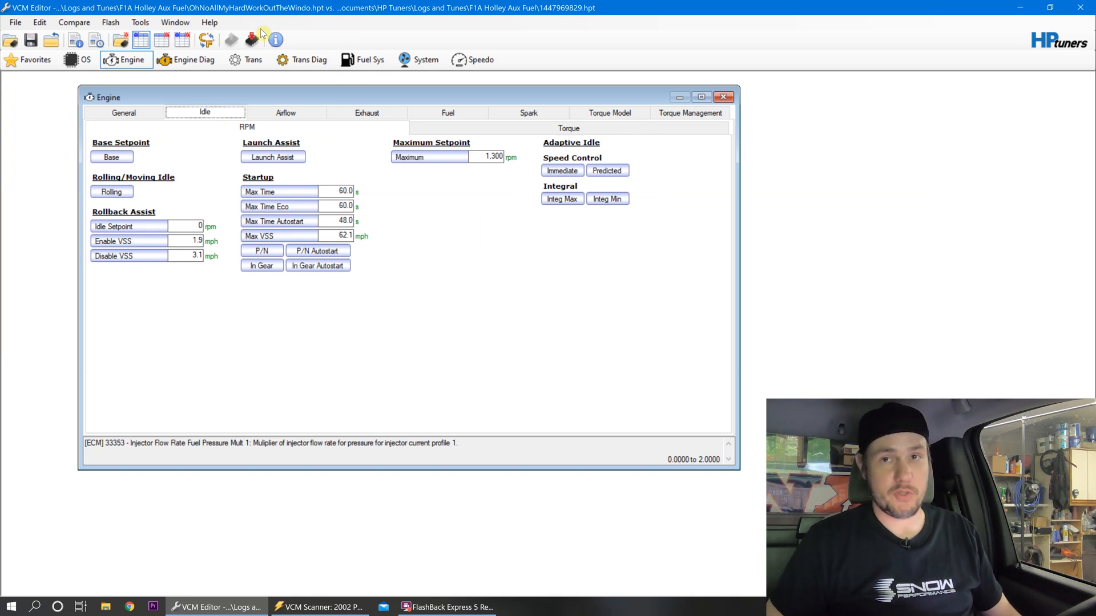
mouse_move(251, 40)
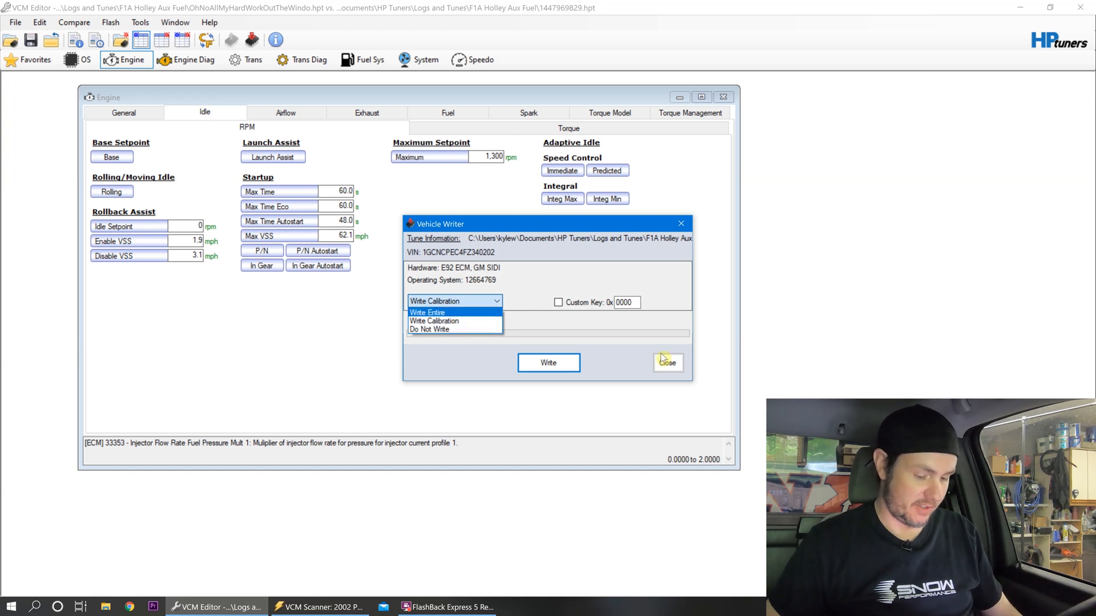
Close the Vehicle Writer and save the tune as MAFStep1.hpt.
left_click(667, 363)
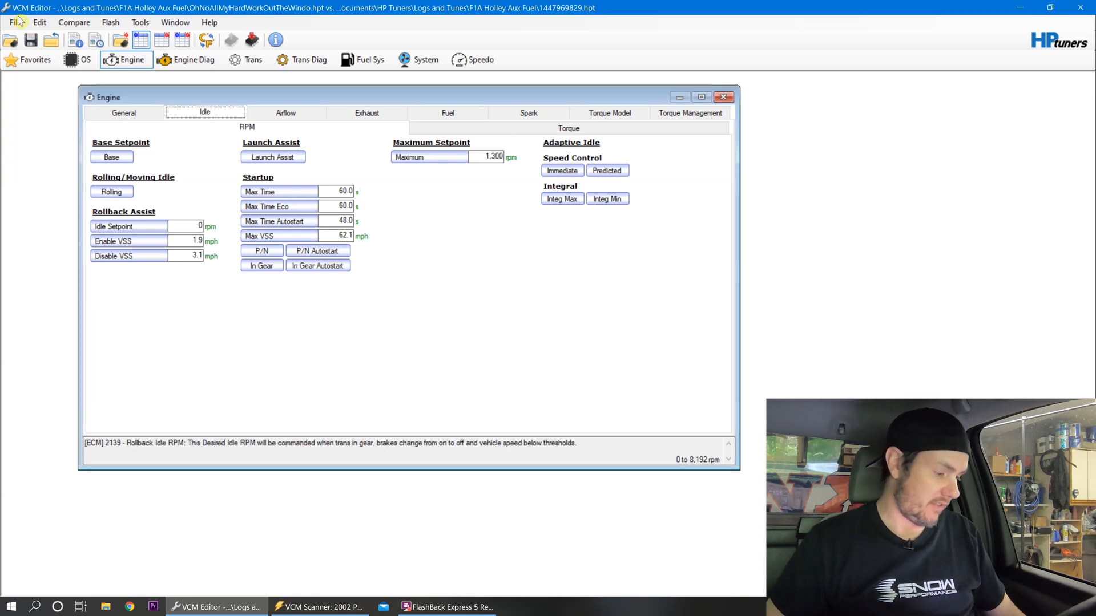
mouse_move(393, 453)
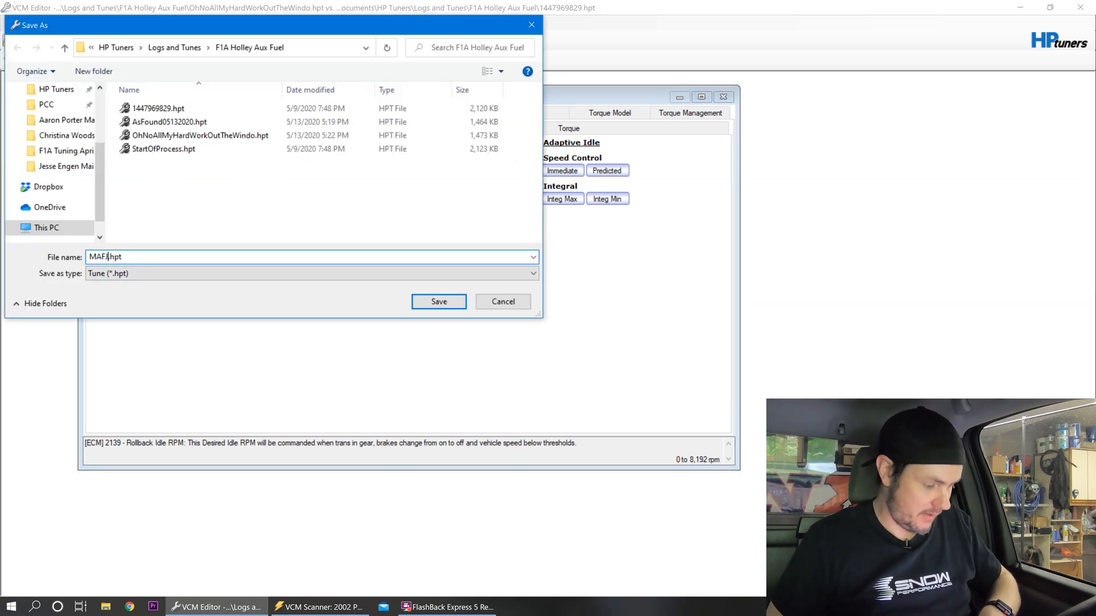
left_click(438, 301)
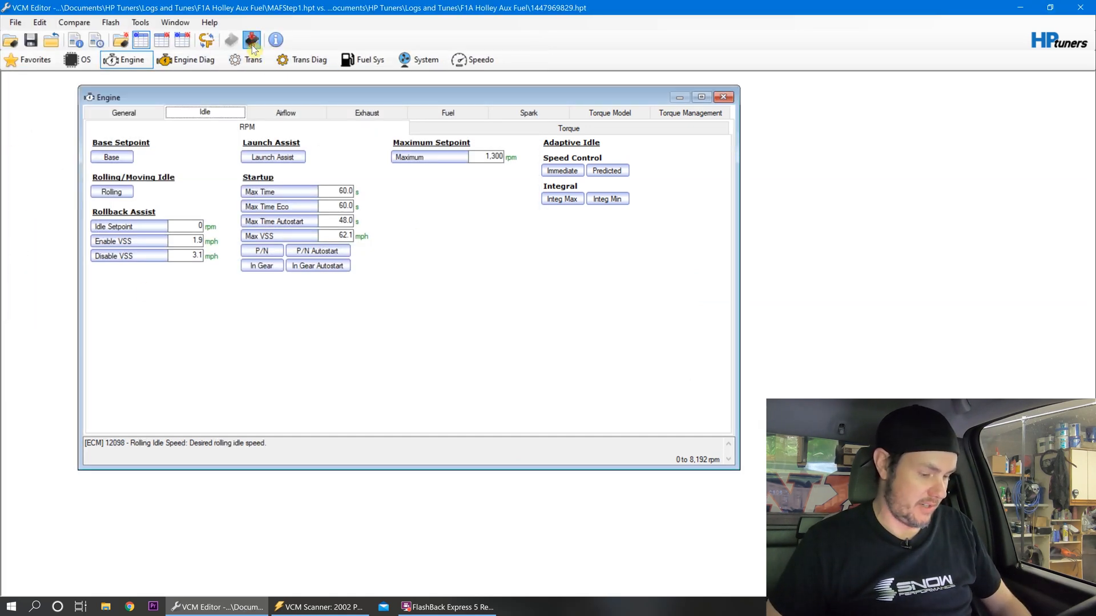
Write the MAFStep1 calibration to the vehicle's ECM and close the writer when complete.
left_click(251, 40)
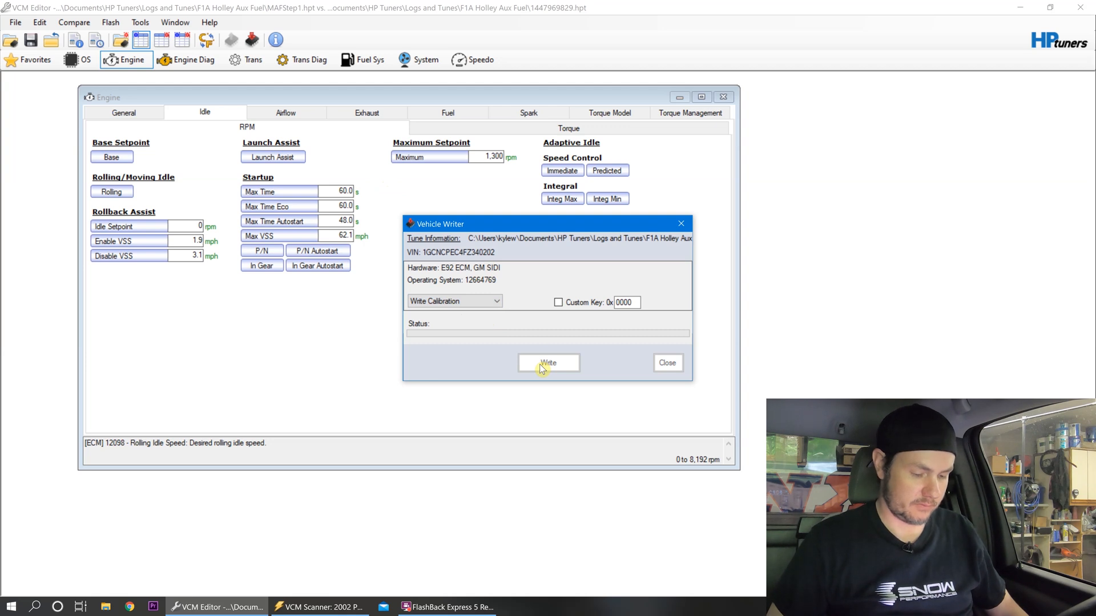
left_click(548, 363)
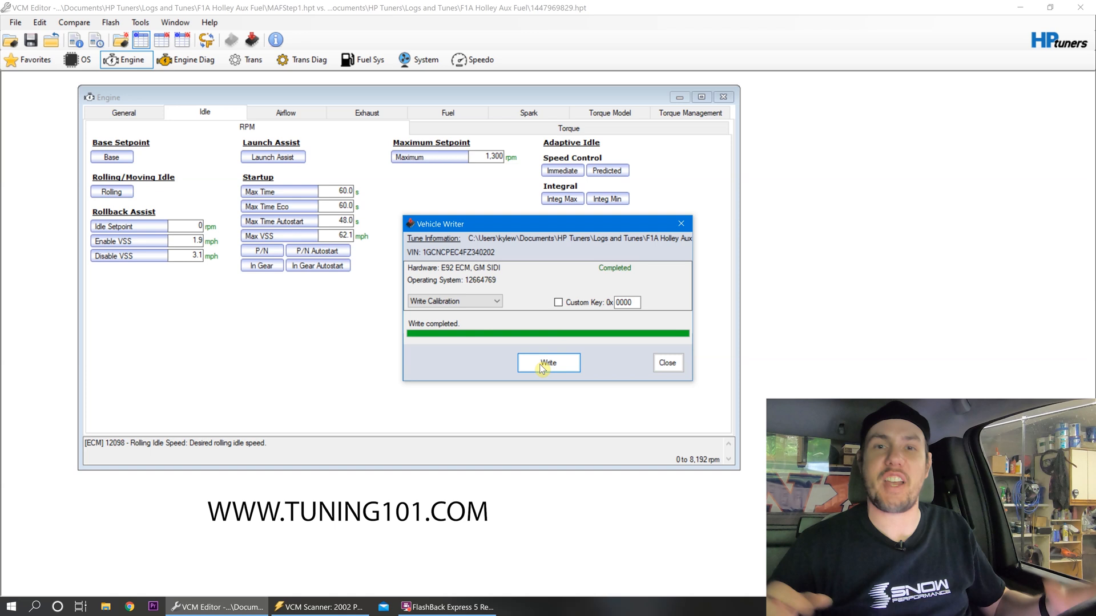
mouse_move(711, 387)
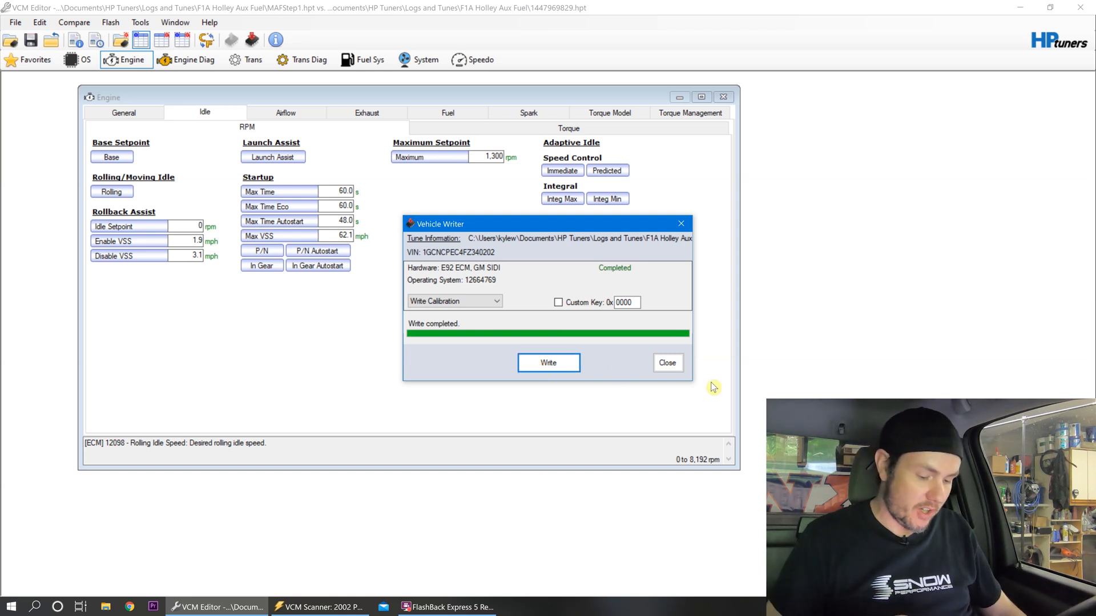
left_click(665, 363)
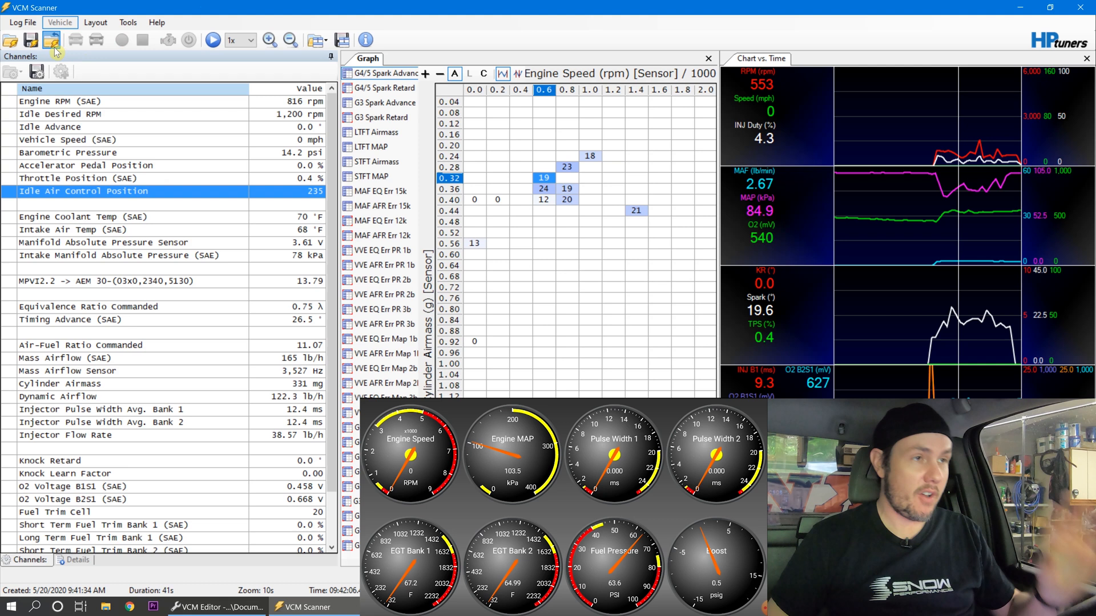
Connect the scanner to the Silverado, start scanning with the engine running, and show the MAF EQ Err 15k graph.
left_click(52, 40)
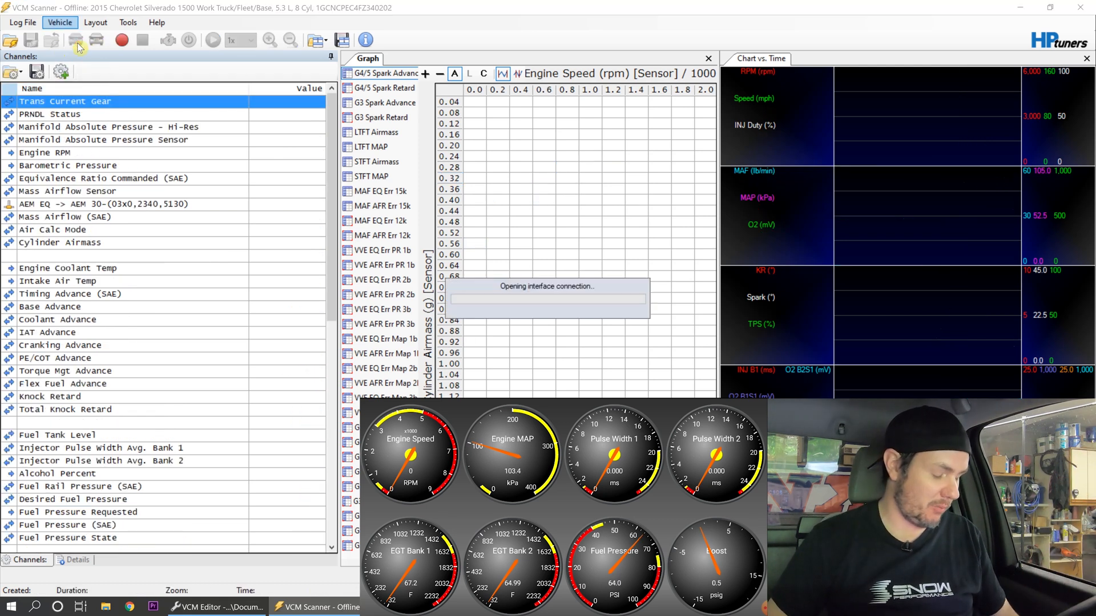
left_click(121, 40)
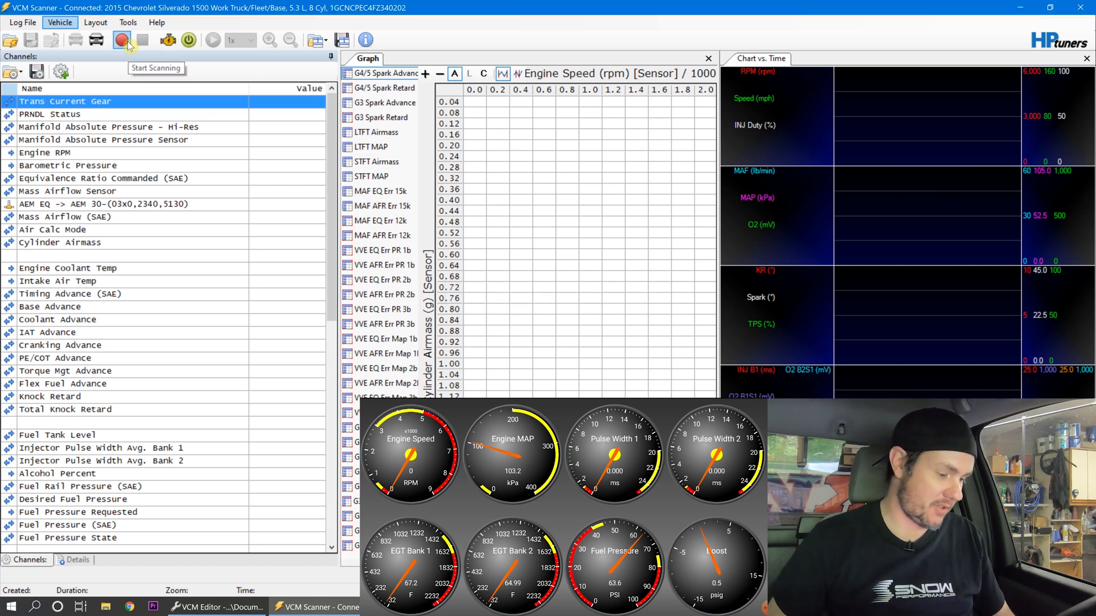
left_click(121, 40)
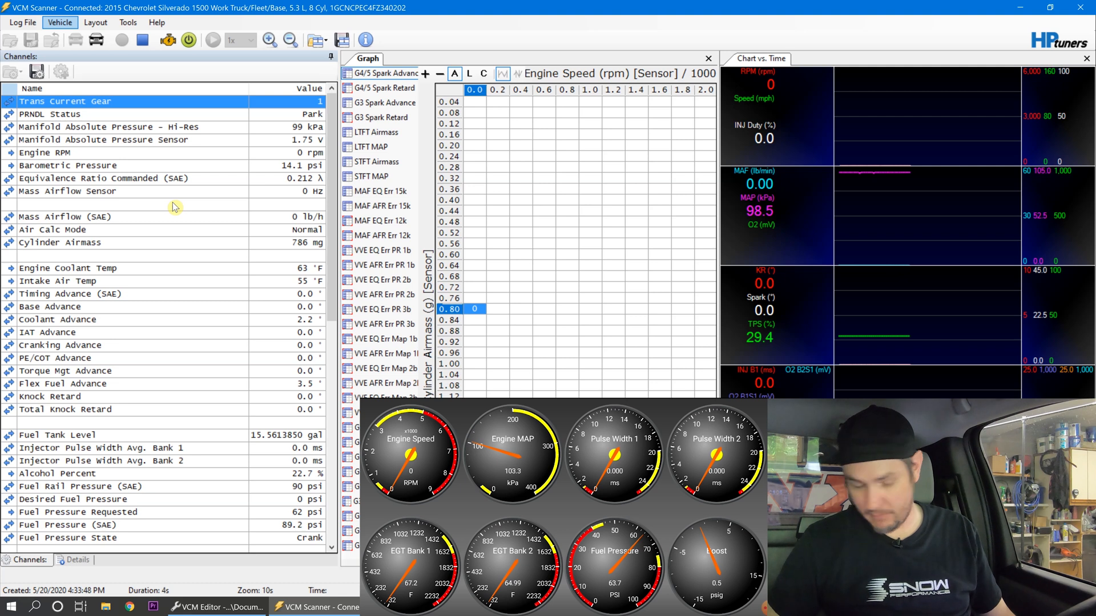
scroll("down", 3)
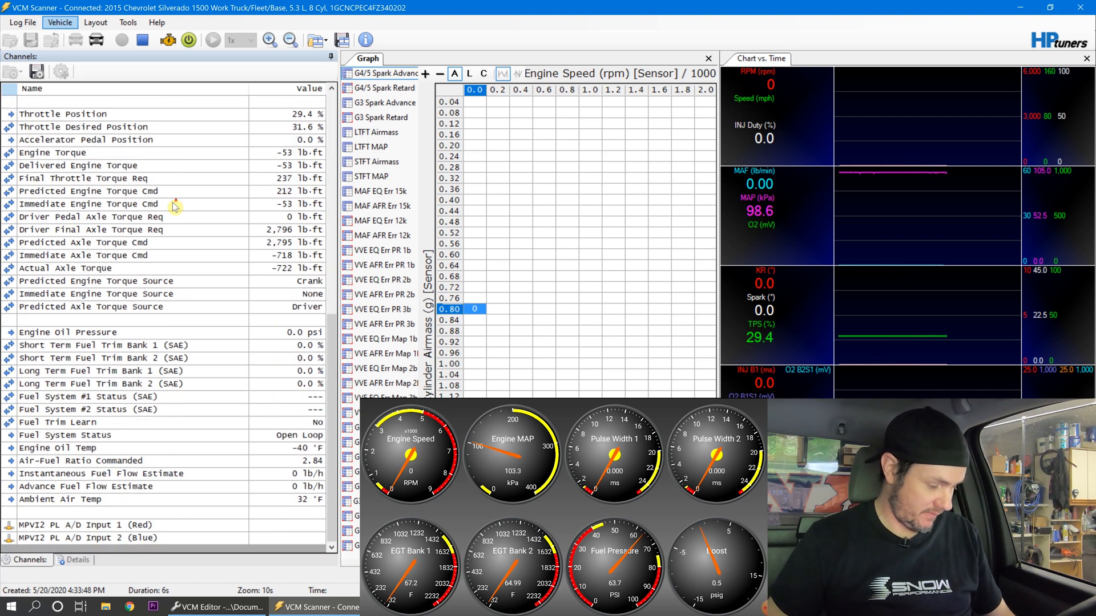
left_click(121, 40)
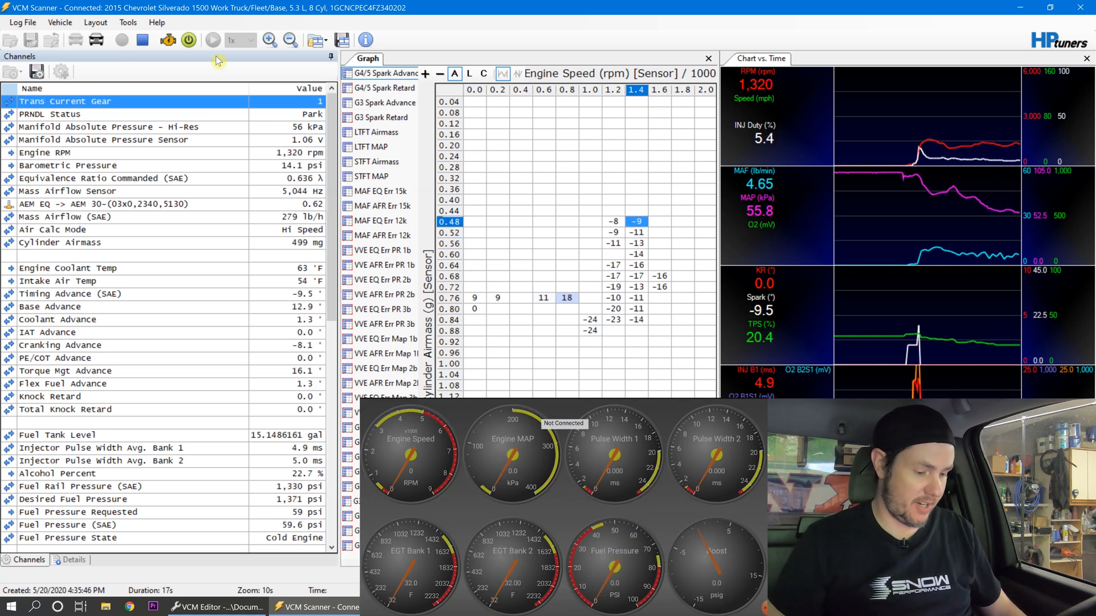
left_click(379, 191)
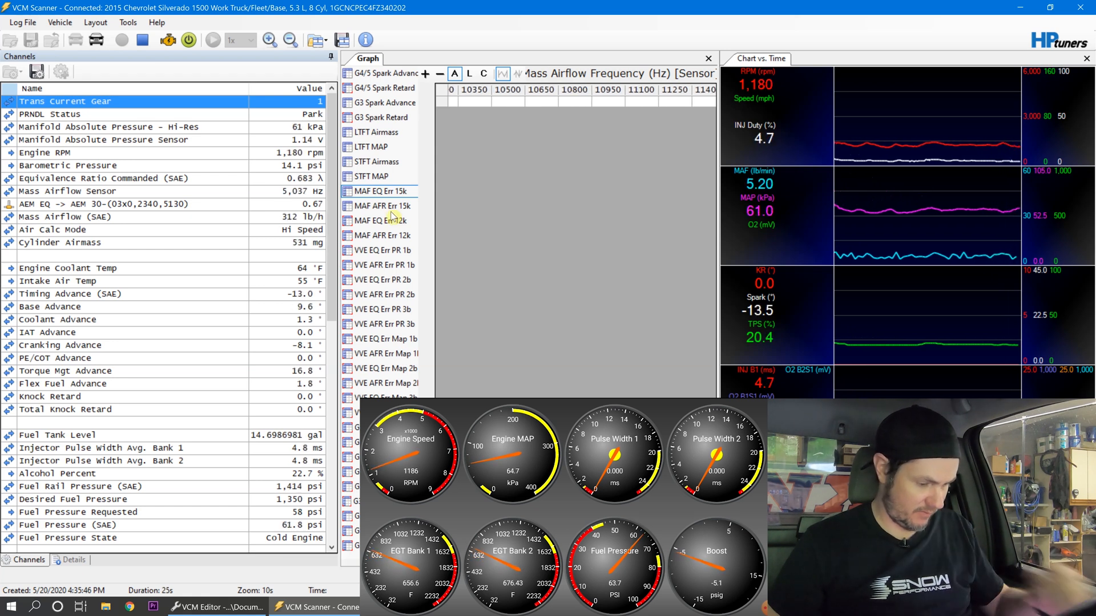
Bring the MAF EQ Err 15k graph into the Graph Display Layout Editor.
left_click(381, 205)
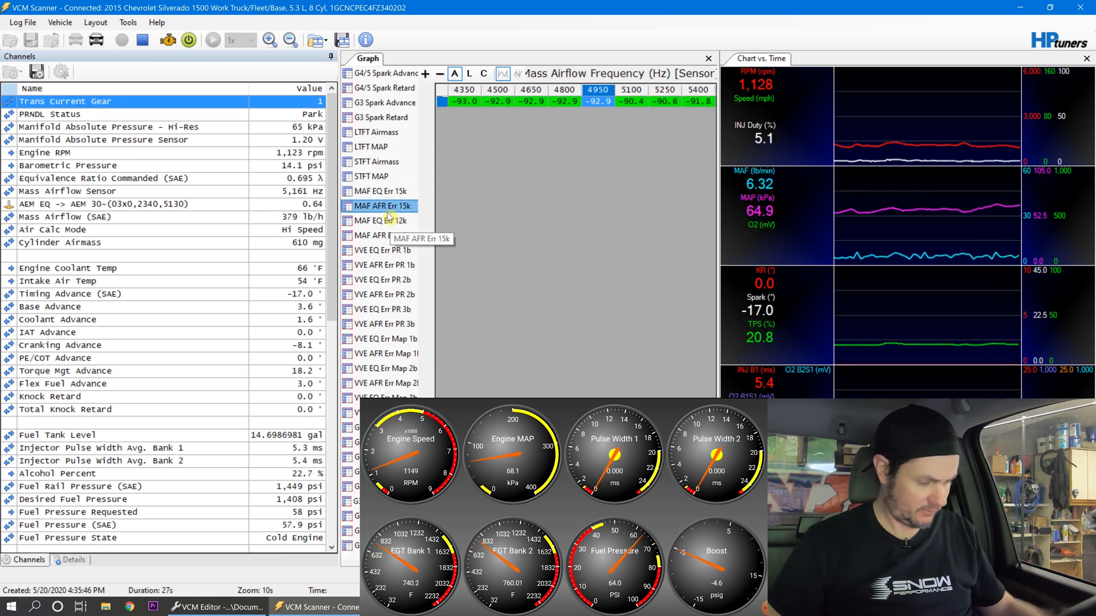
left_click(381, 191)
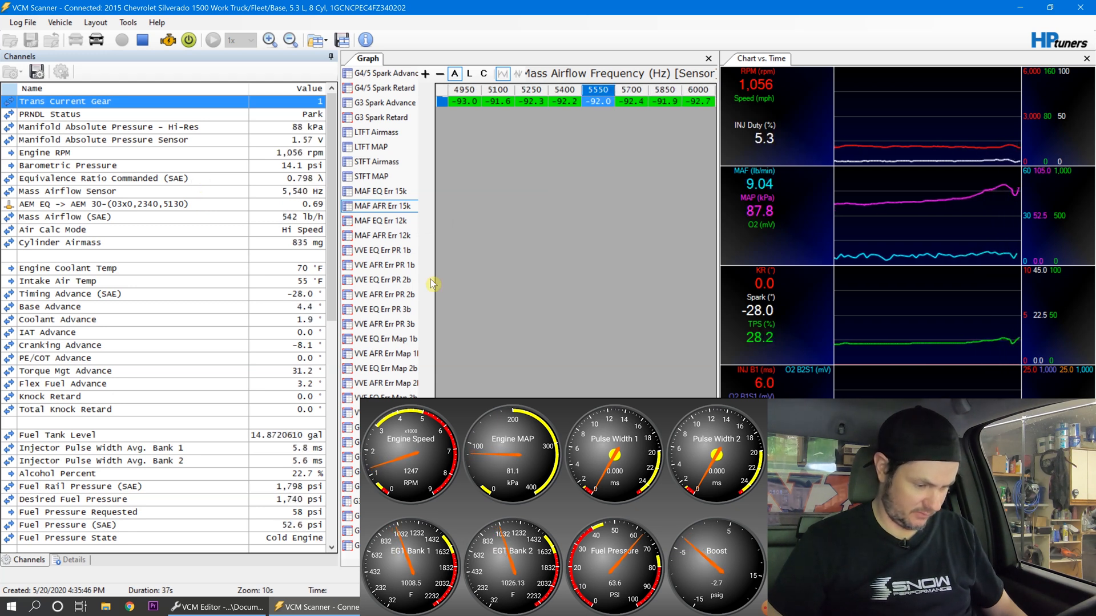
right_click(381, 190)
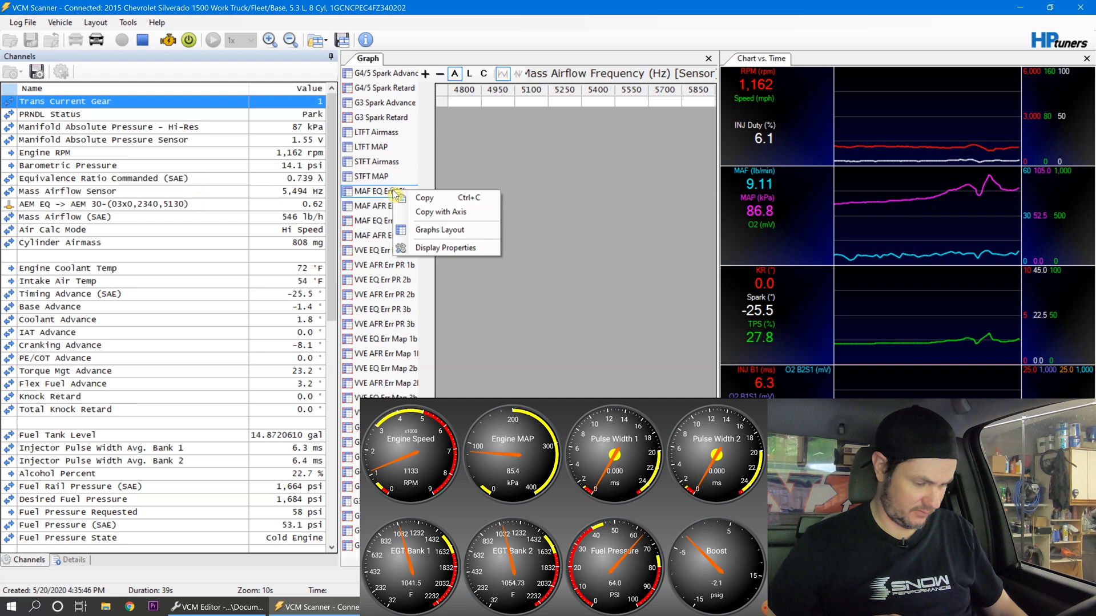
left_click(438, 230)
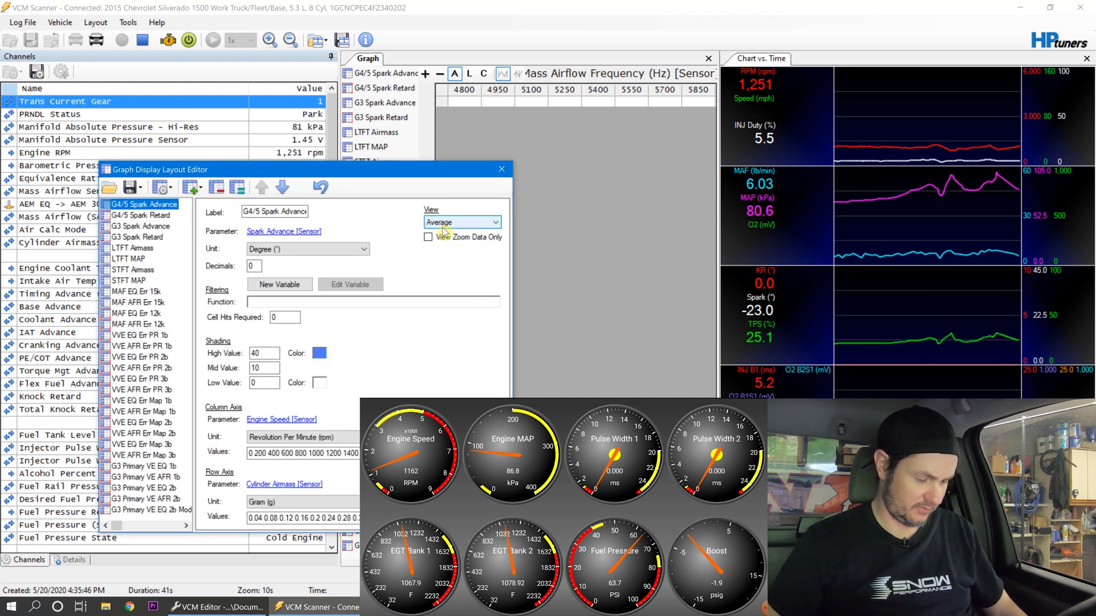
Rename the graph EQ Err and set its parameter to the AEM EQ oxygen-sensor transform.
left_click(138, 291)
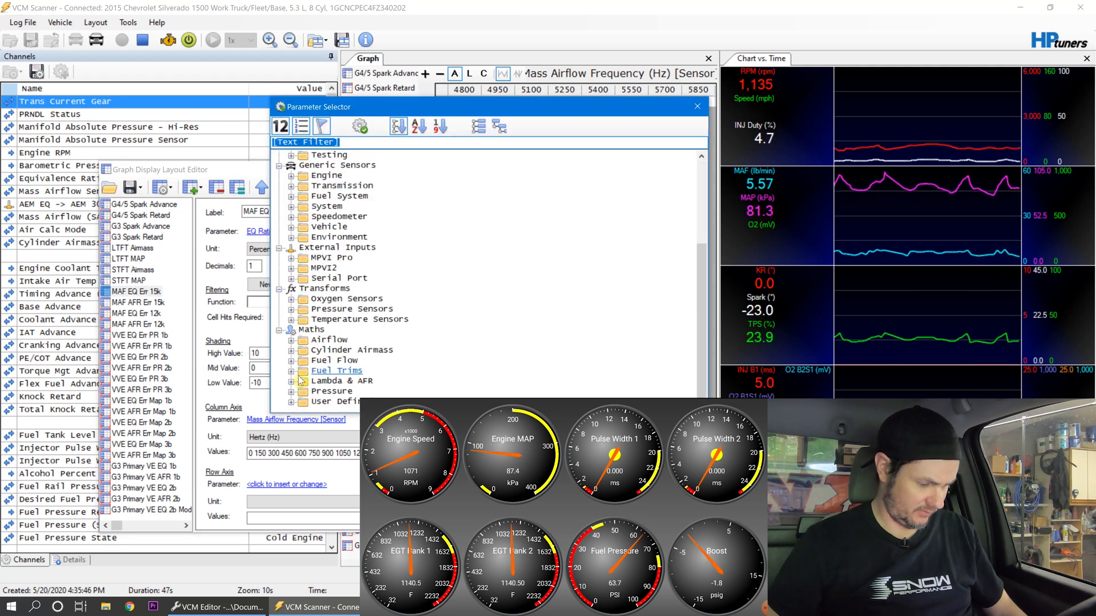
left_click(292, 370)
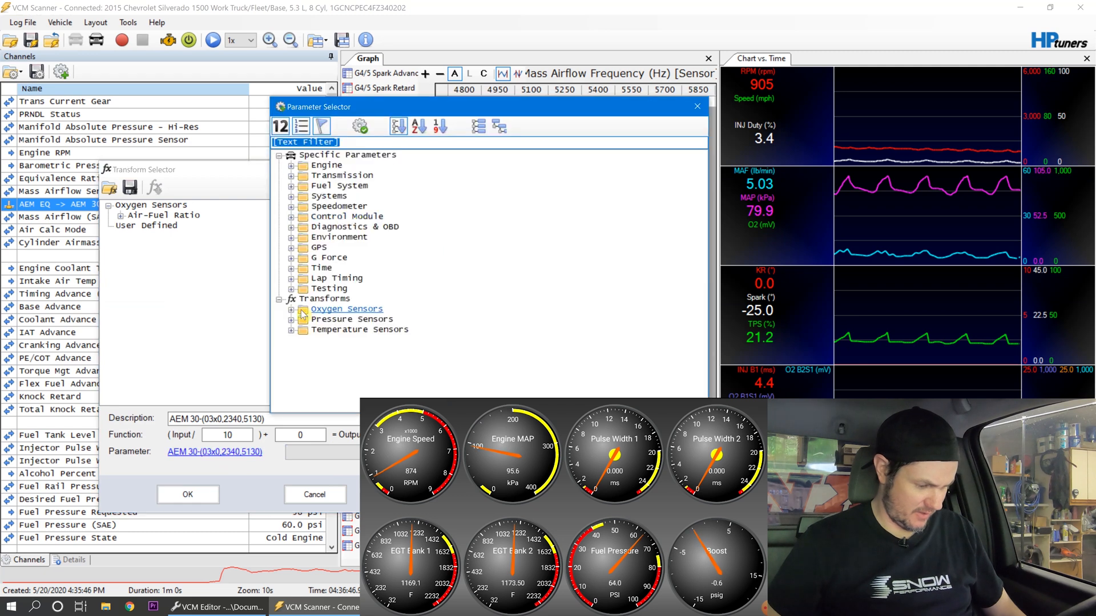
left_click(291, 309)
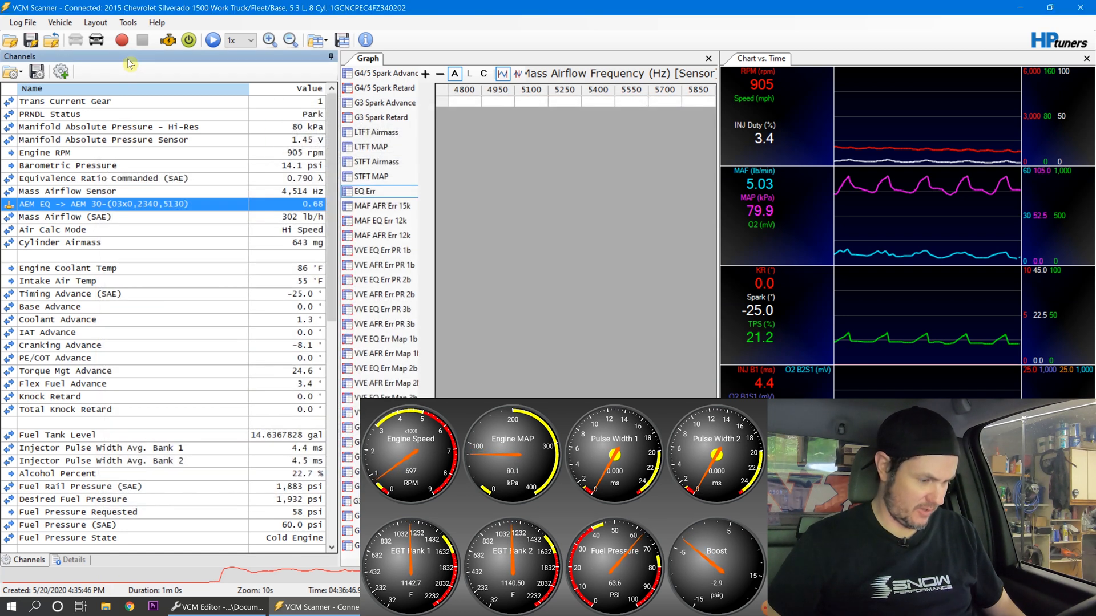
Record an idle log showing EQ error around −21 to −24% at 2700–3750 Hz, then stop and disconnect.
left_click(122, 40)
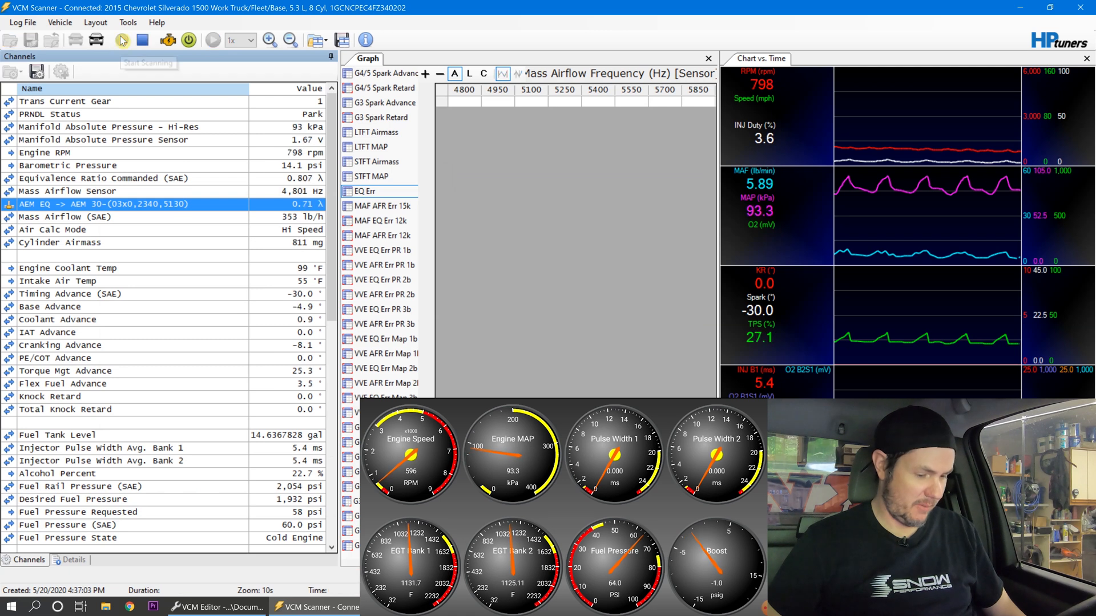
left_click(121, 40)
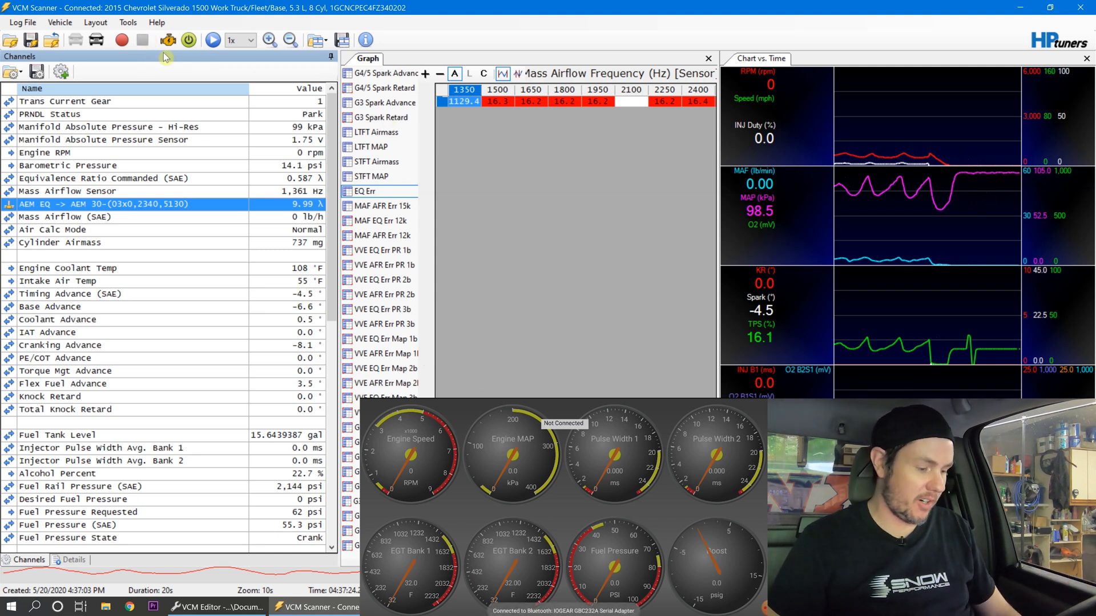
left_click(121, 40)
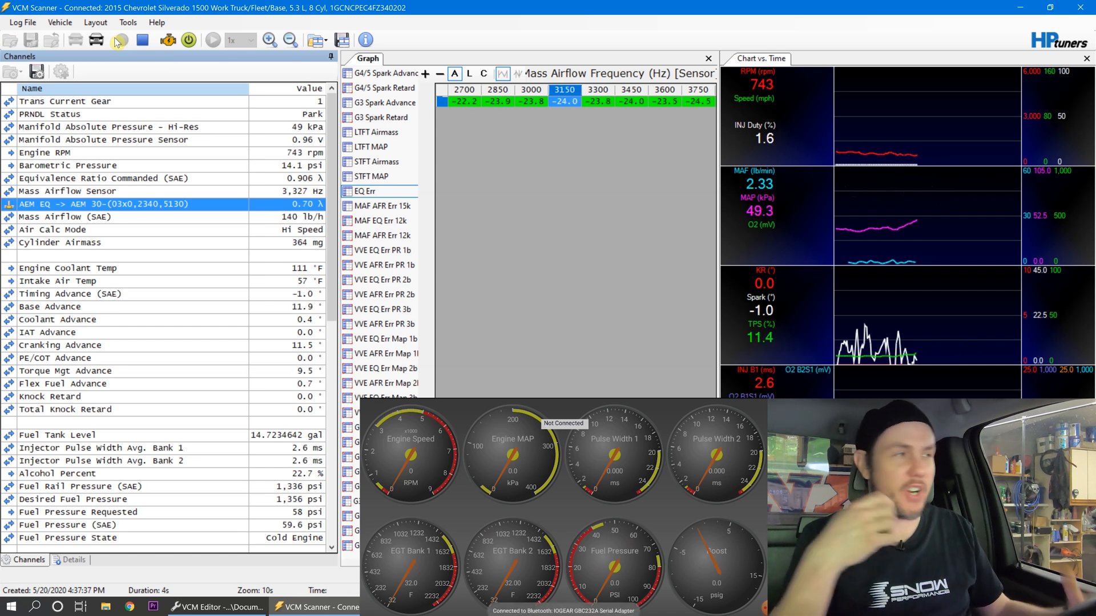
left_click(141, 40)
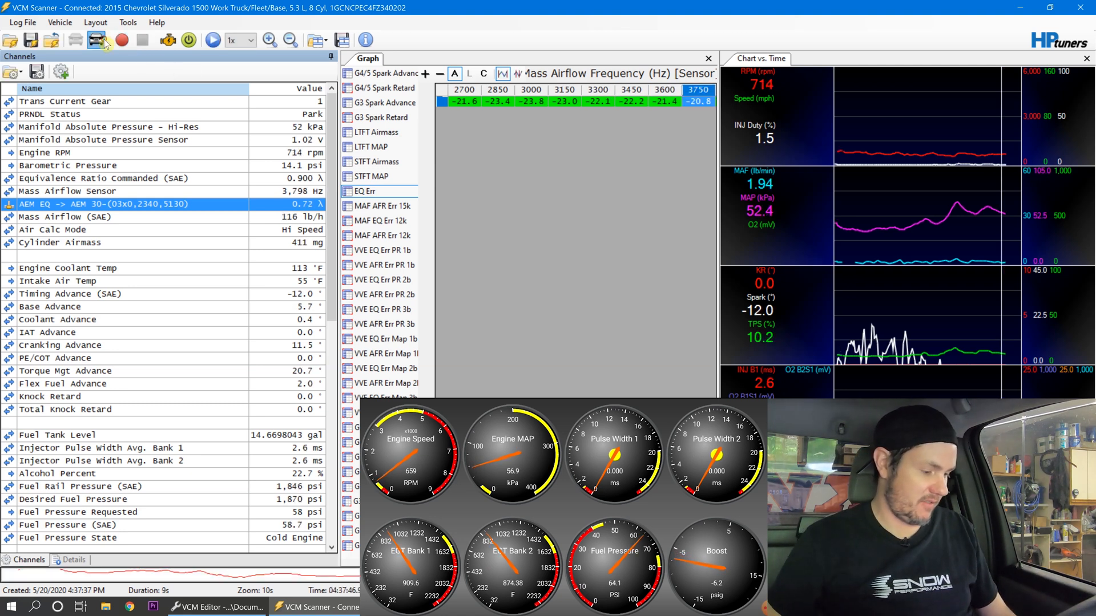
left_click(96, 40)
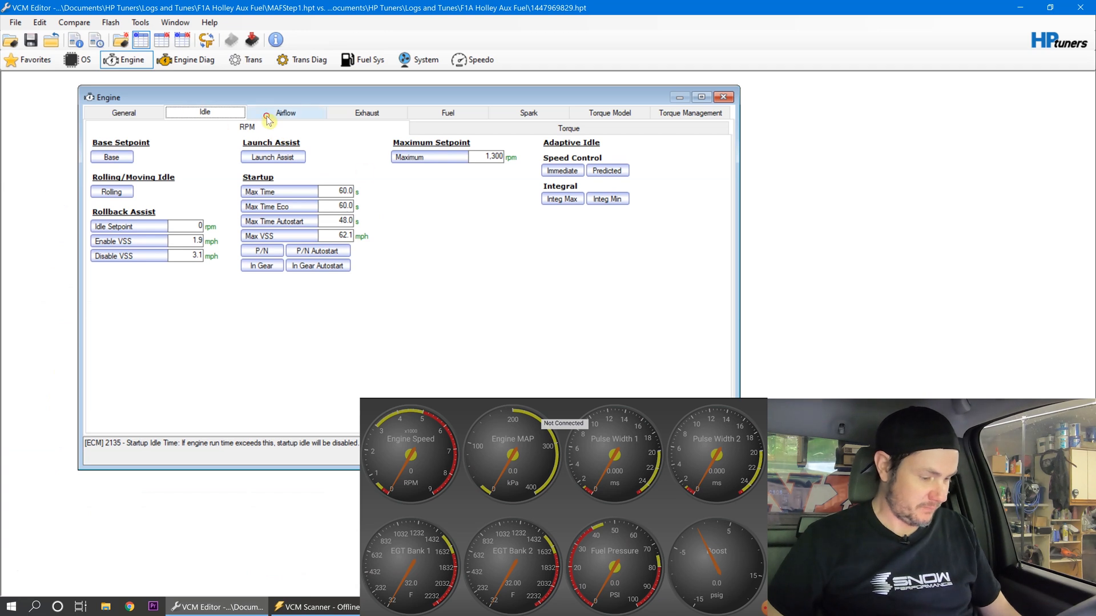
Multiply the Airflow vs. Frequency table by the copied EQ error percentages via Paste Special.
left_click(285, 113)
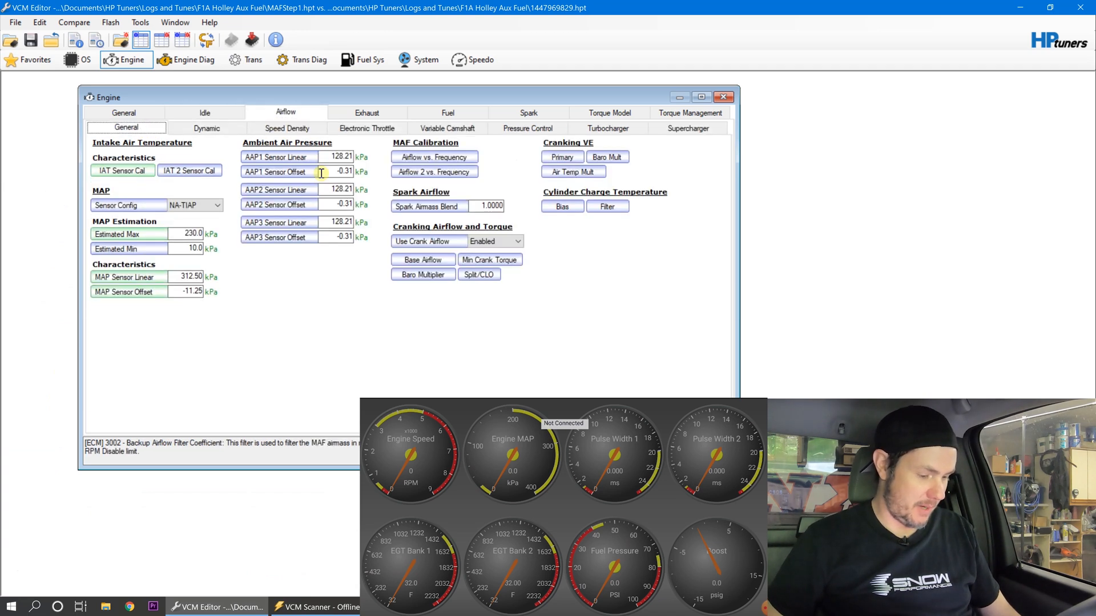
left_click(433, 156)
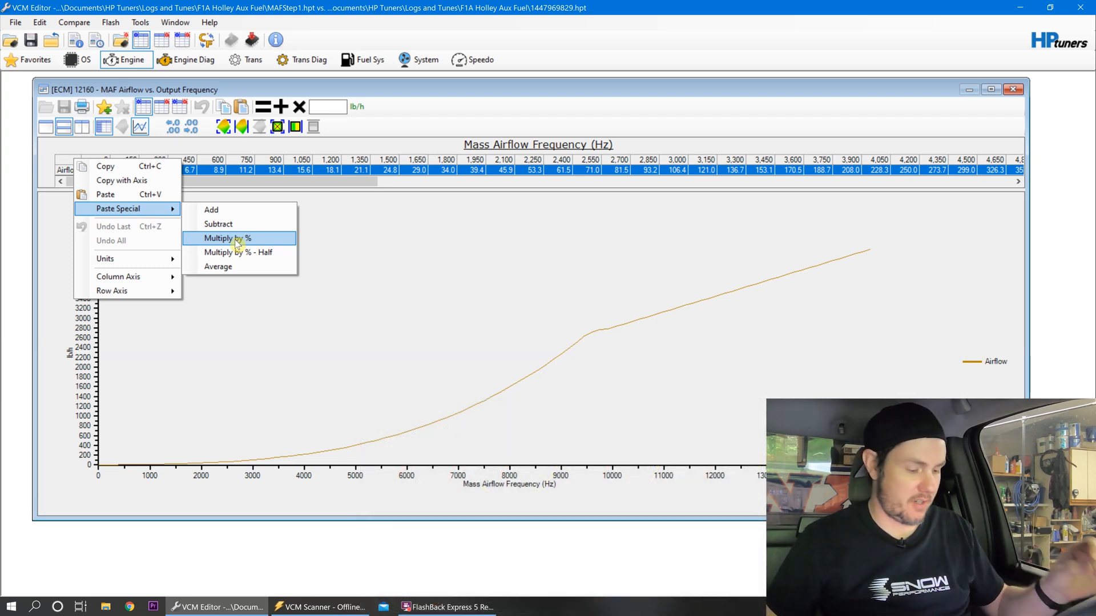
left_click(226, 238)
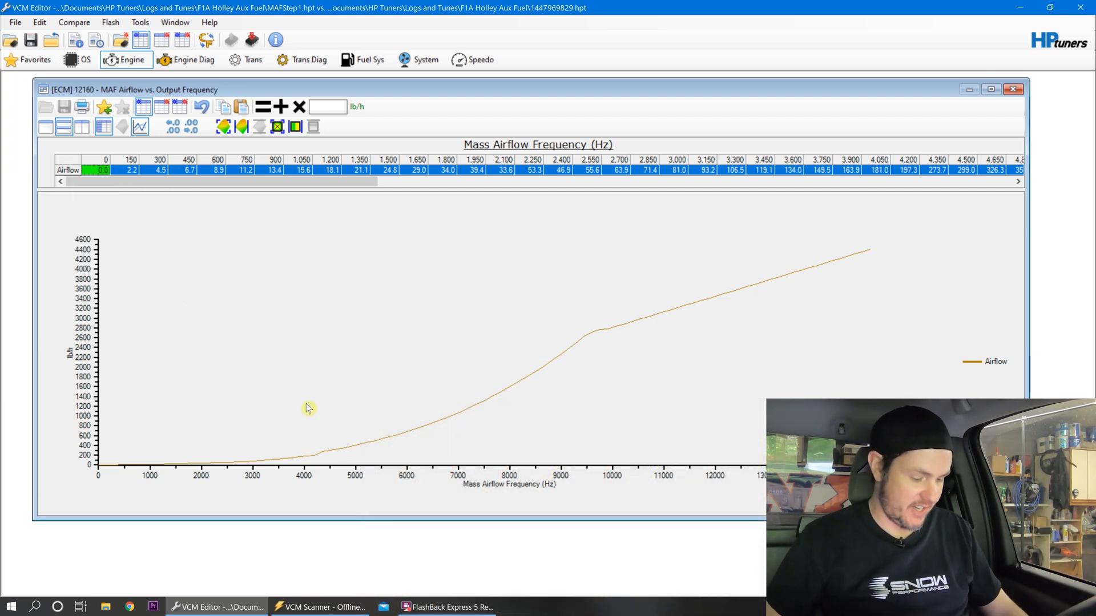
left_click(337, 449)
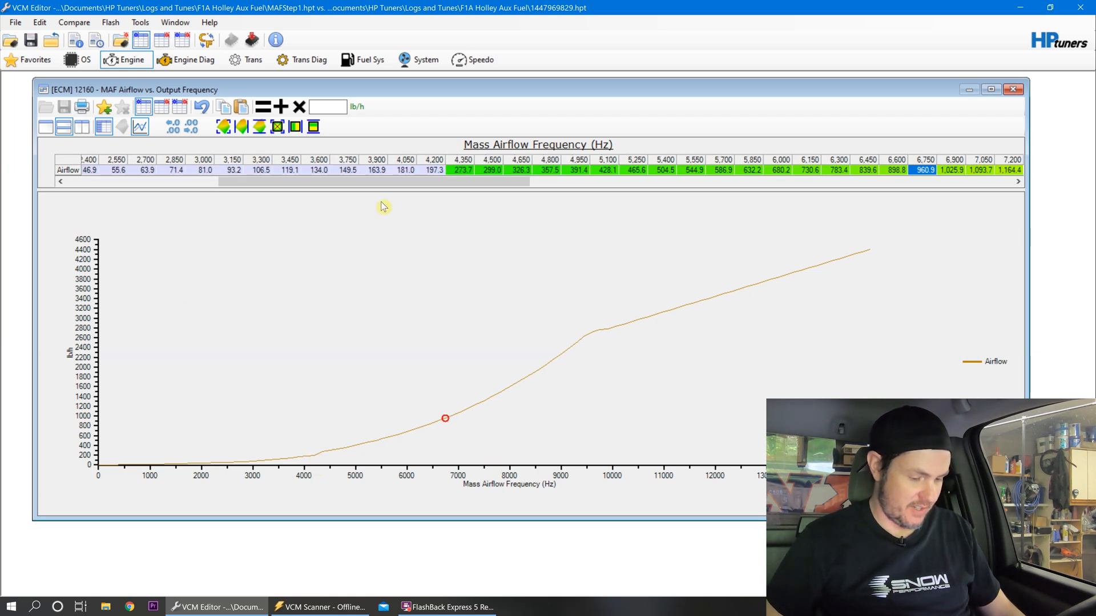
Scale the airflow cells from 4,350 Hz upward by .99 four times.
left_click_drag(223, 182, 363, 181)
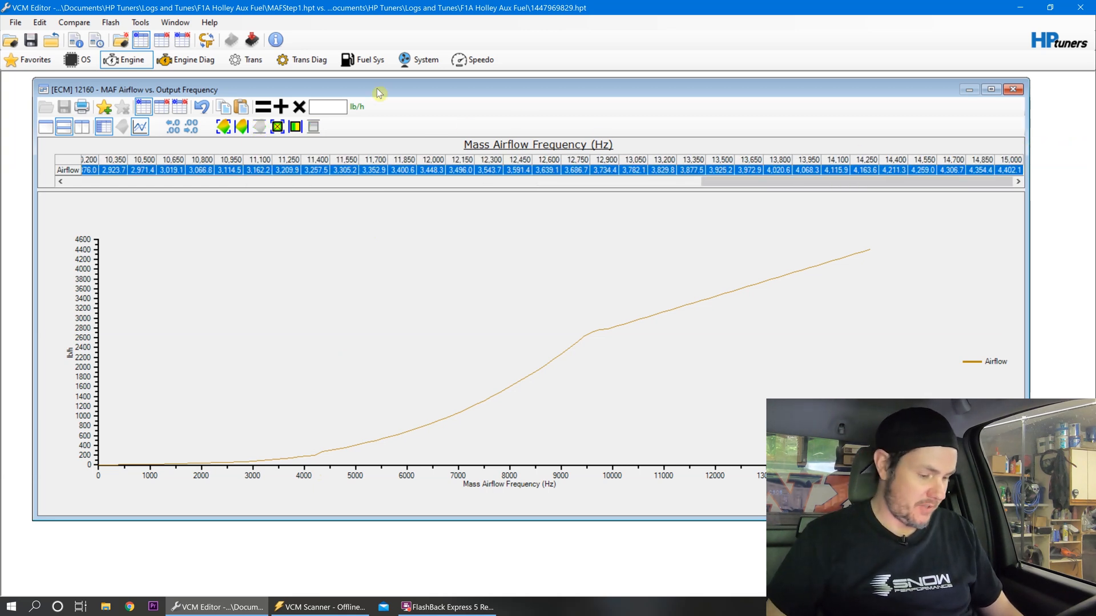
type(".99")
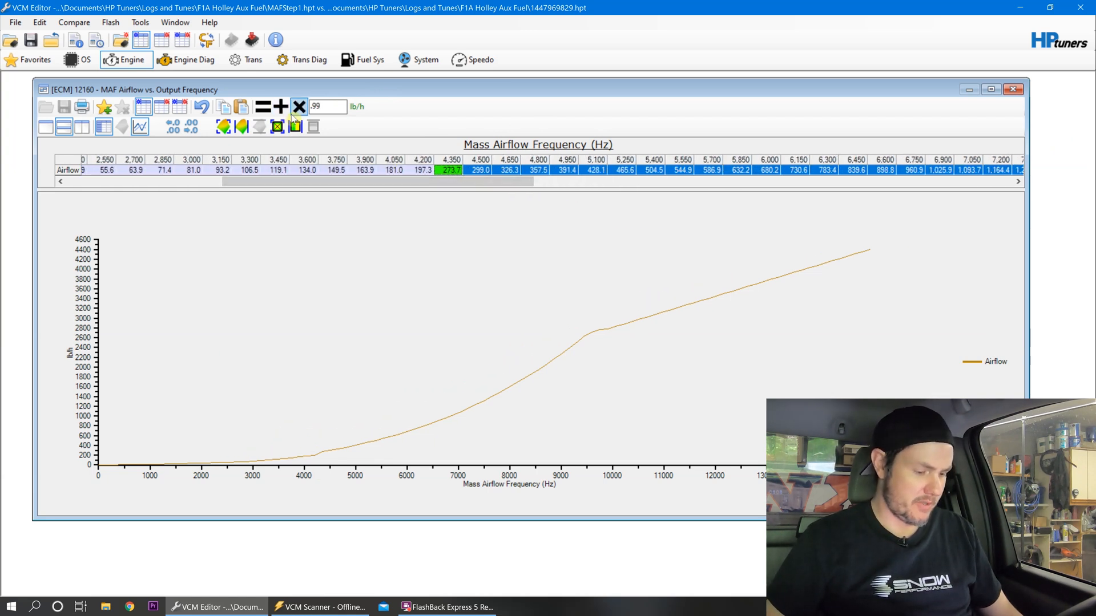
left_click(294, 106)
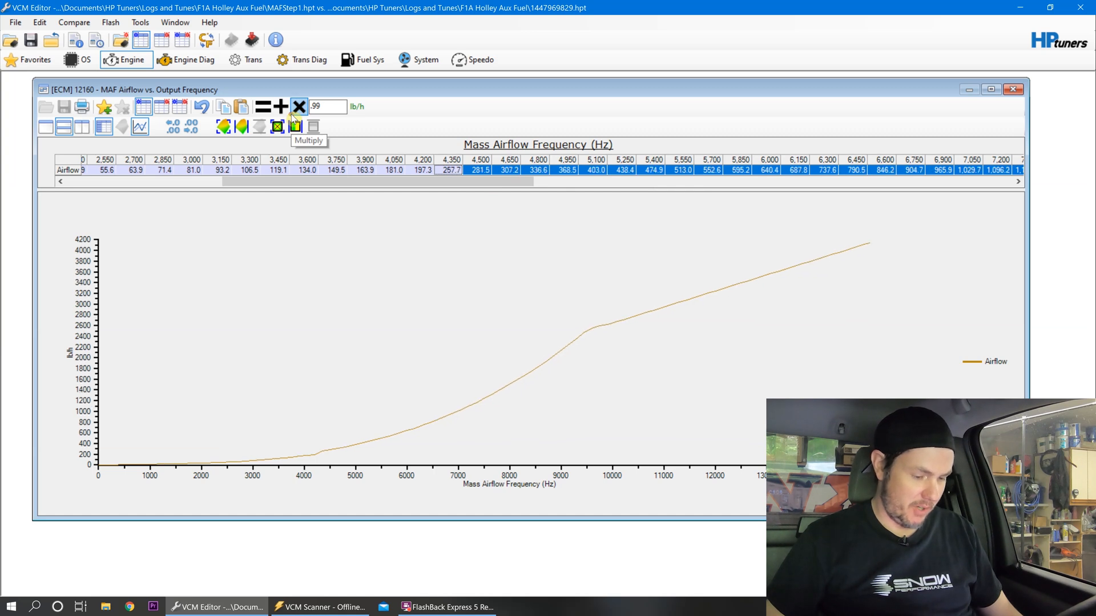
left_click(299, 105)
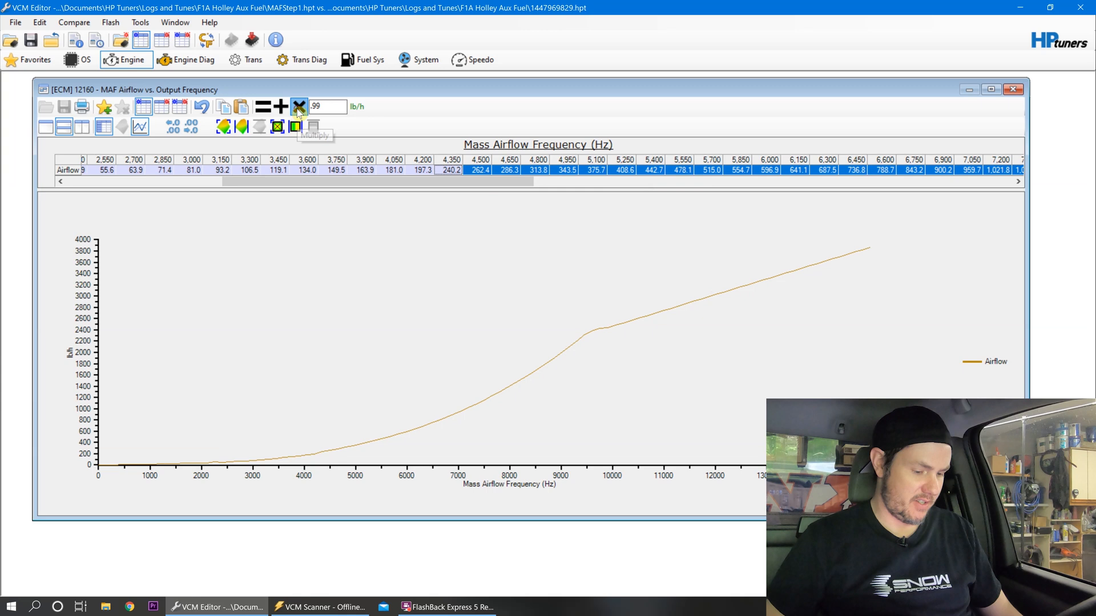
left_click(298, 106)
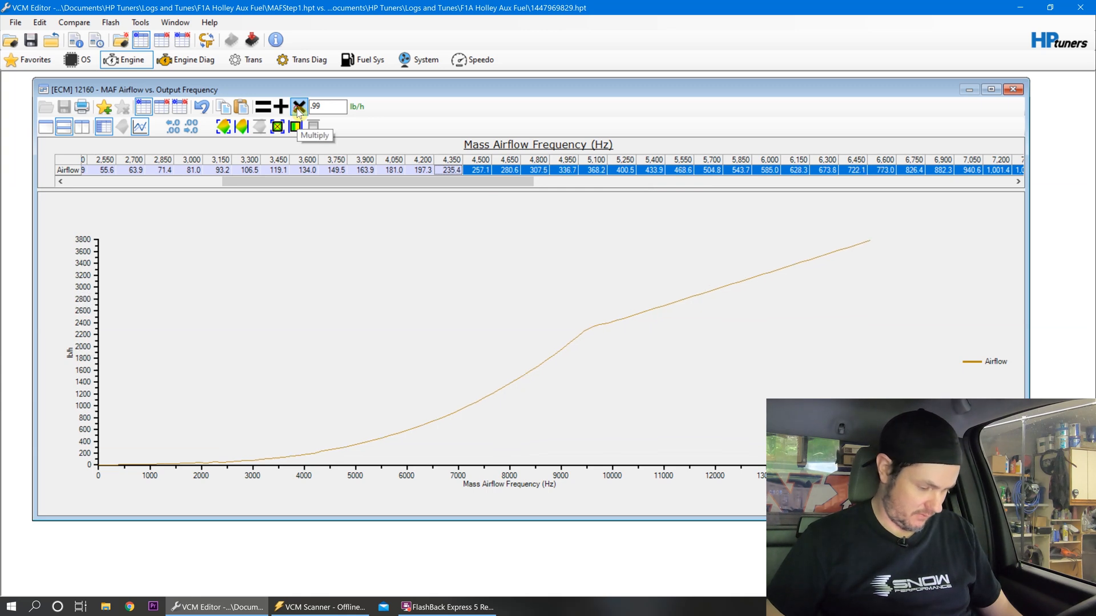
left_click(299, 106)
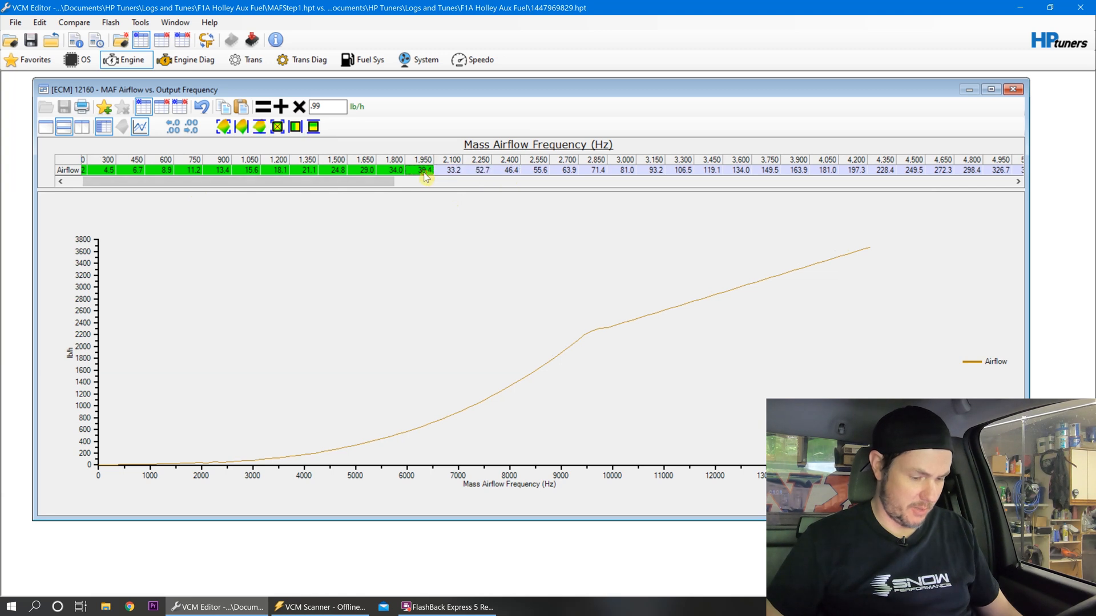
Scale the airflow cells up to 1,950 Hz by .99 three times and close the table.
left_click(299, 106)
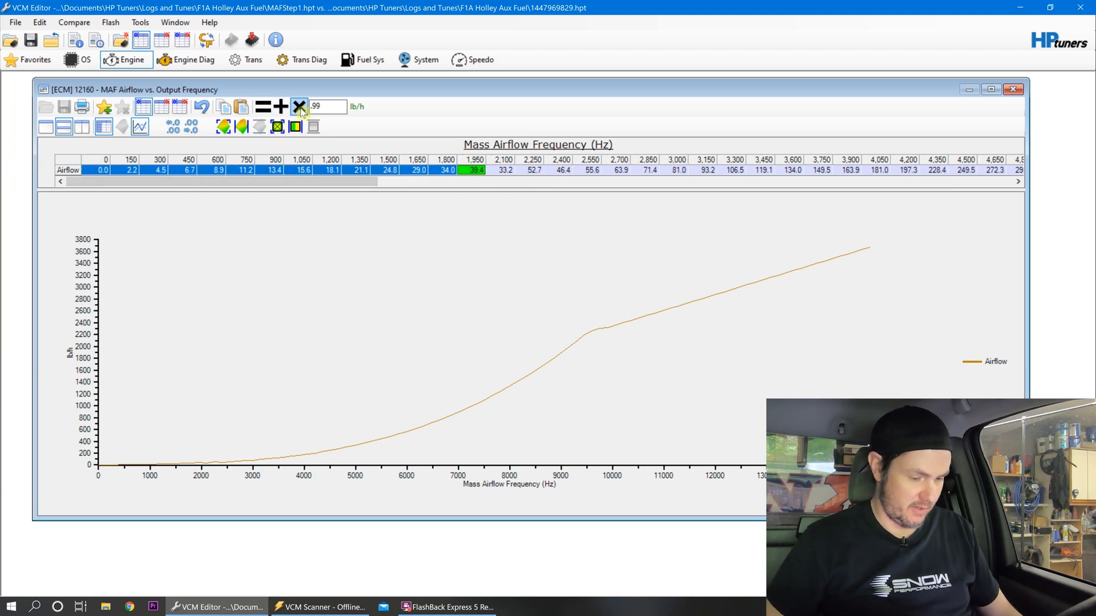
left_click(299, 106)
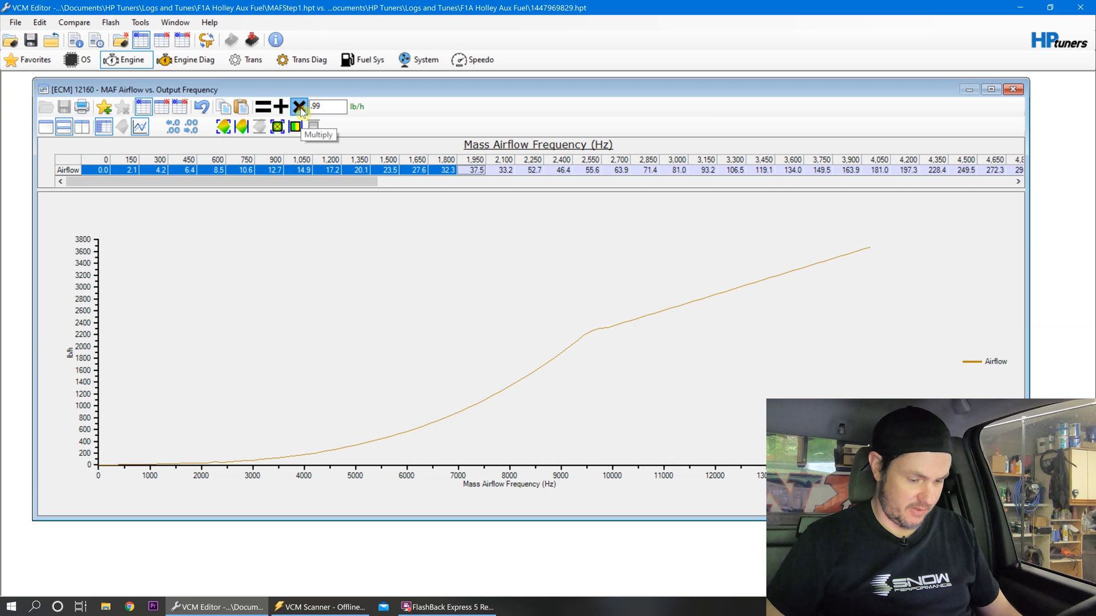
left_click(299, 106)
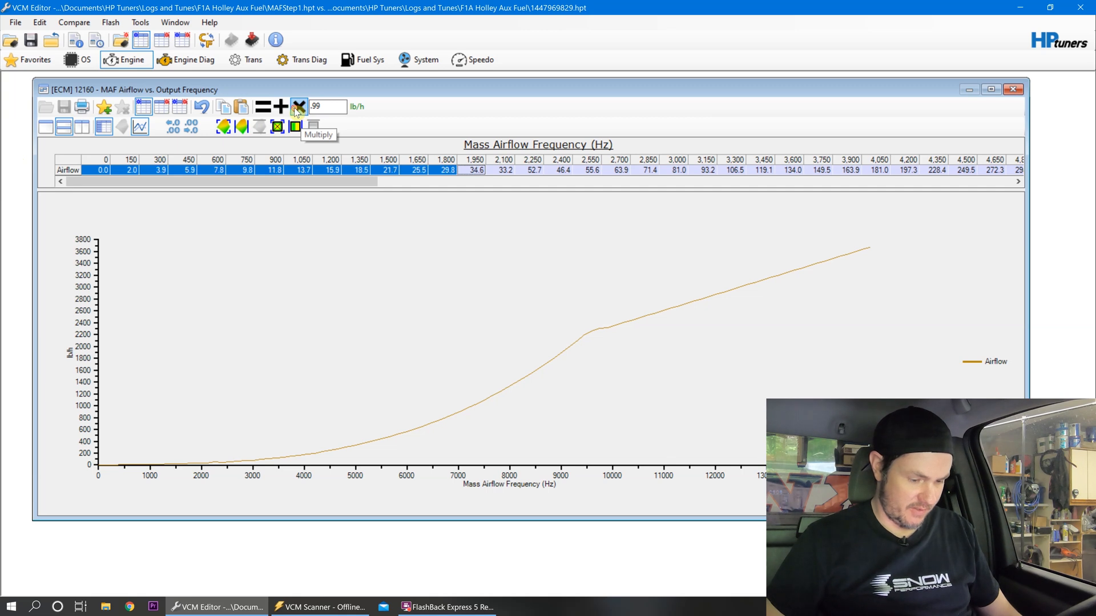
left_click(298, 106)
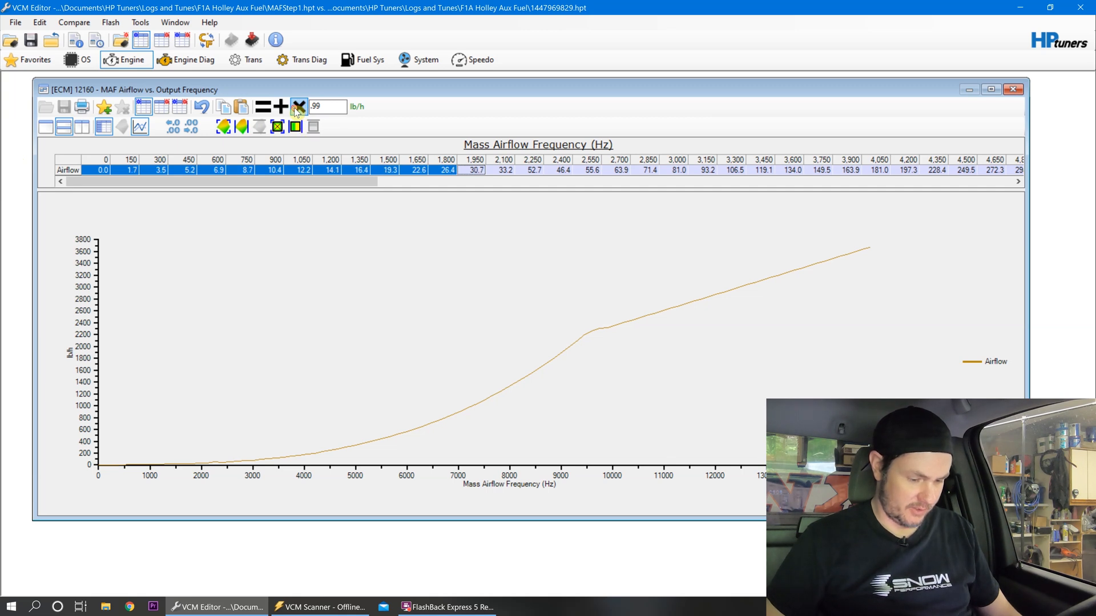
left_click(299, 106)
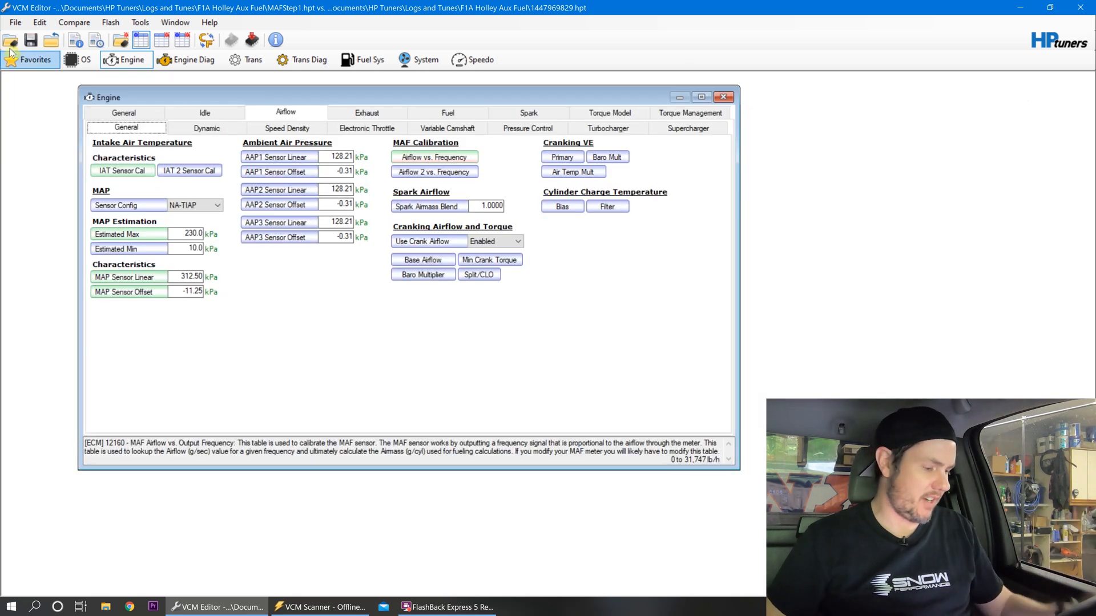
mouse_move(421, 220)
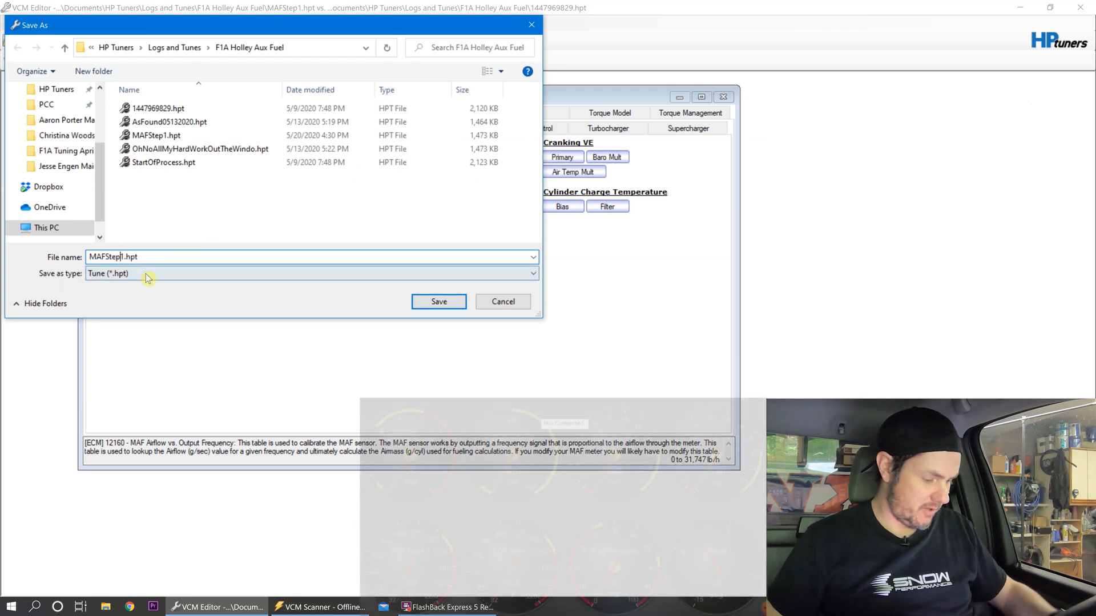
Save the corrected tune as a new MAFStep file in the F1A Holley Aux Fuel folder.
left_click(438, 301)
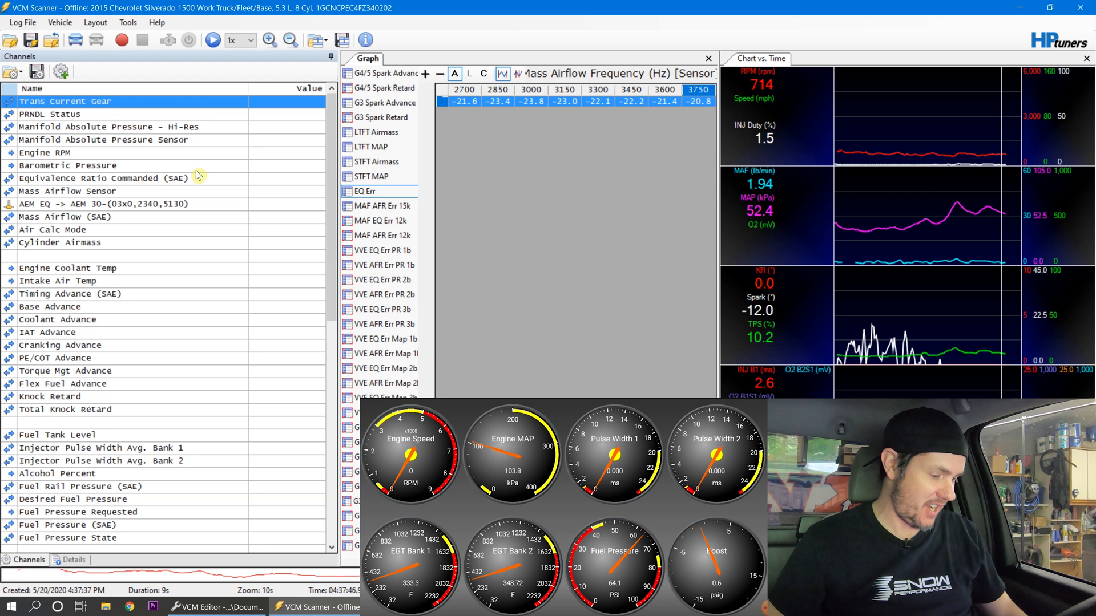
Reconnect to the truck, record an idle log of about 1m46s, and stop the data log.
left_click(76, 38)
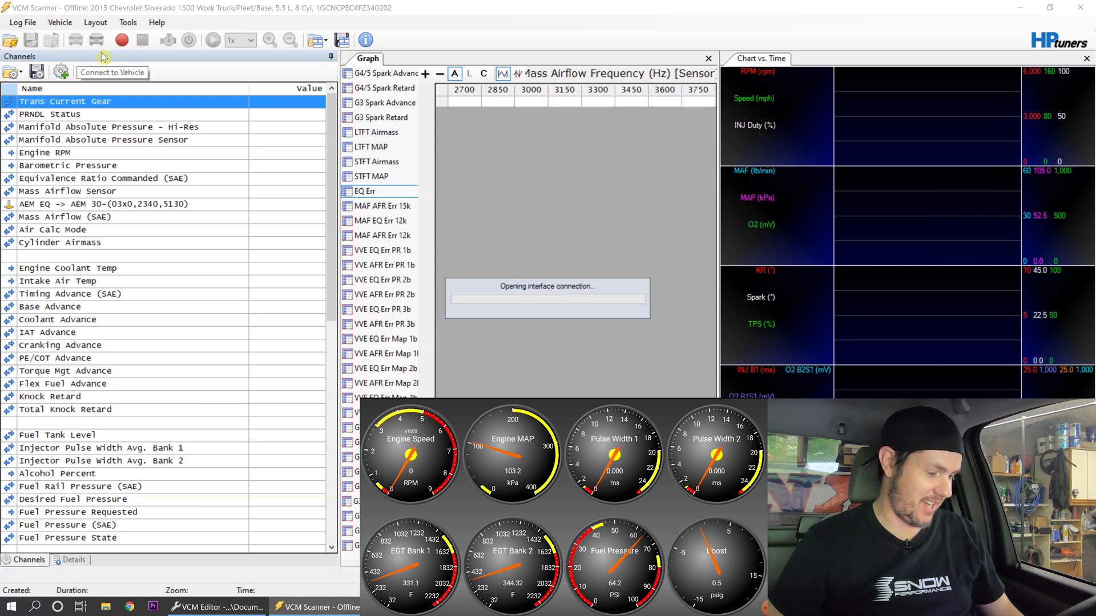
left_click(121, 40)
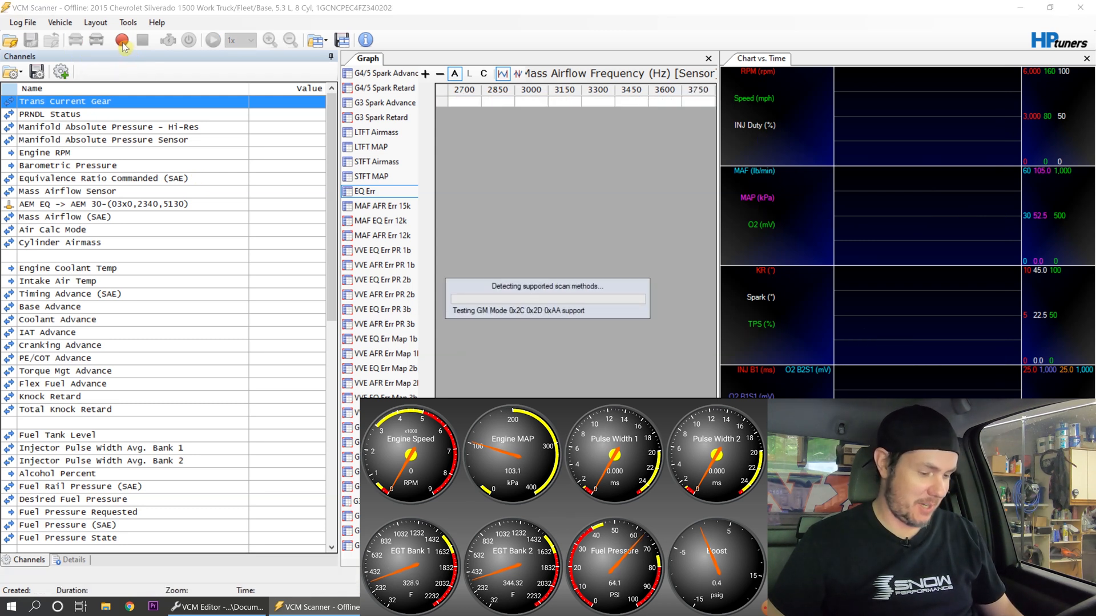
left_click(121, 40)
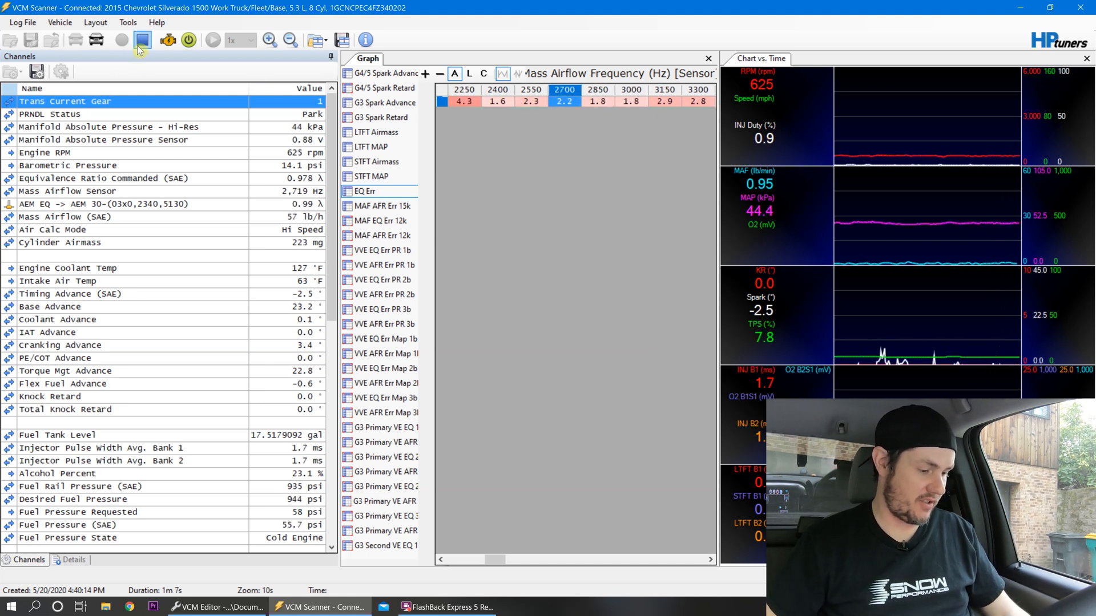
left_click(141, 40)
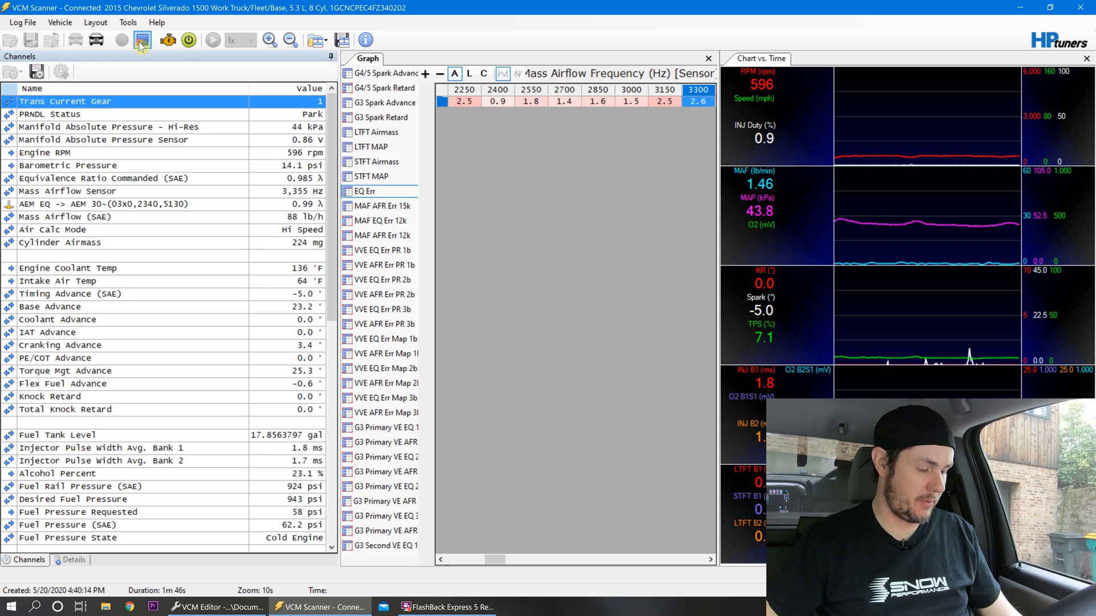
left_click(141, 40)
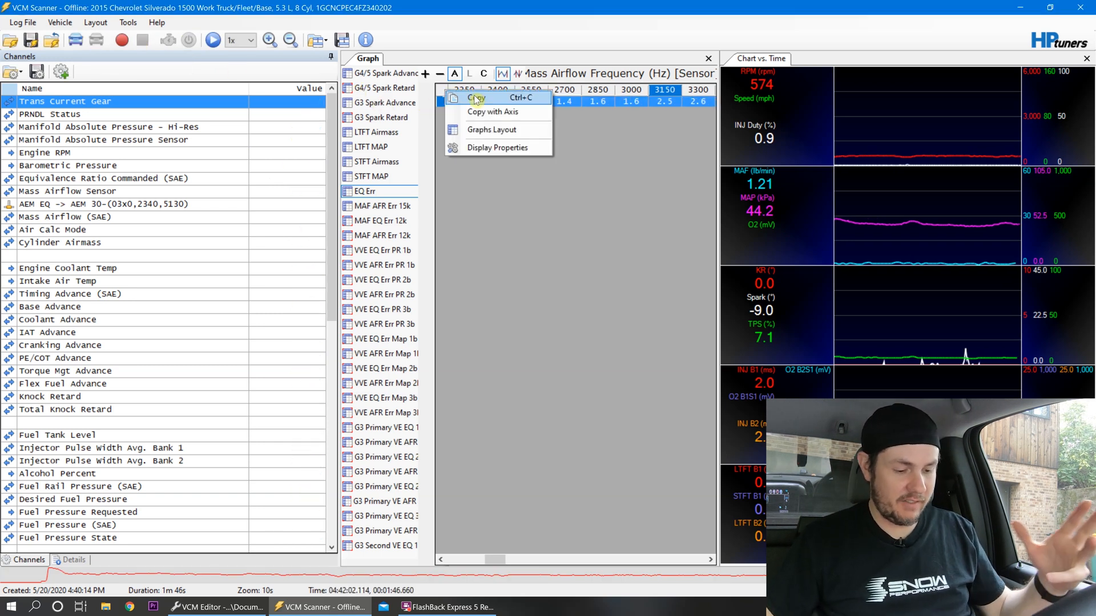
Copy the logged EQ error values from the graph table.
left_click(477, 97)
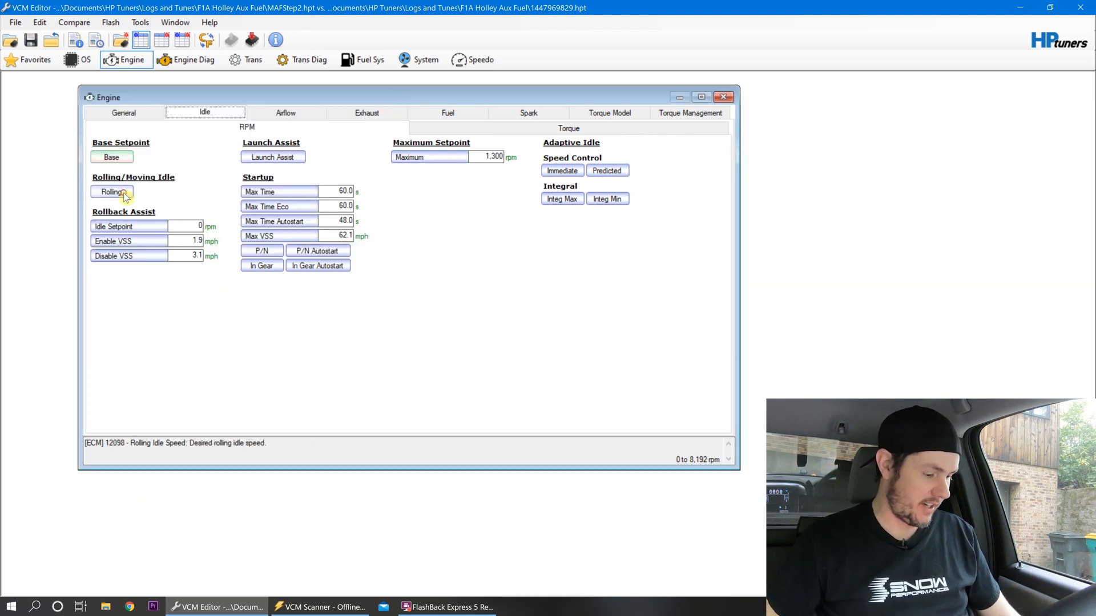
Fill the Rolling Idle Speed table with 800 rpm and close it.
left_click(110, 191)
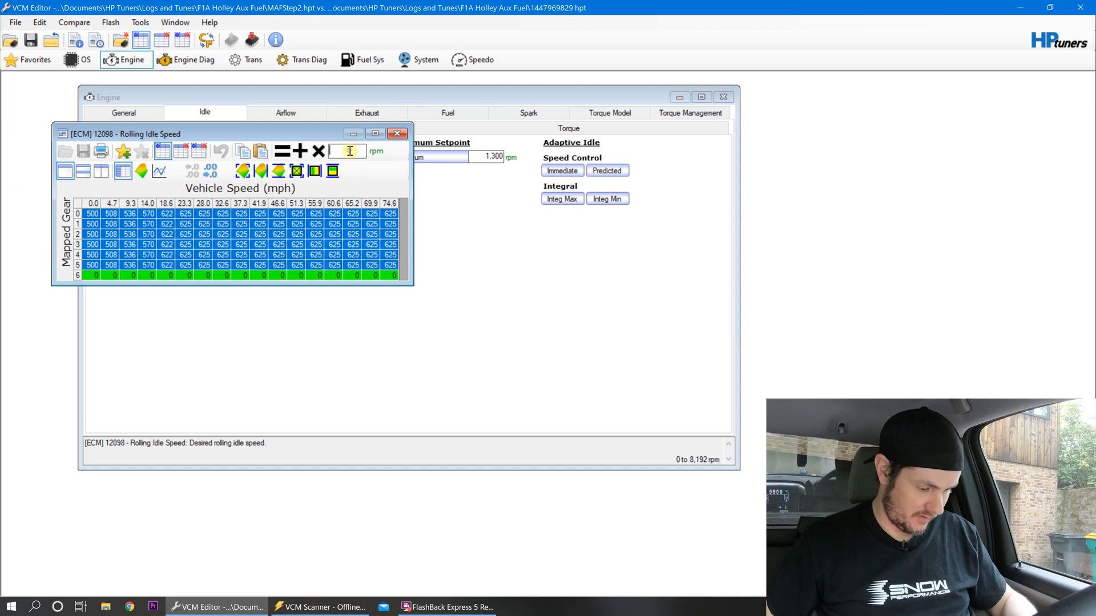
type("800")
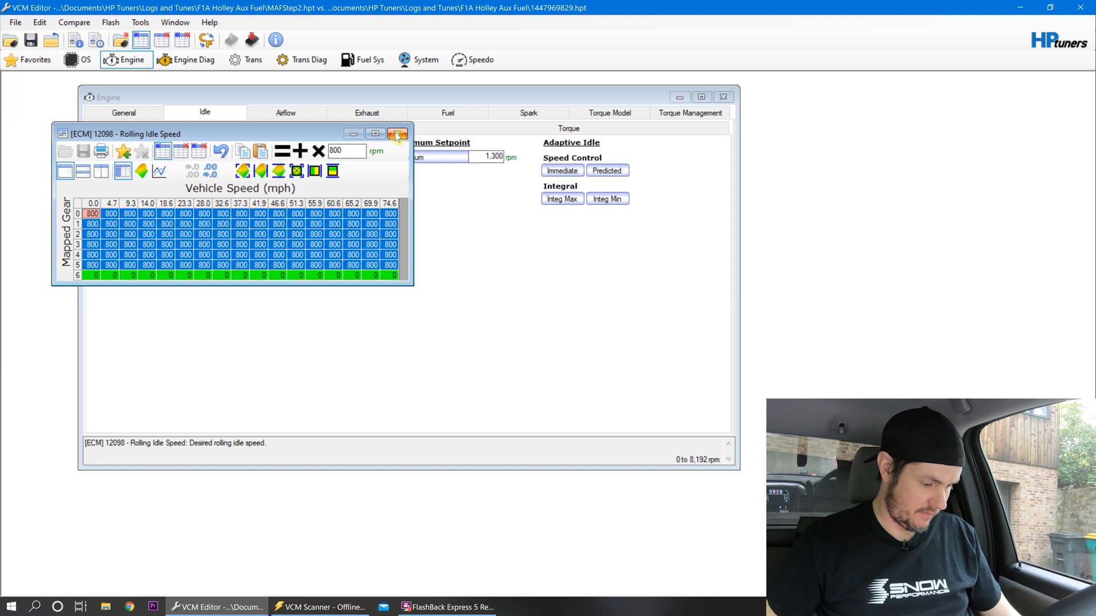
left_click(397, 133)
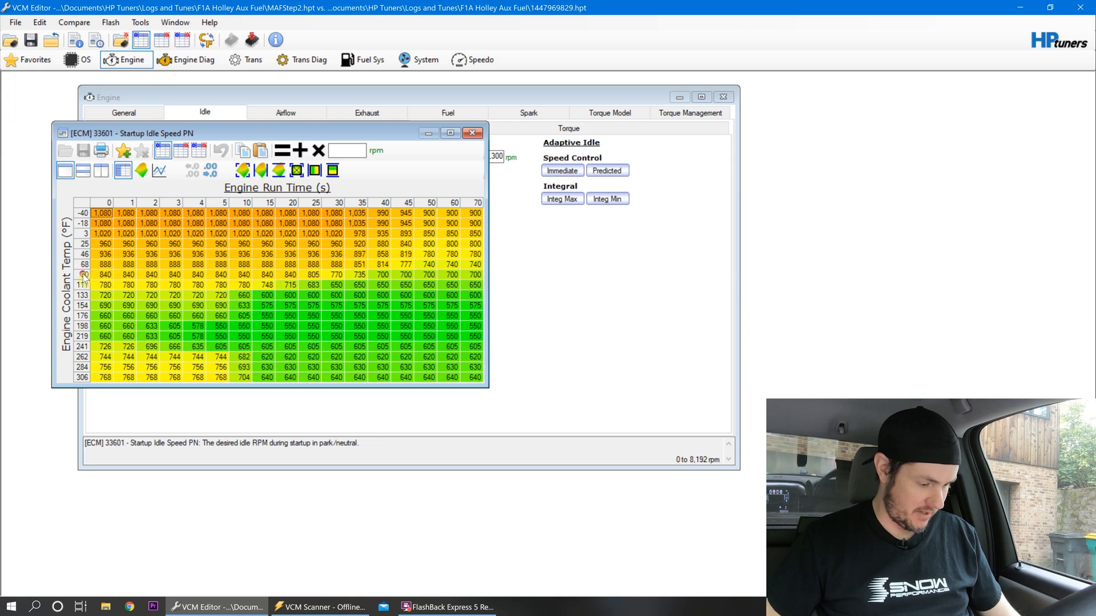
Set Startup Idle Speed PN to 800 rpm for coolant rows 90°F and up and close the table.
left_click(101, 274)
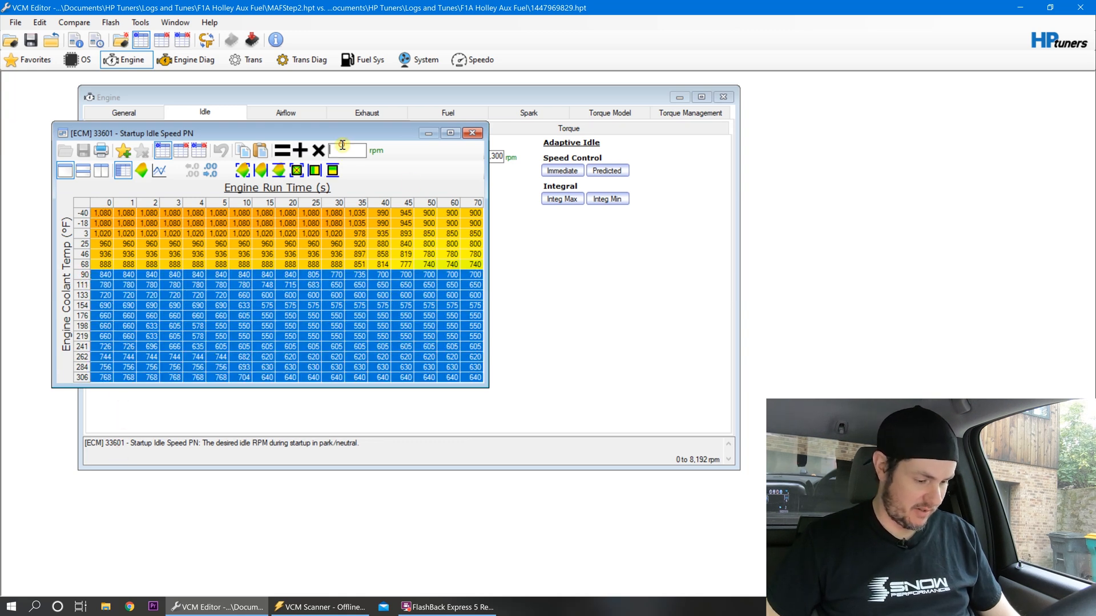
type("800")
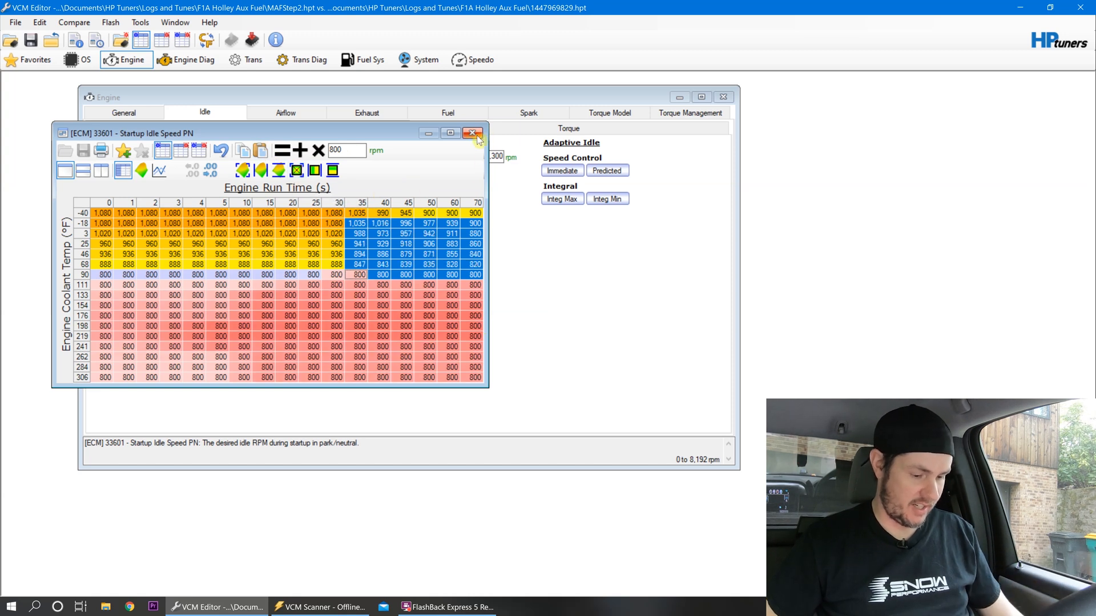
left_click(473, 132)
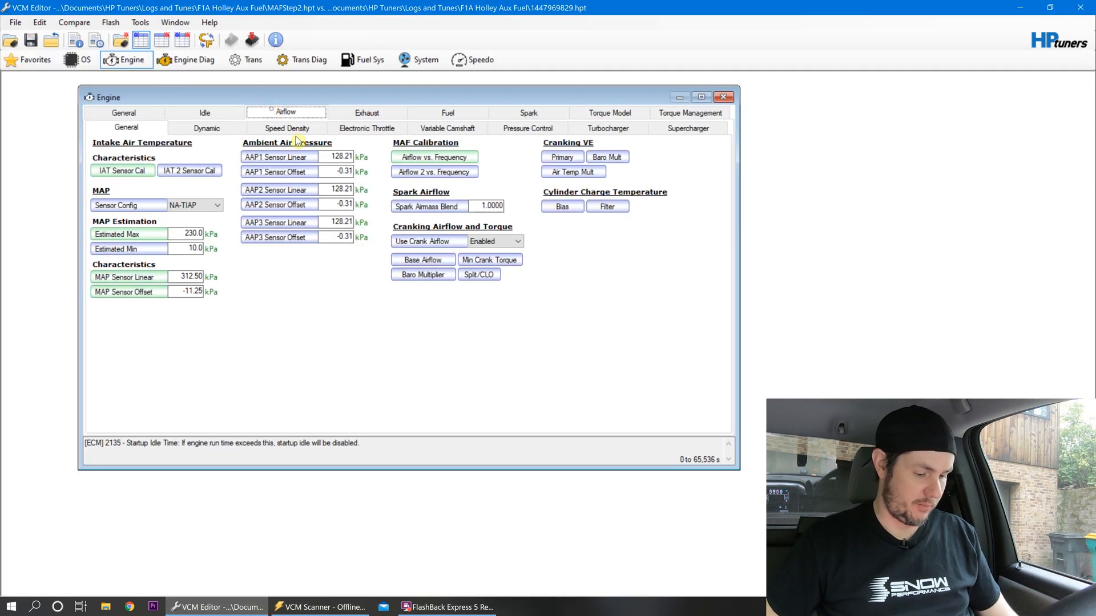
Multiply the Airflow vs. Frequency table by the logged EQ errors, smooth it, and begin saving as MAFStep3.hpt.
left_click(434, 156)
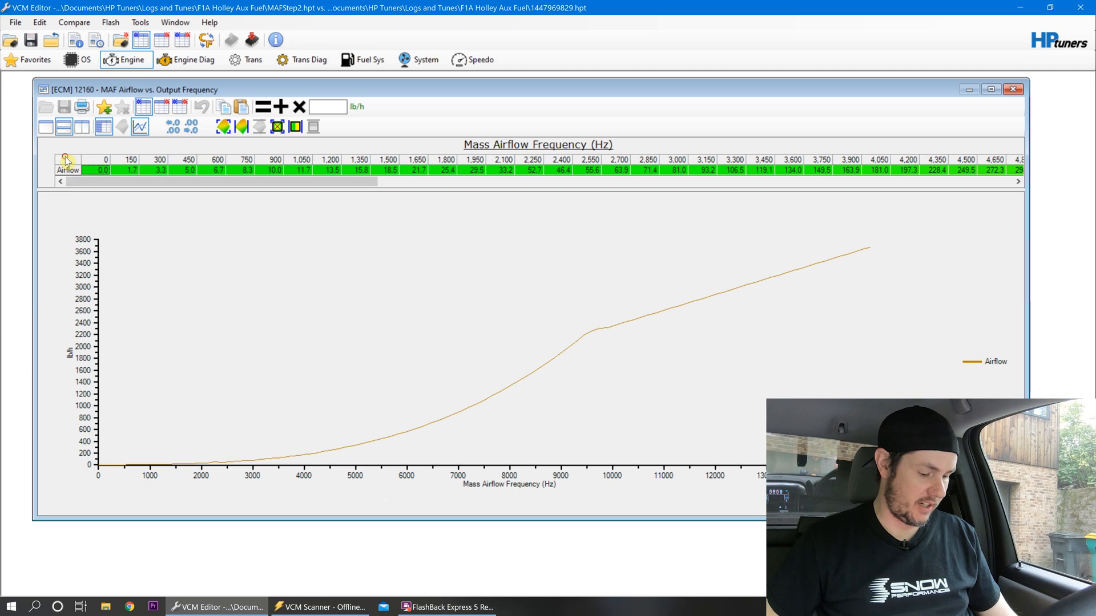
right_click(66, 170)
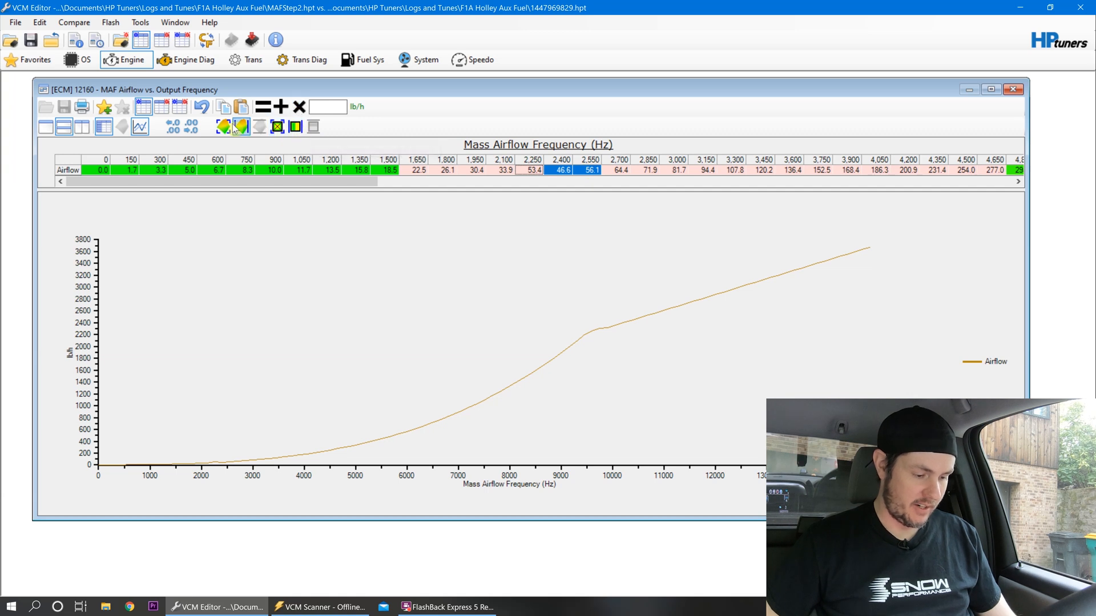
left_click(241, 126)
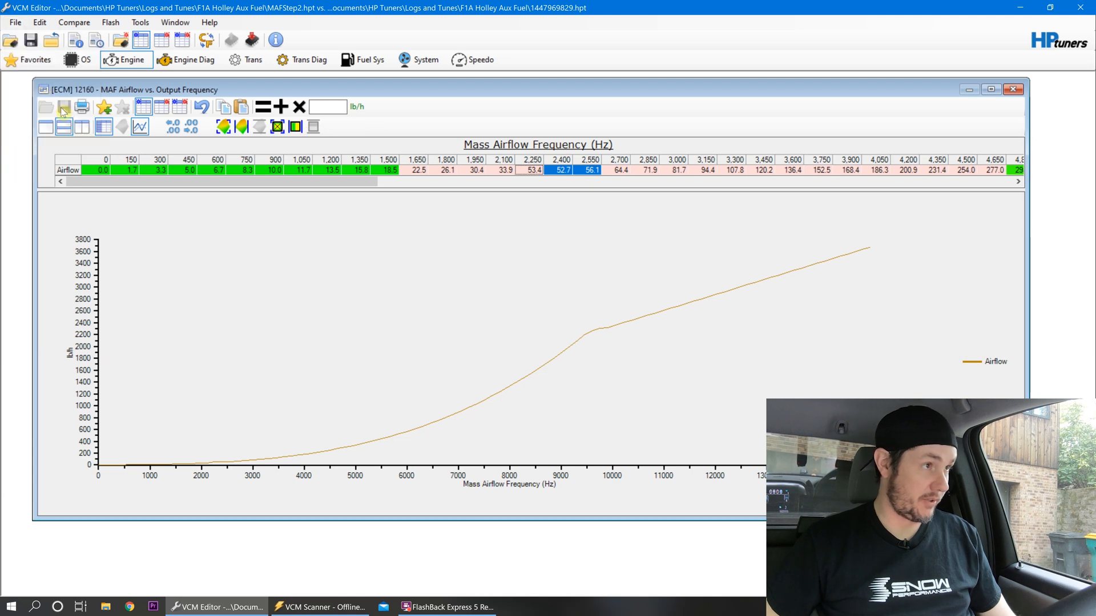
left_click(64, 107)
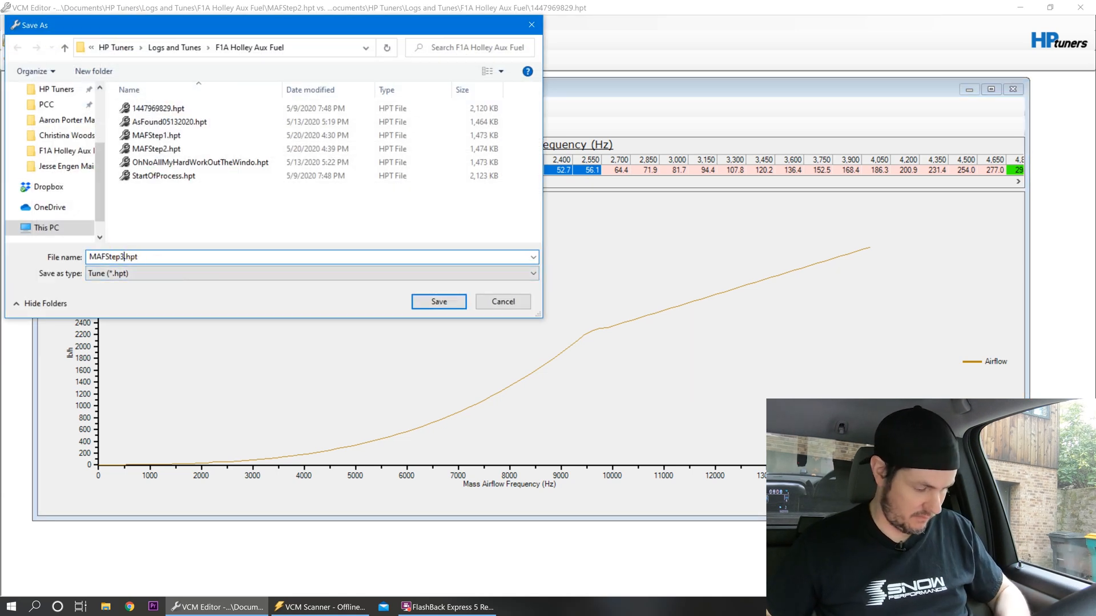
Save the corrected tune as MAFStep3.hpt in the F1A Holley Aux Fuel folder.
left_click(438, 301)
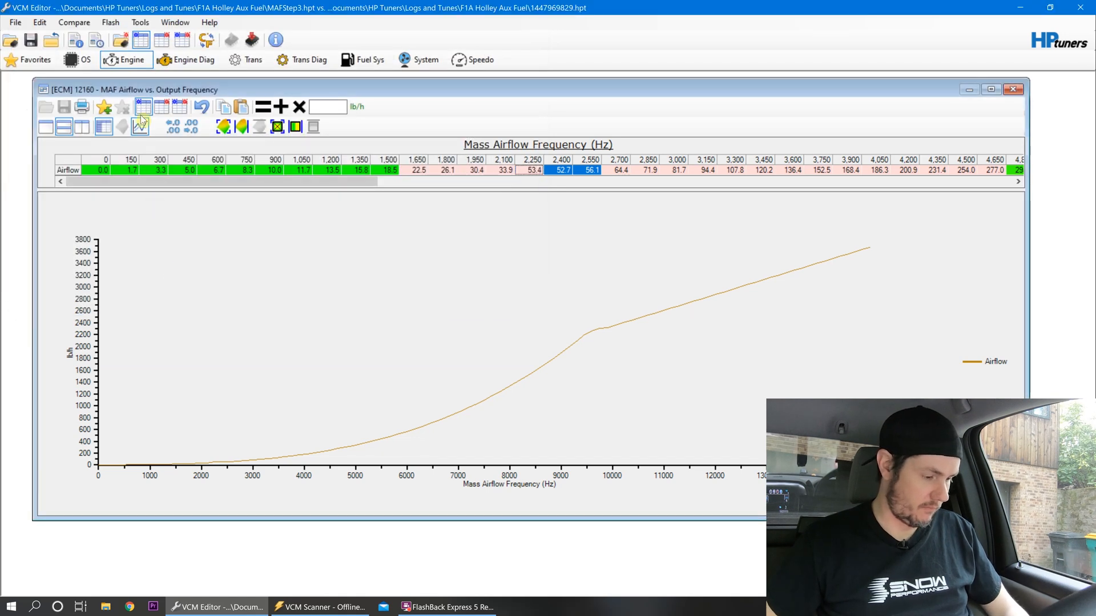
mouse_move(181, 107)
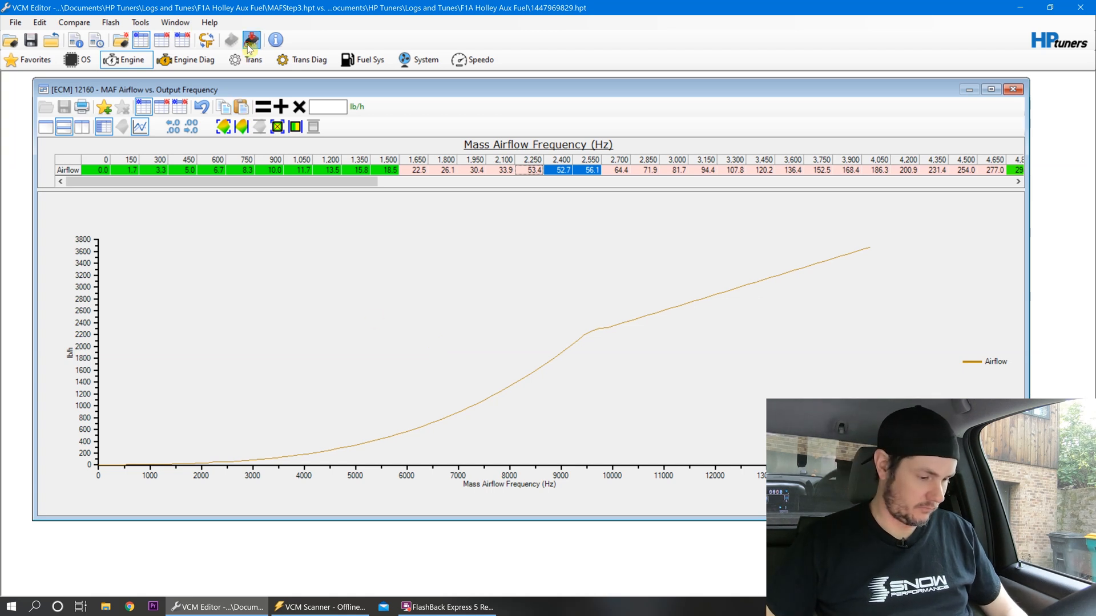
Write the MAFStep3 calibration to the Silverado's ECM via Write Vehicle.
left_click(252, 40)
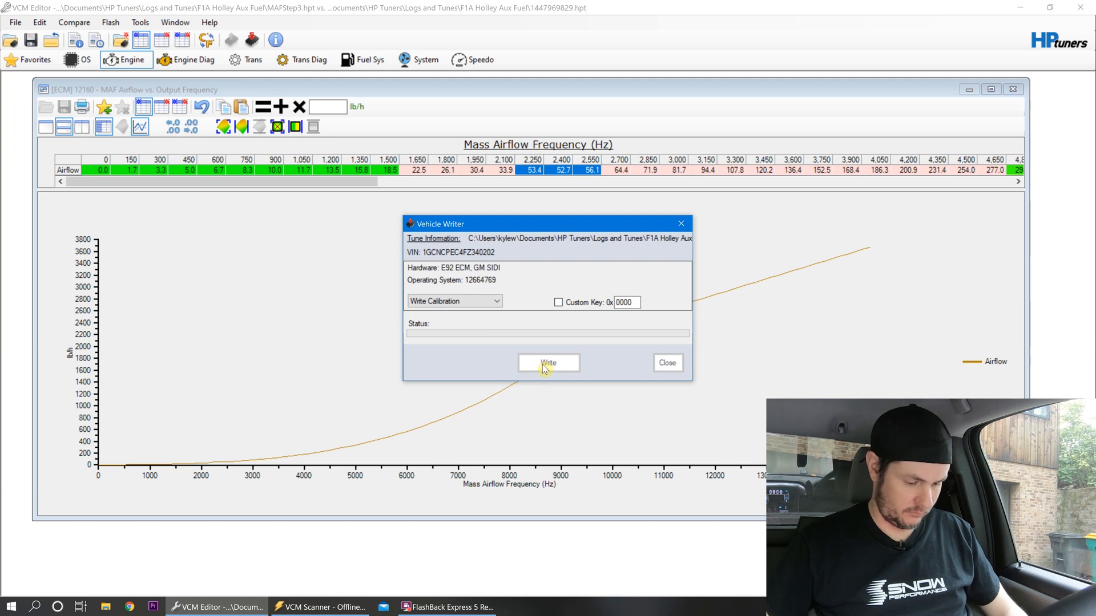
left_click(548, 363)
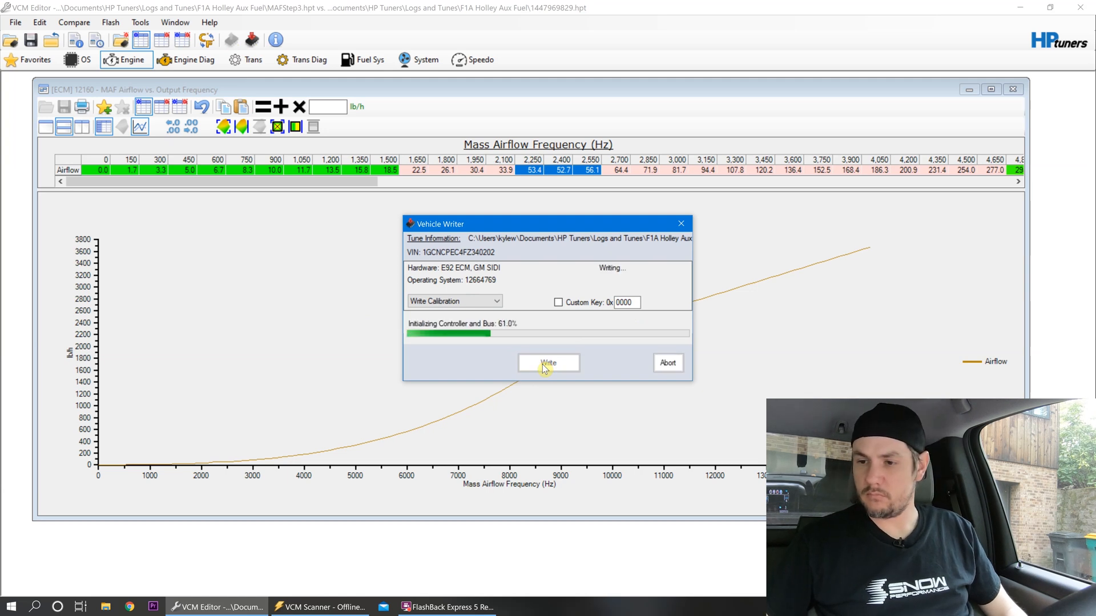
left_click(321, 606)
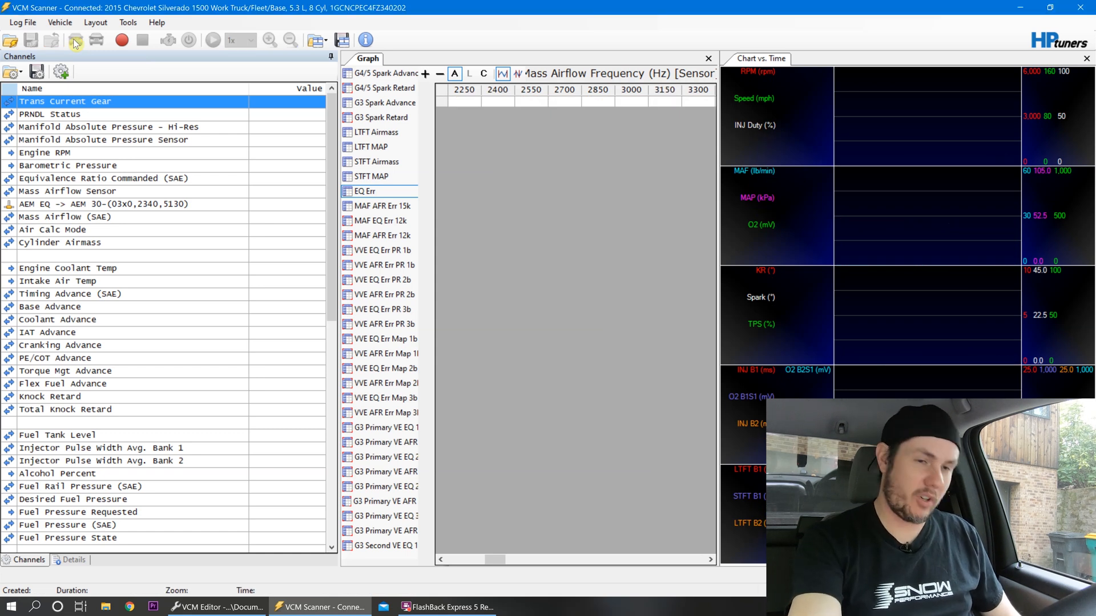
mouse_move(75, 39)
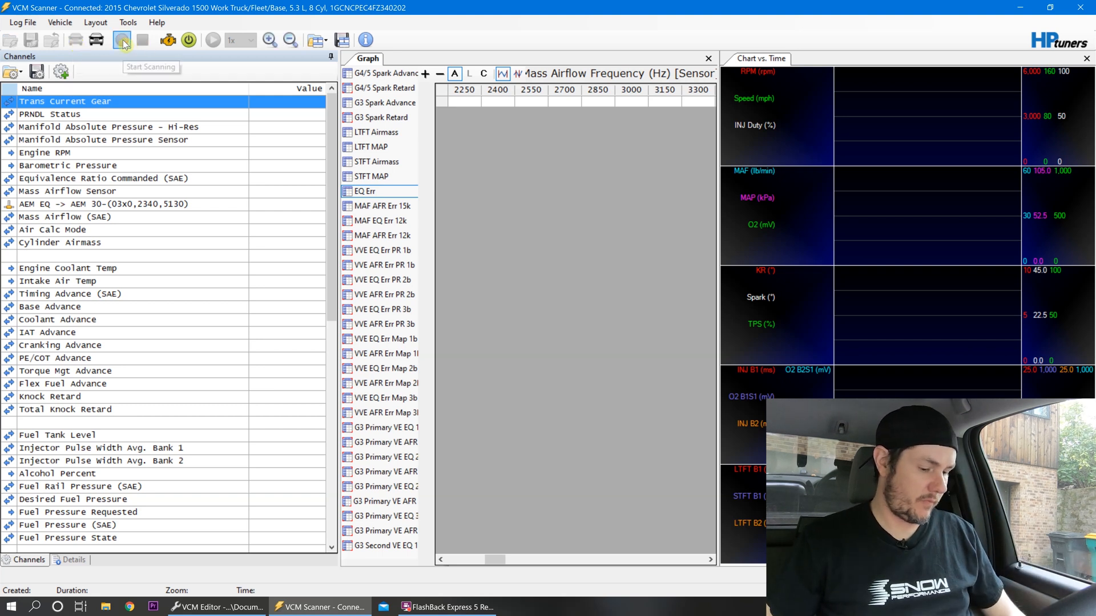
Start a fresh idle data log, restarting the recording until EQ Err cells fill around 2850–3900 Hz.
left_click(121, 40)
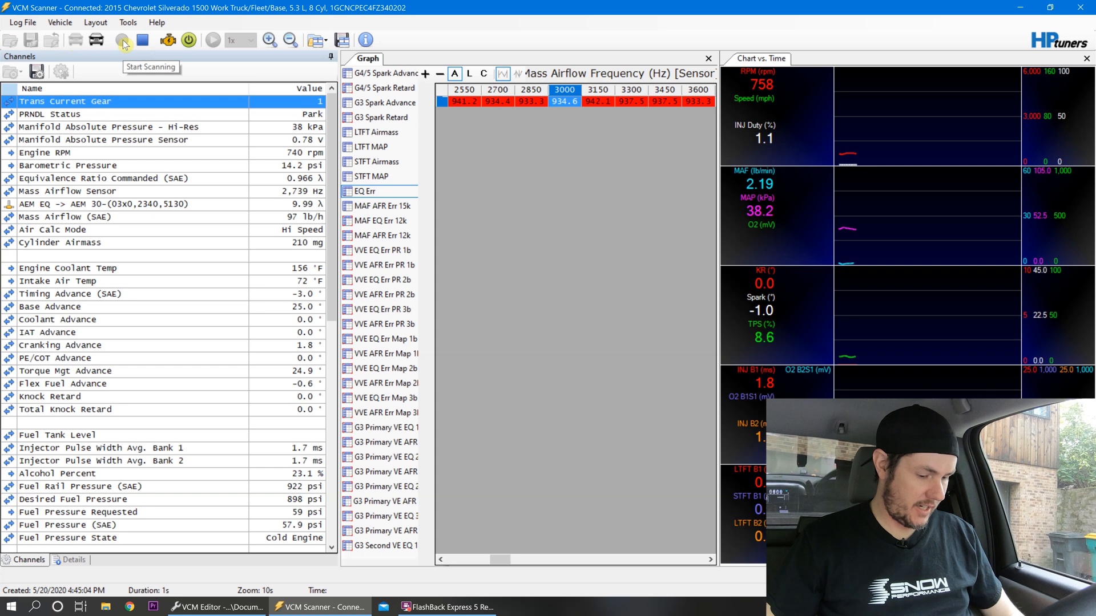
left_click(121, 40)
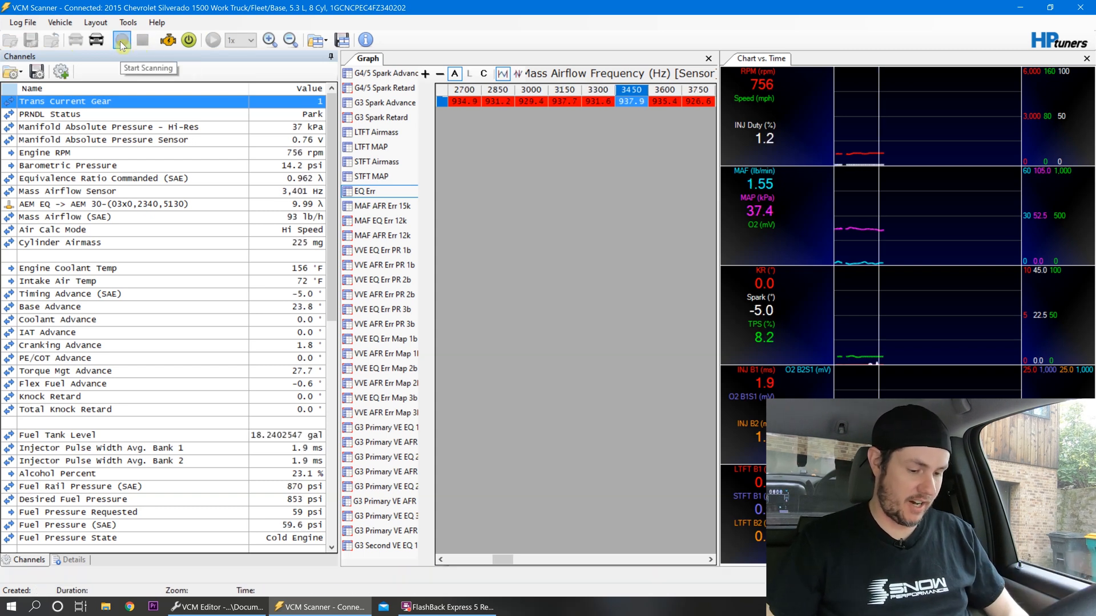
left_click(121, 40)
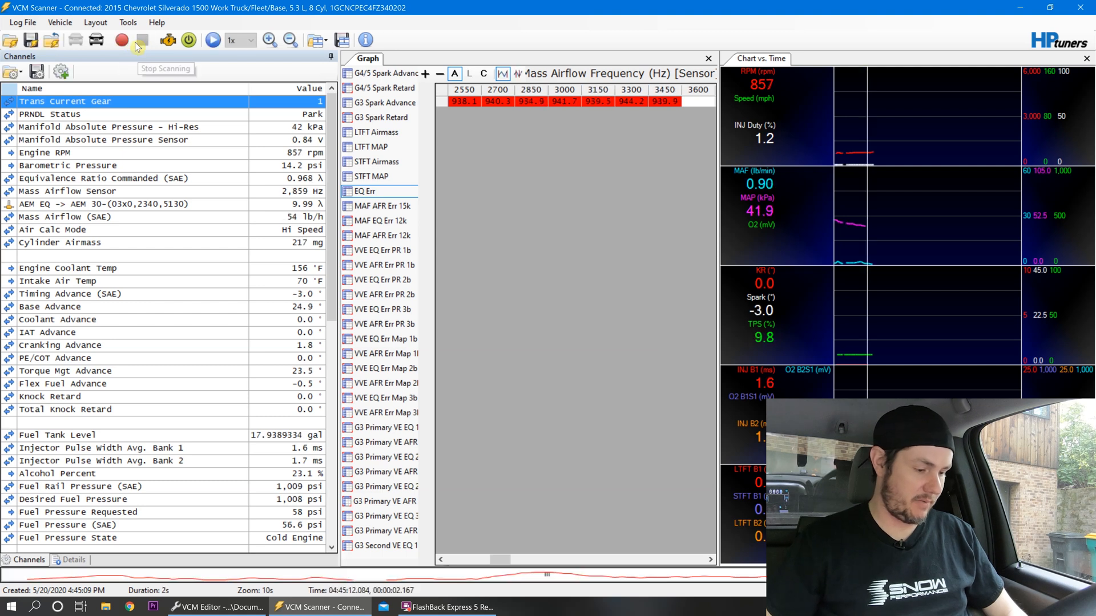
left_click(121, 40)
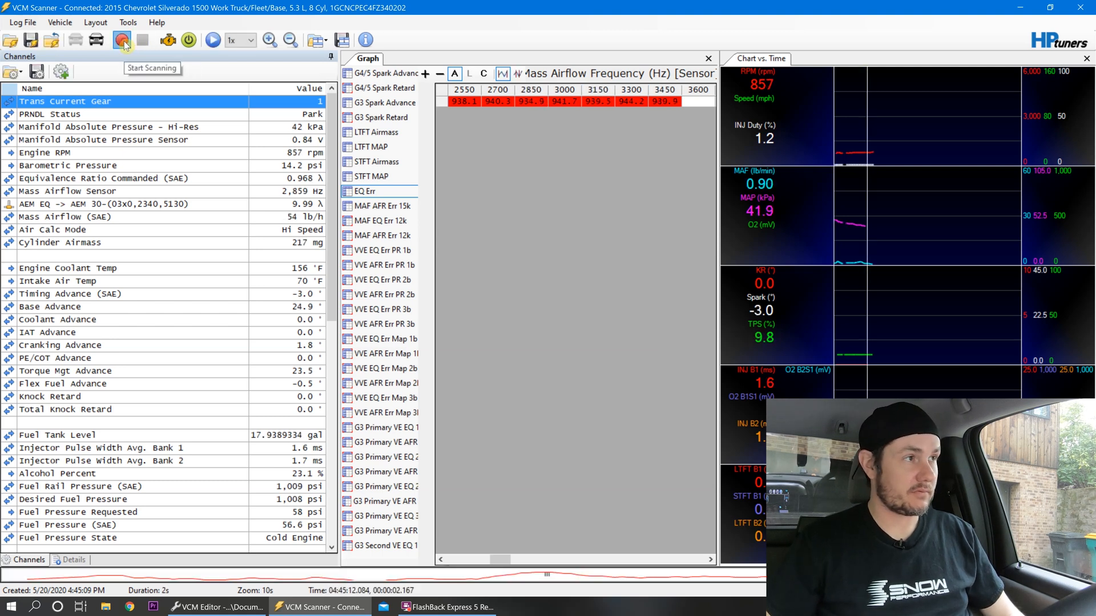
left_click(122, 40)
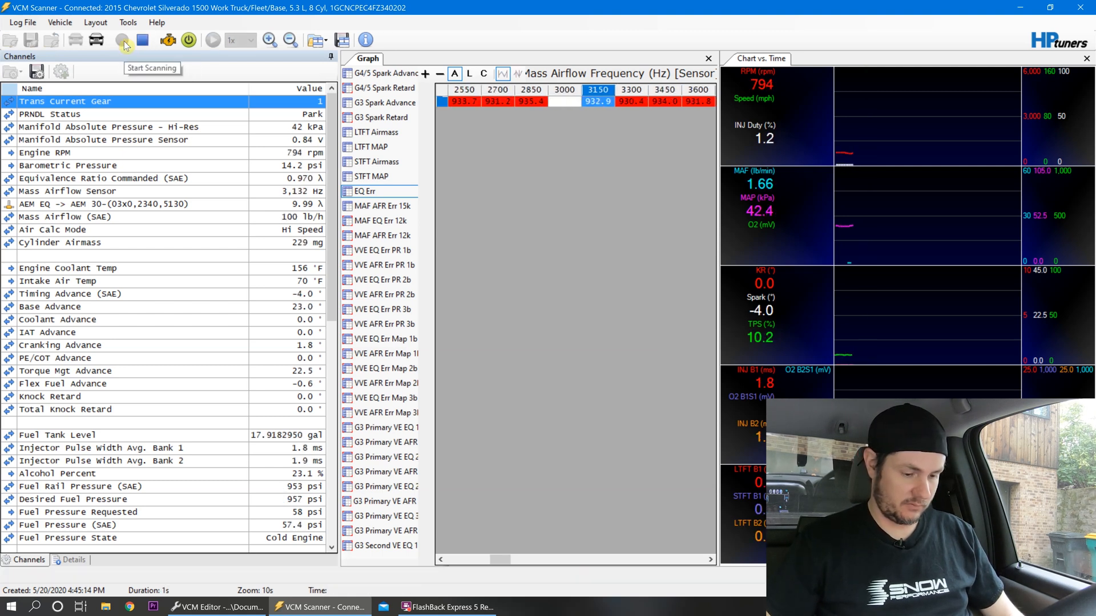
left_click(122, 40)
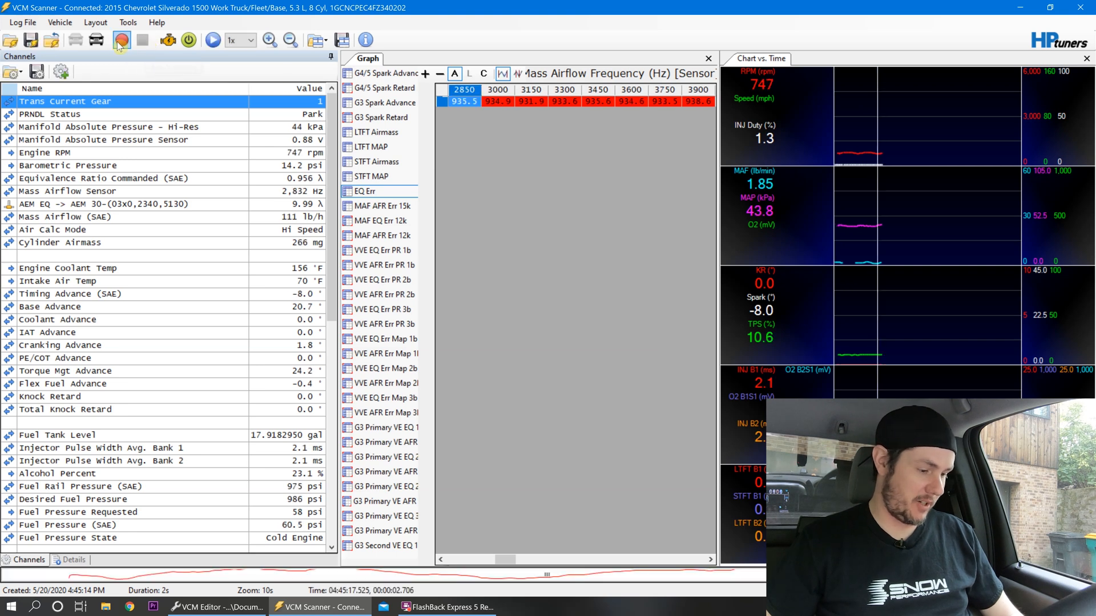
mouse_move(121, 40)
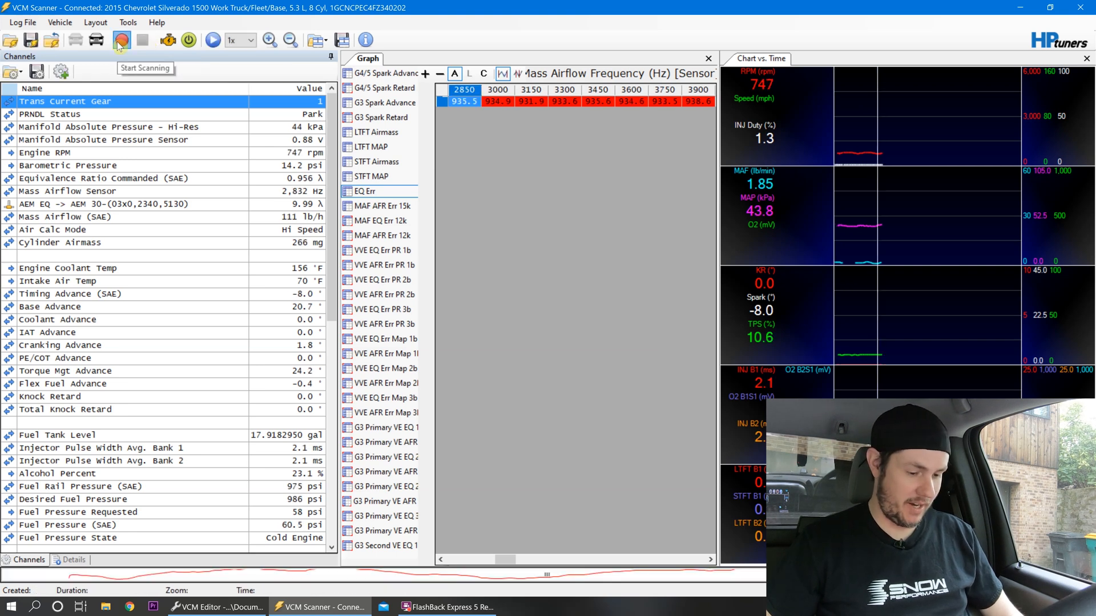